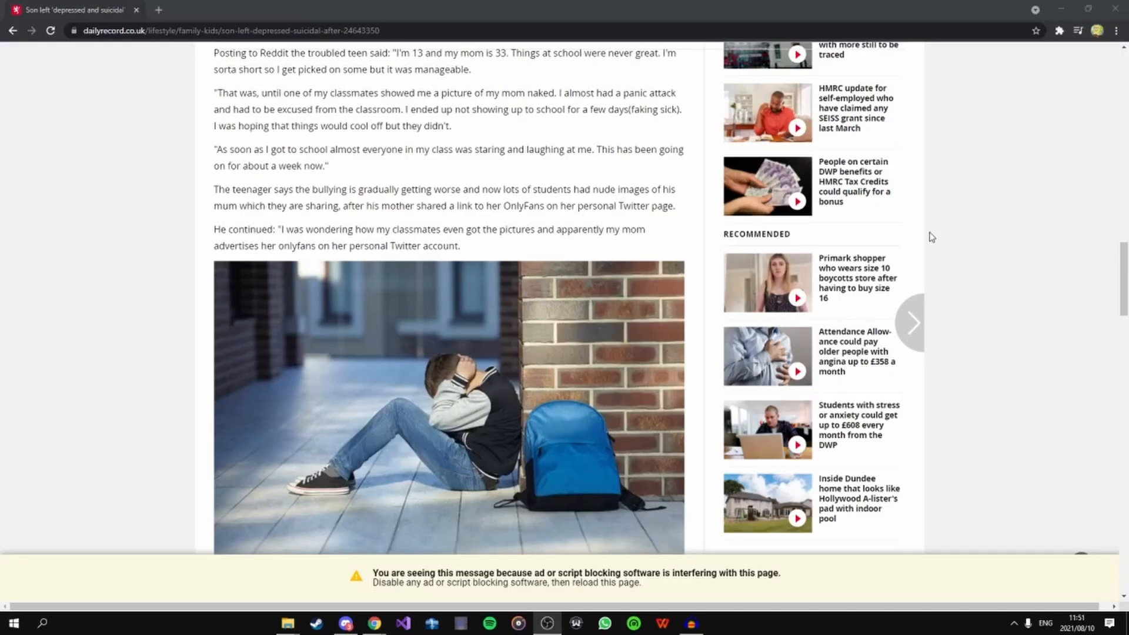
mouse_move(511, 352)
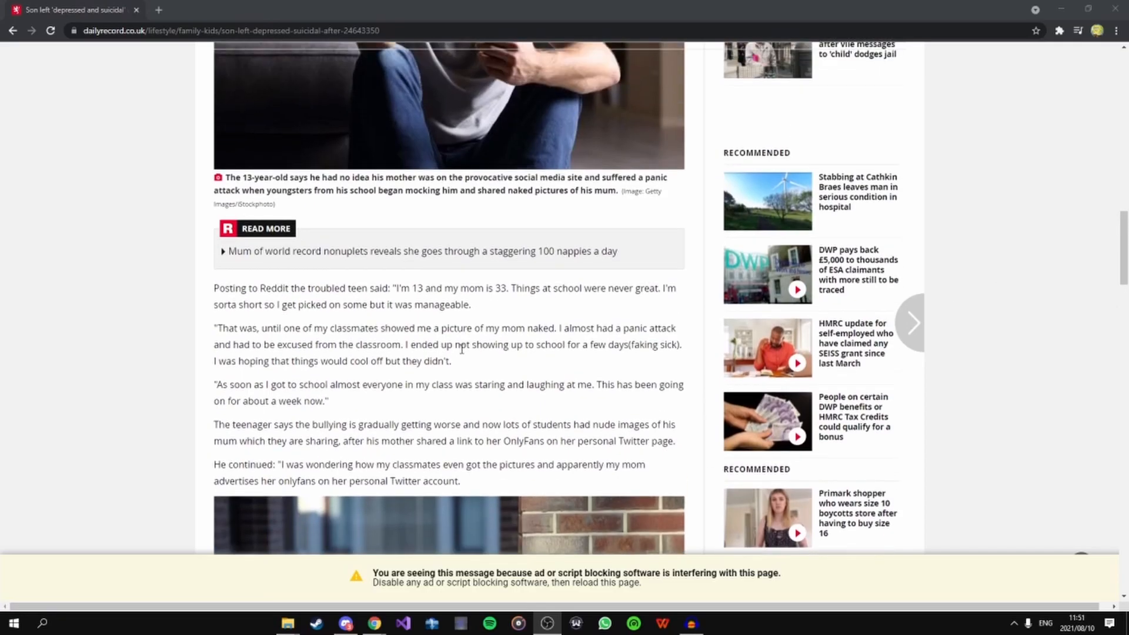
- Scroll the article back up to the headline, byline and opening image
scroll(up, 3)
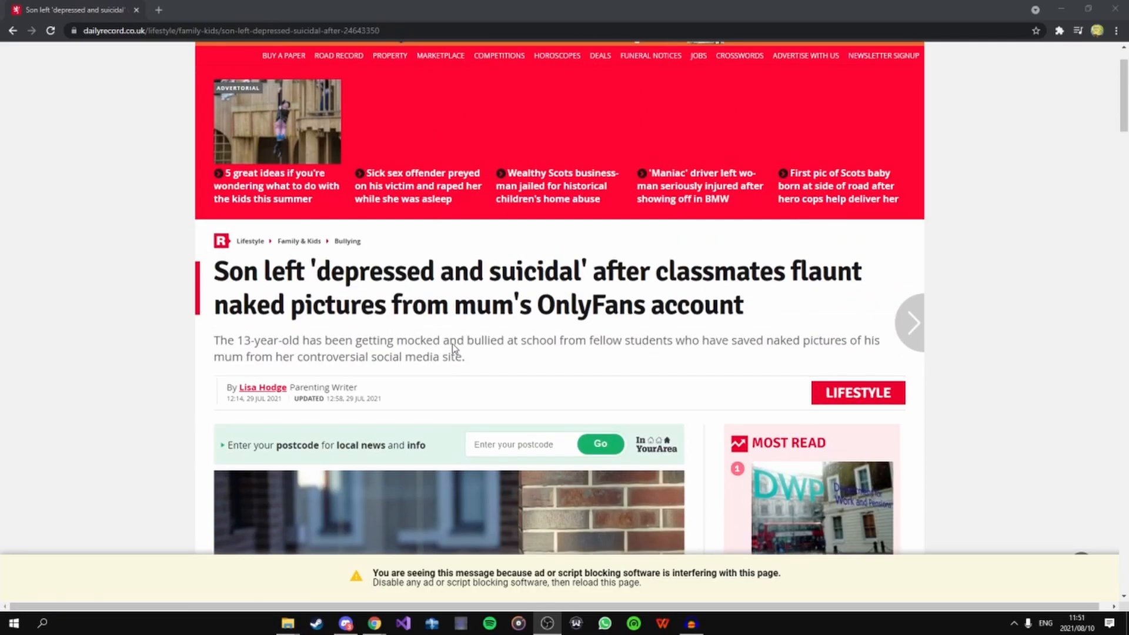
scroll(down, 3)
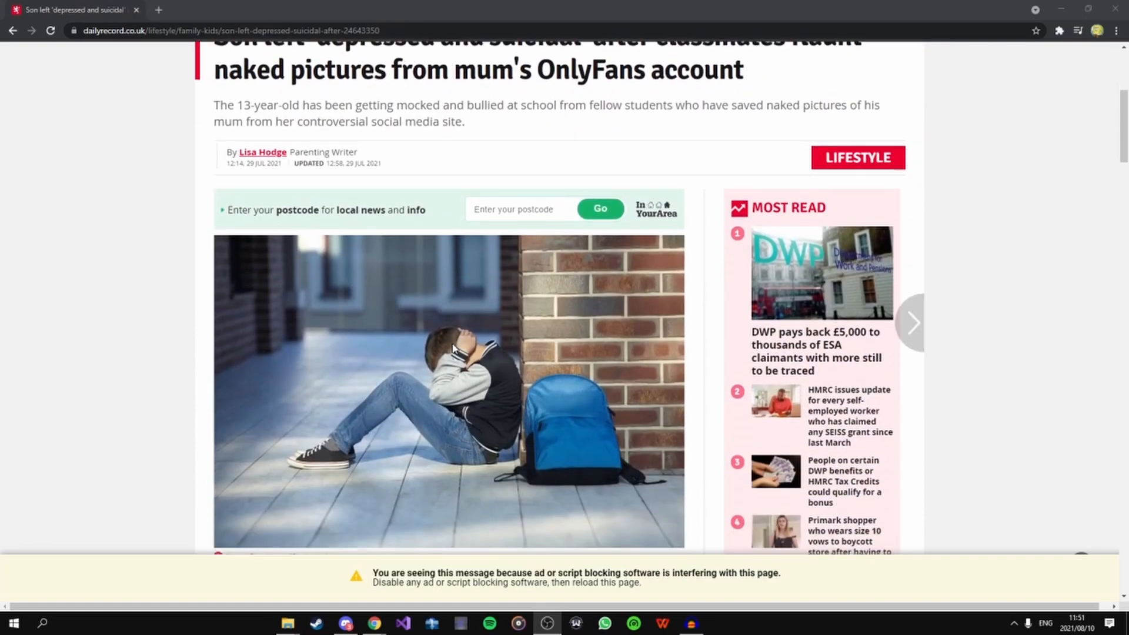
mouse_move(436, 325)
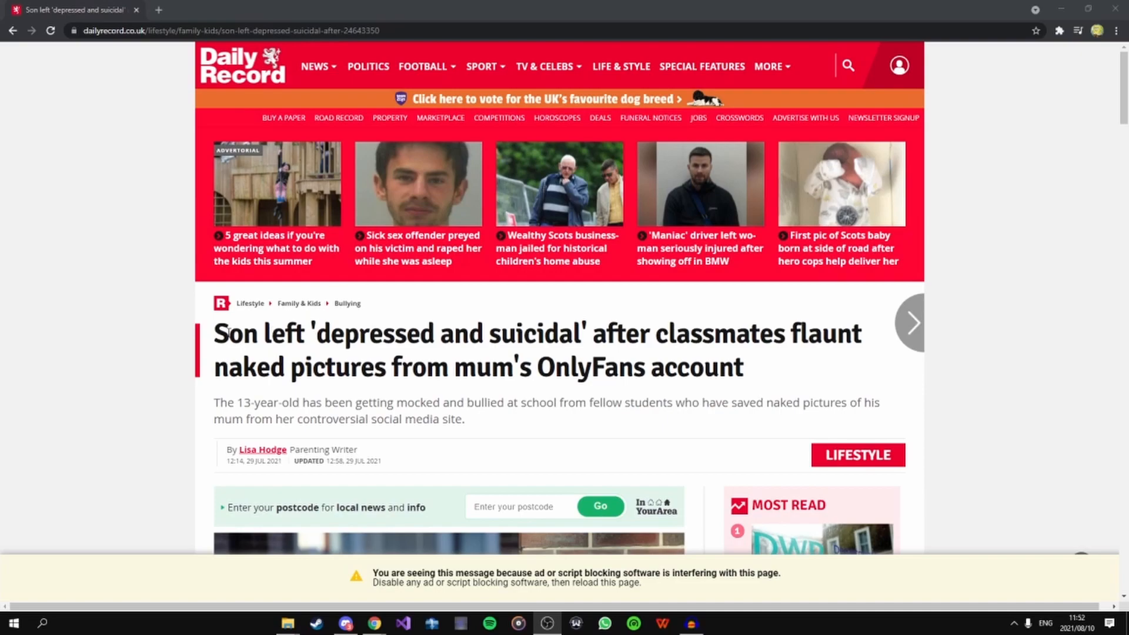
mouse_move(178, 273)
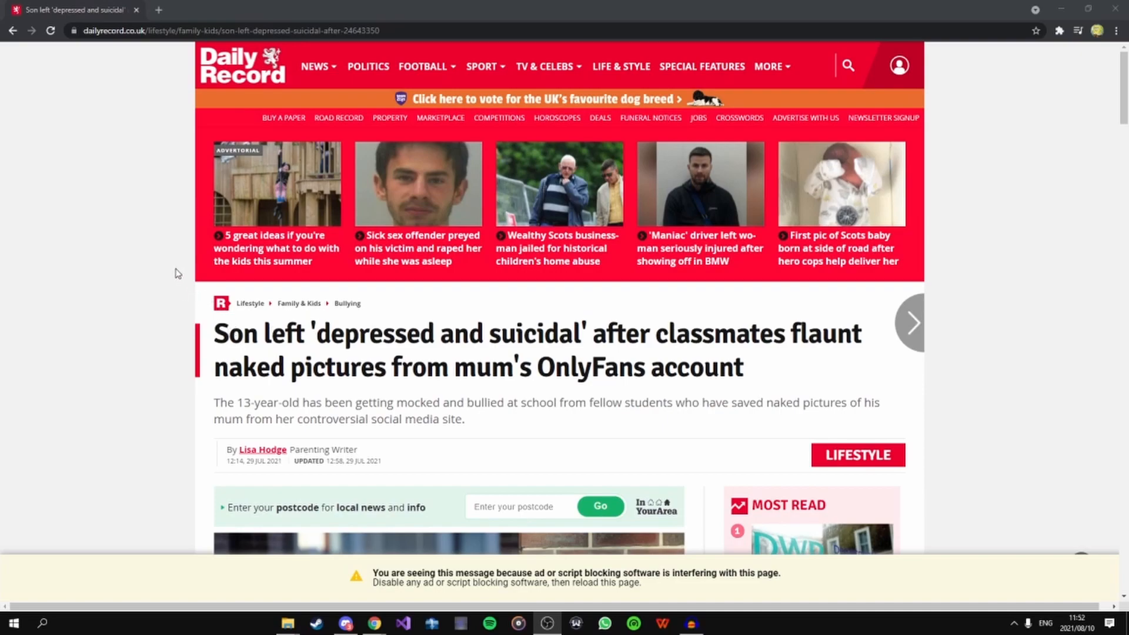
mouse_move(197, 315)
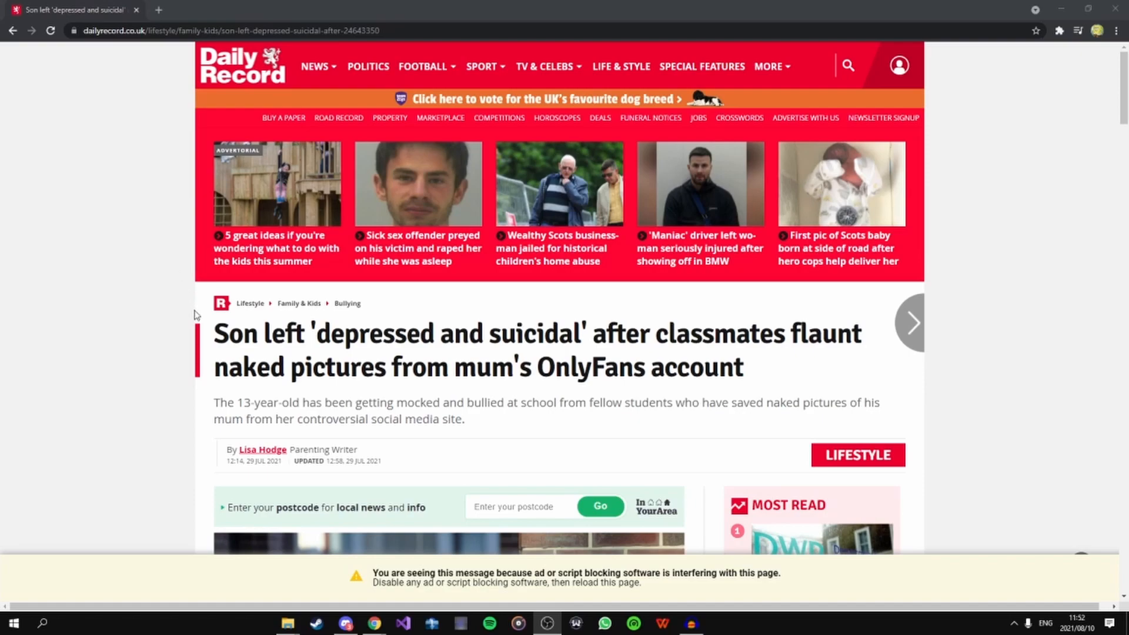
scroll(down, 3)
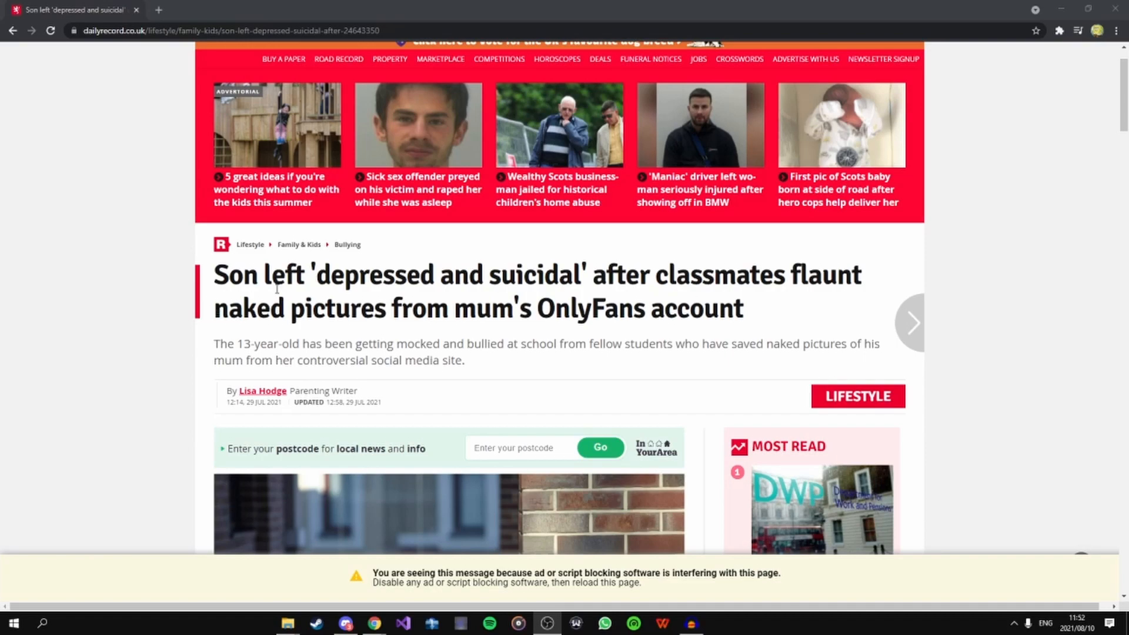
mouse_move(282, 224)
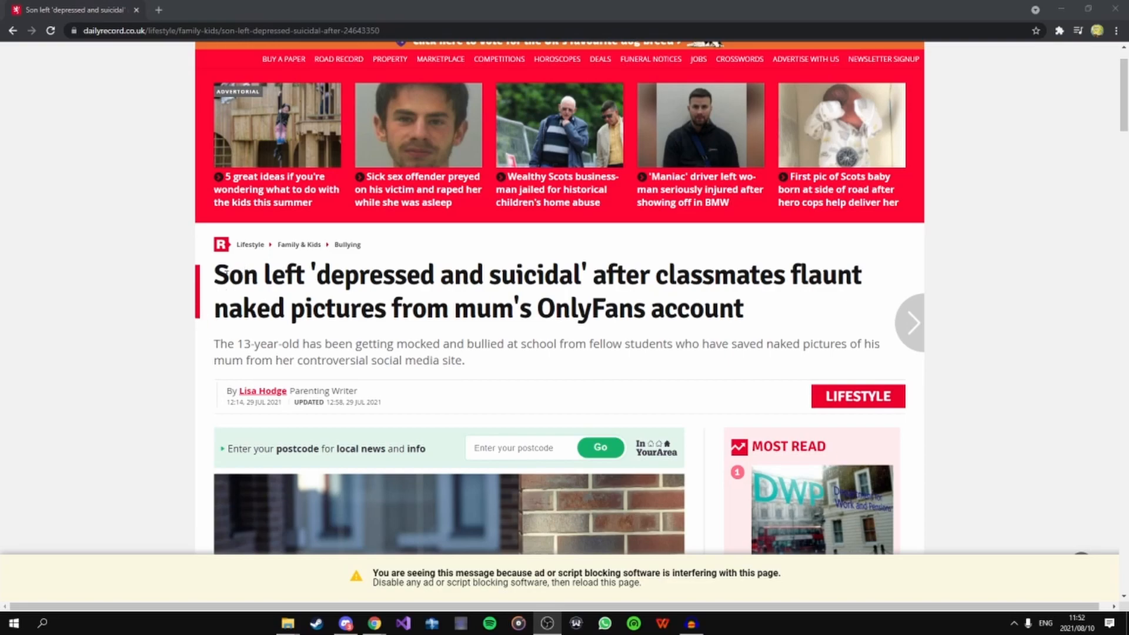
mouse_move(747, 298)
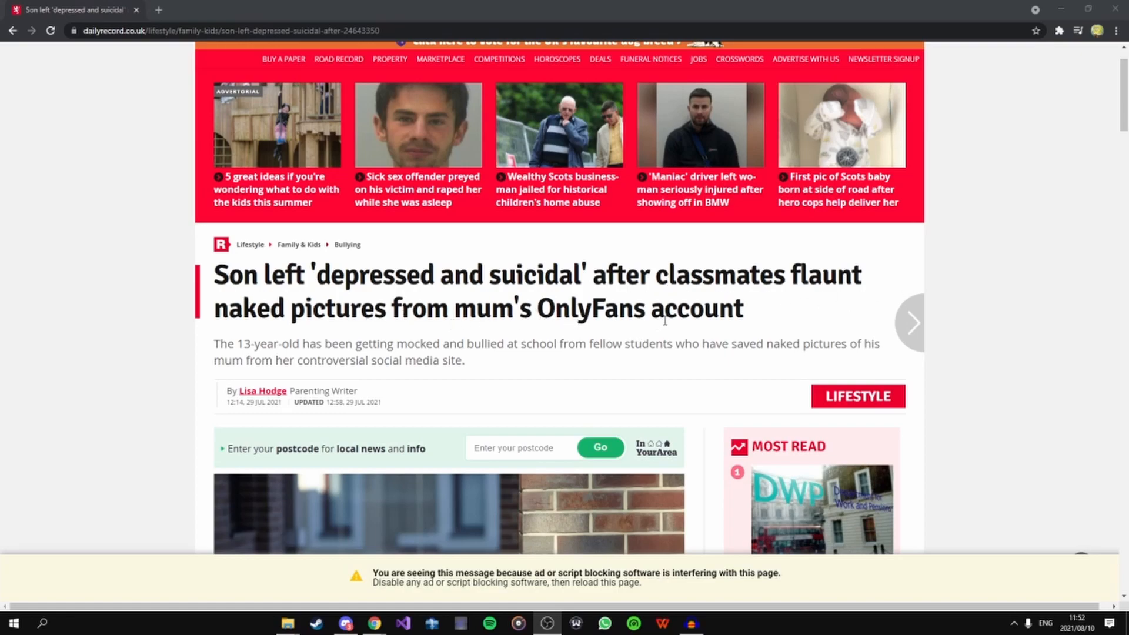
scroll(down, 3)
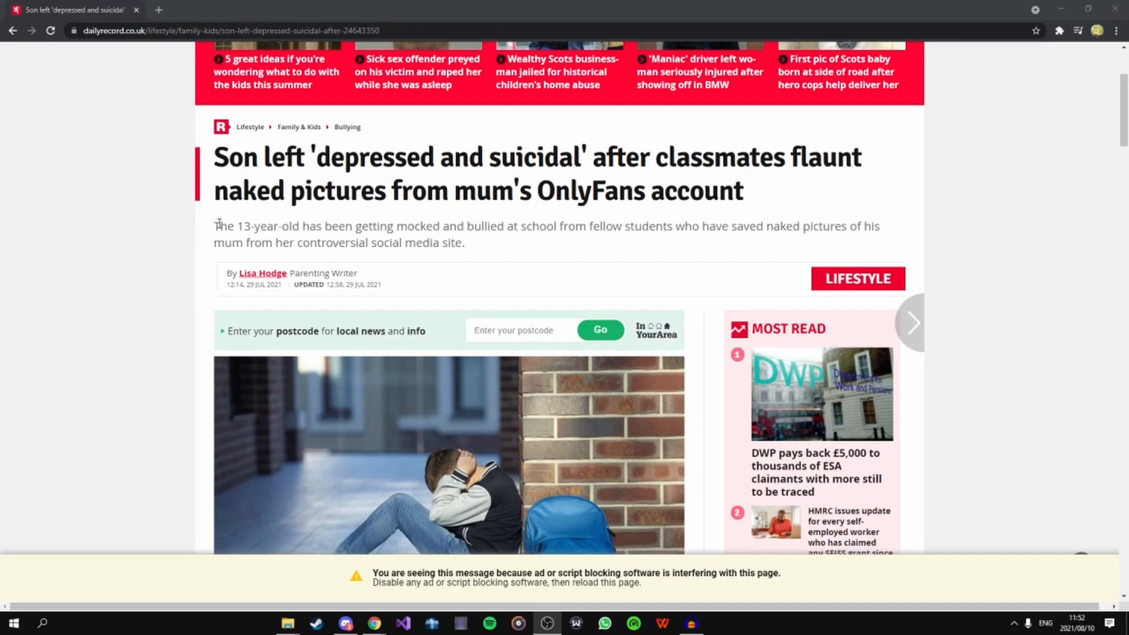
- Highlight the 'depressed and suicidal' opening sentence, then the third paragraph's sex work and supermarket clause
scroll(down, 3)
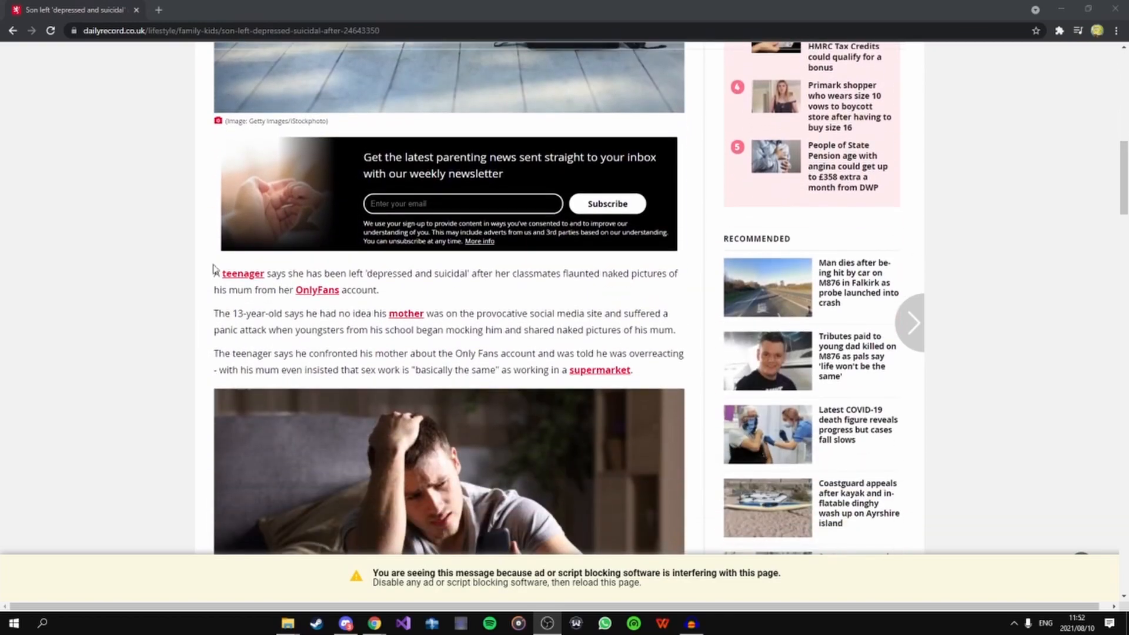
drag(213, 273, 358, 273)
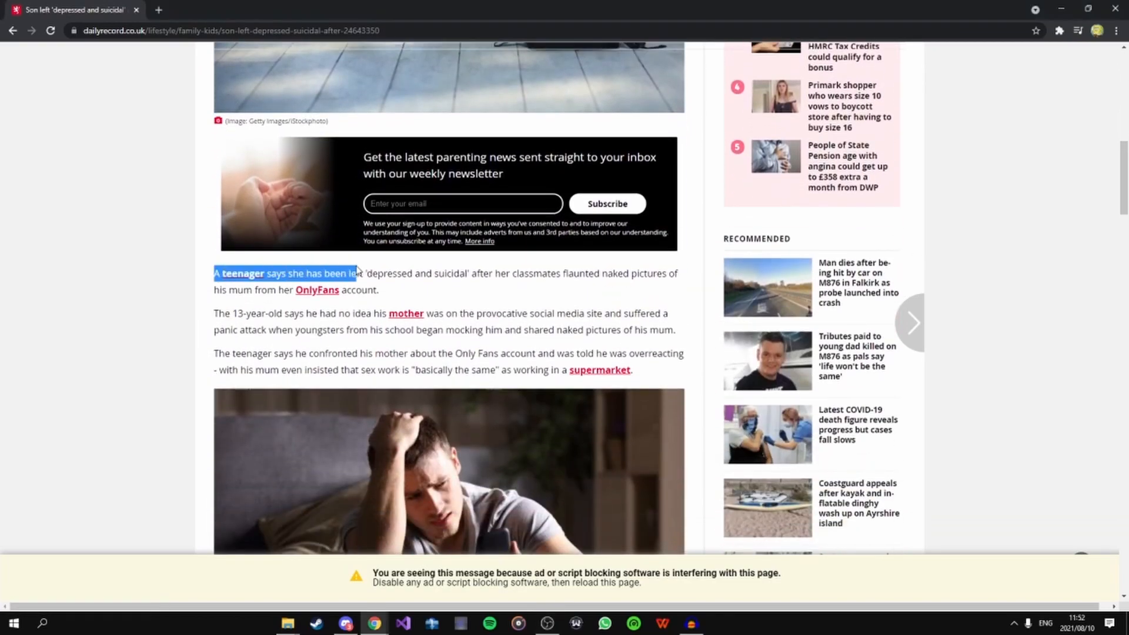
drag(358, 273, 475, 273)
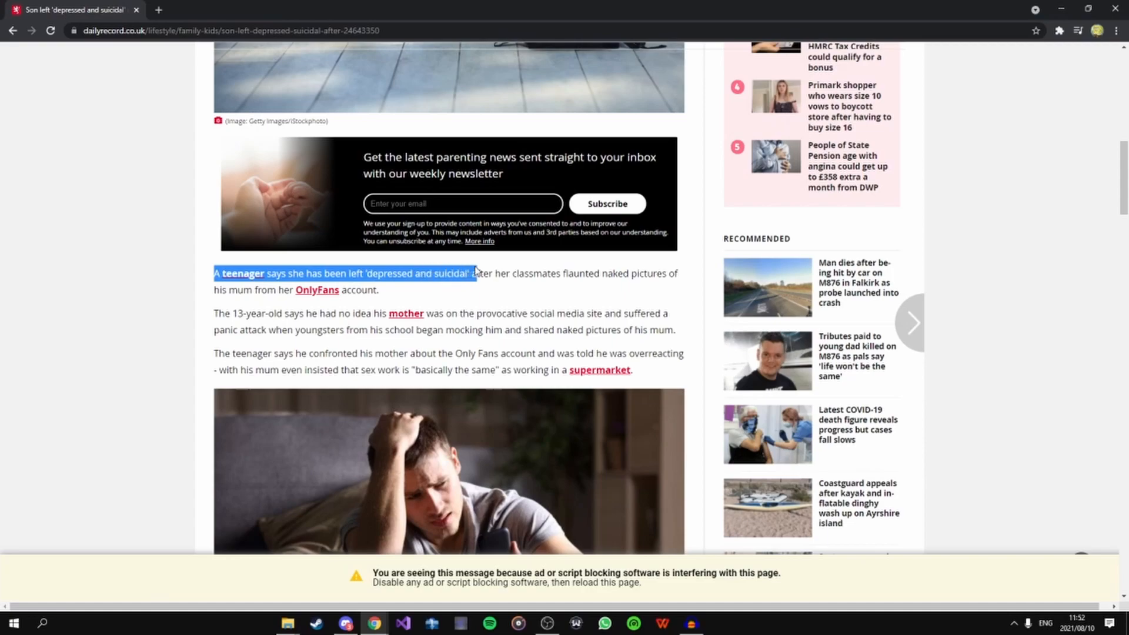
drag(475, 274, 349, 290)
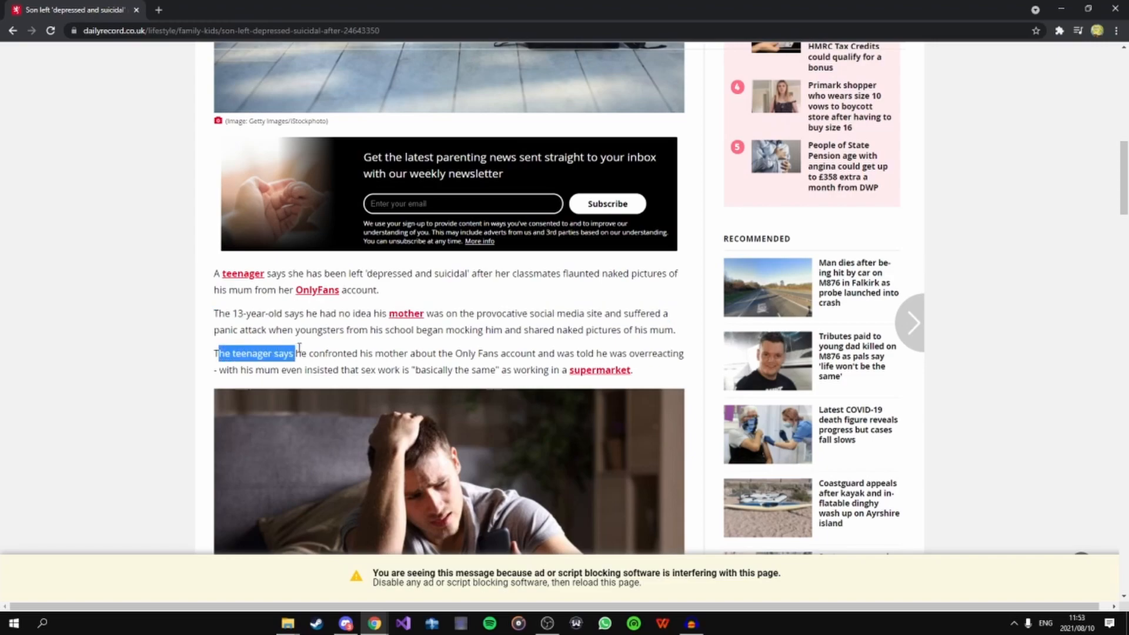
drag(294, 353, 417, 352)
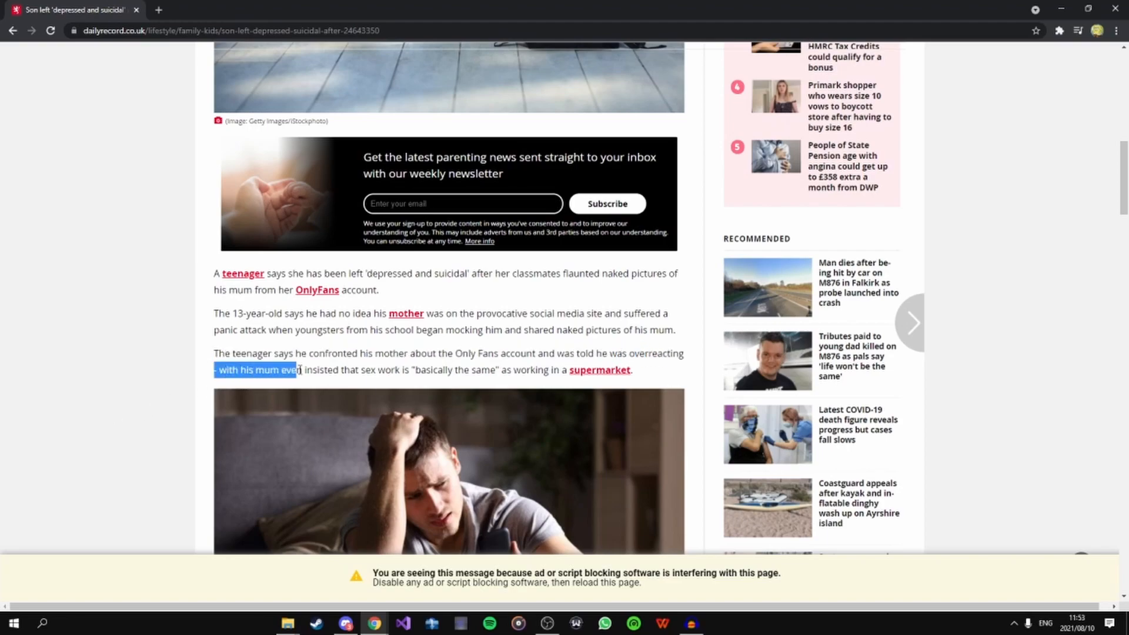
drag(301, 369, 446, 369)
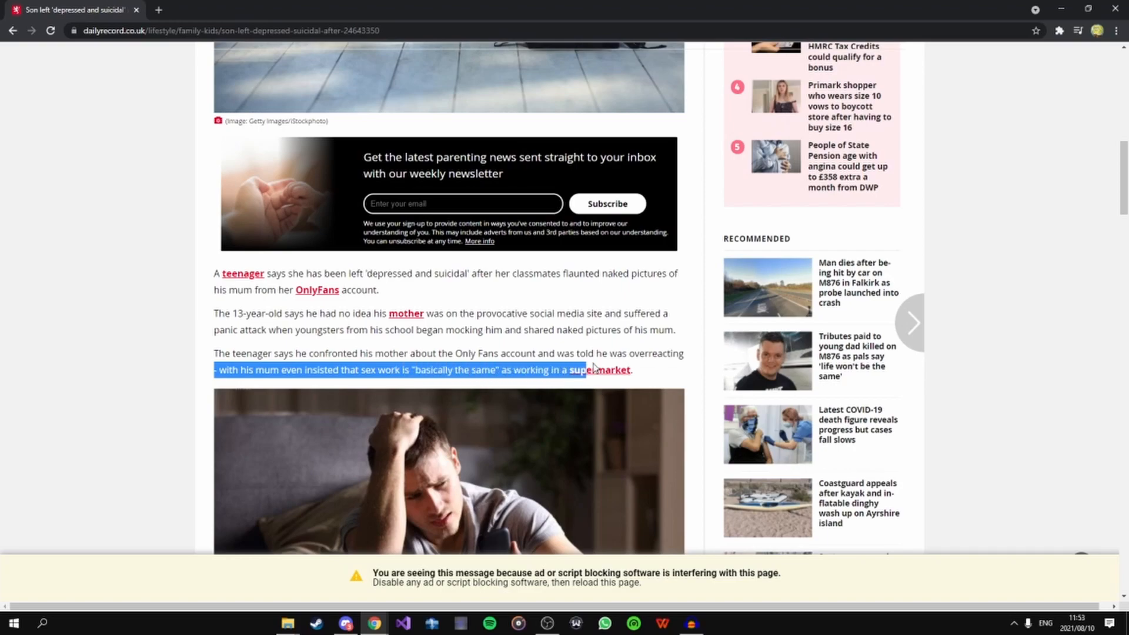
- Scroll down past the second photo to the teen's Reddit post
scroll(down, 3)
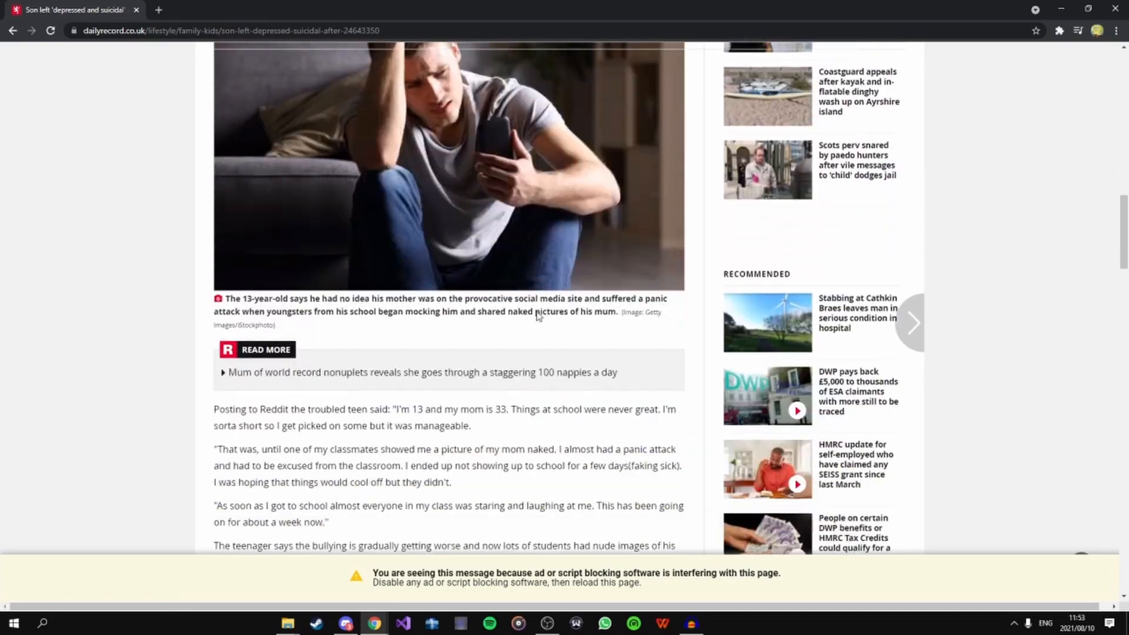
scroll(down, 3)
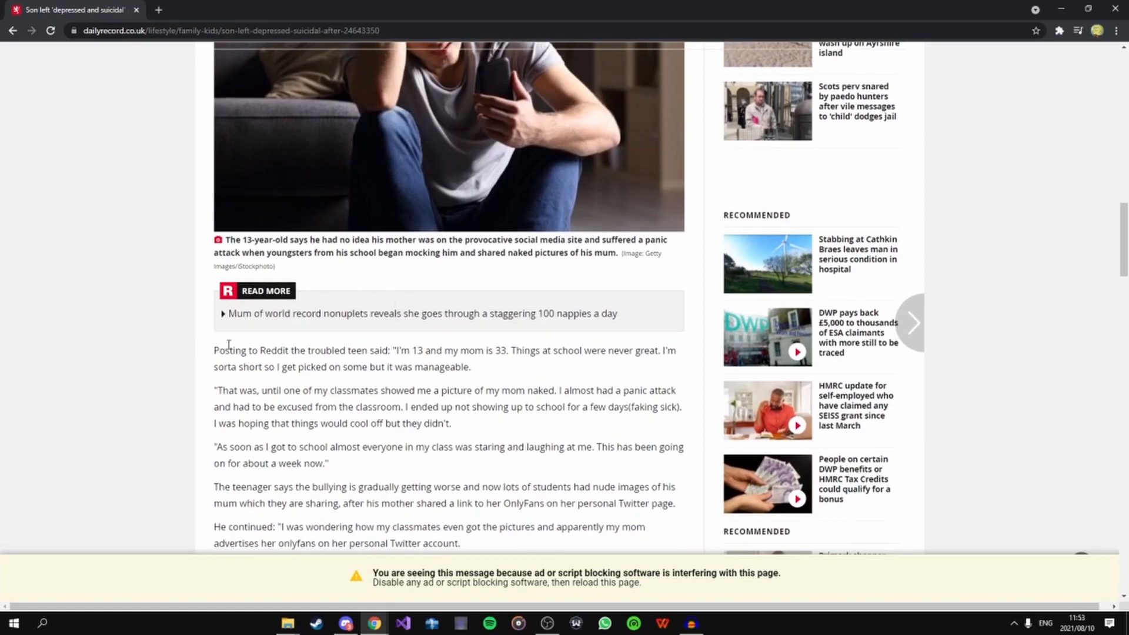
scroll(down, 3)
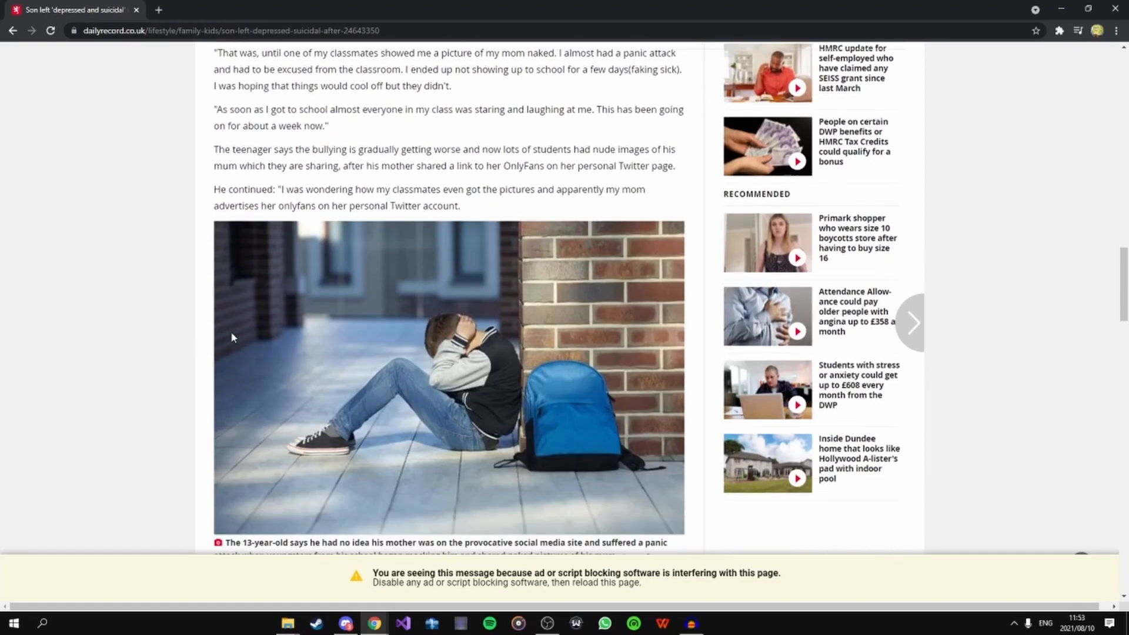
scroll(down, 3)
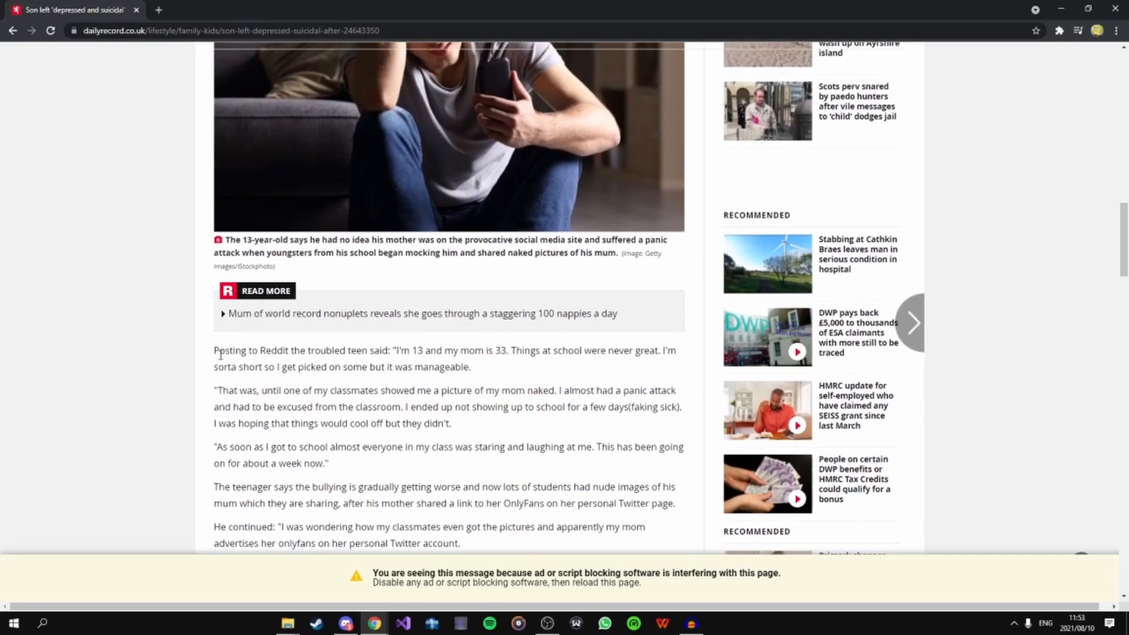
mouse_move(224, 377)
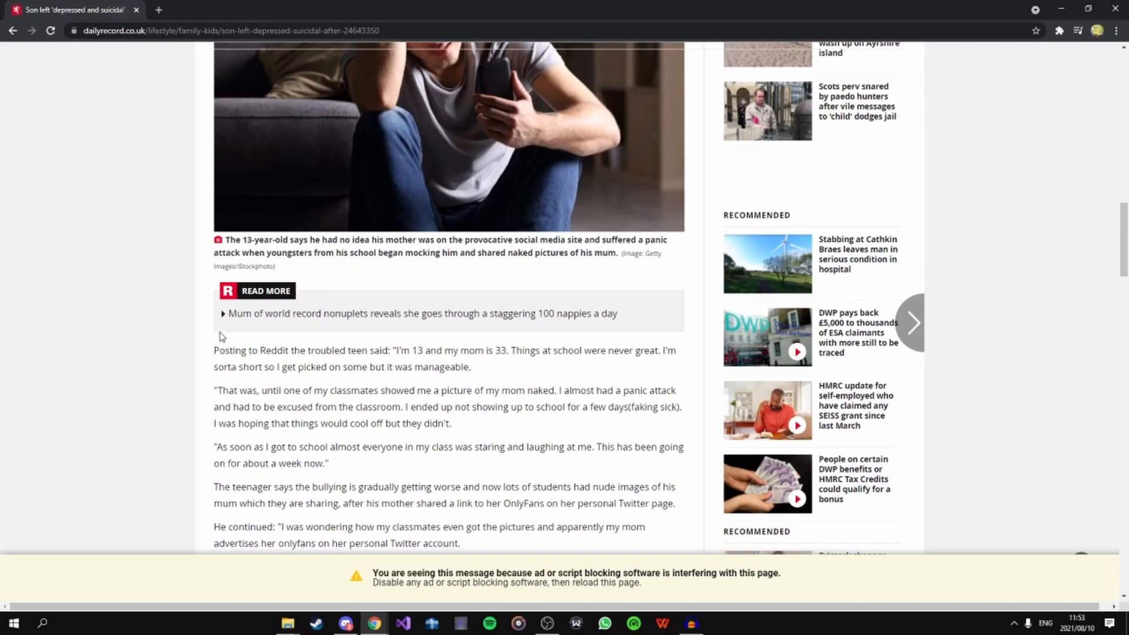
mouse_move(294, 366)
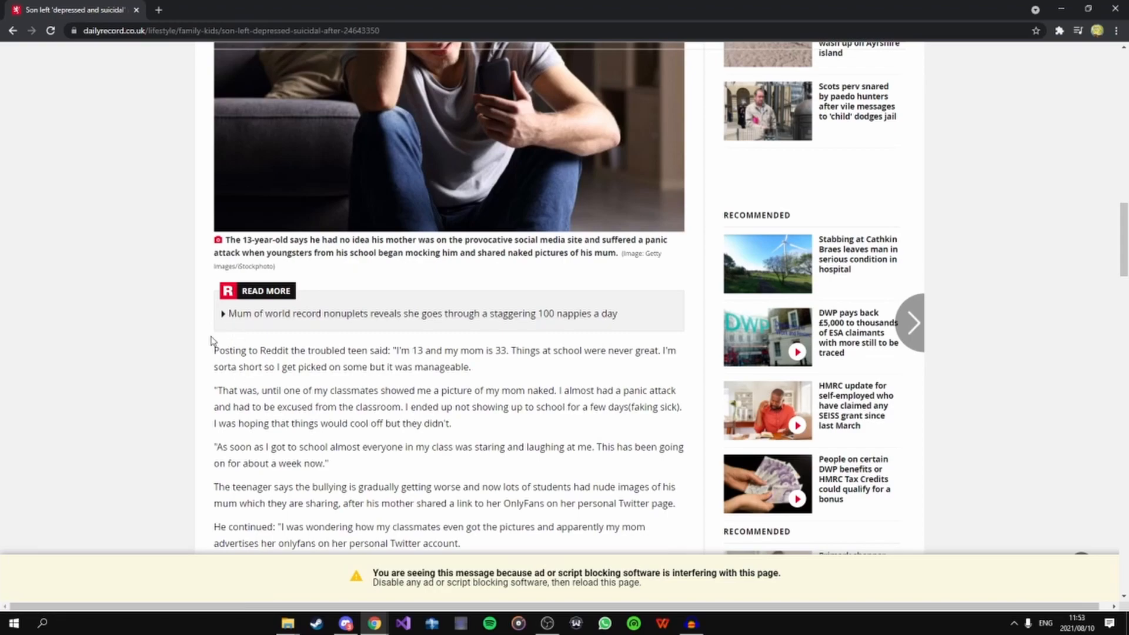
- Highlight the Reddit quote's opening sentences about being 13, his mom being 33, and getting picked on
double_click(227, 351)
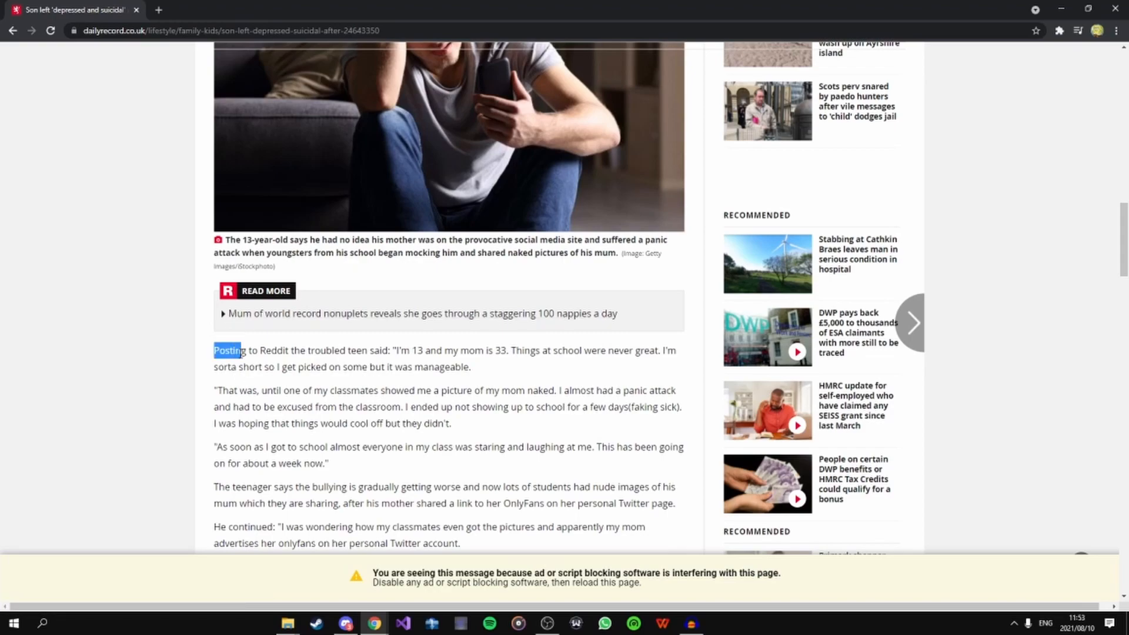
click(214, 357)
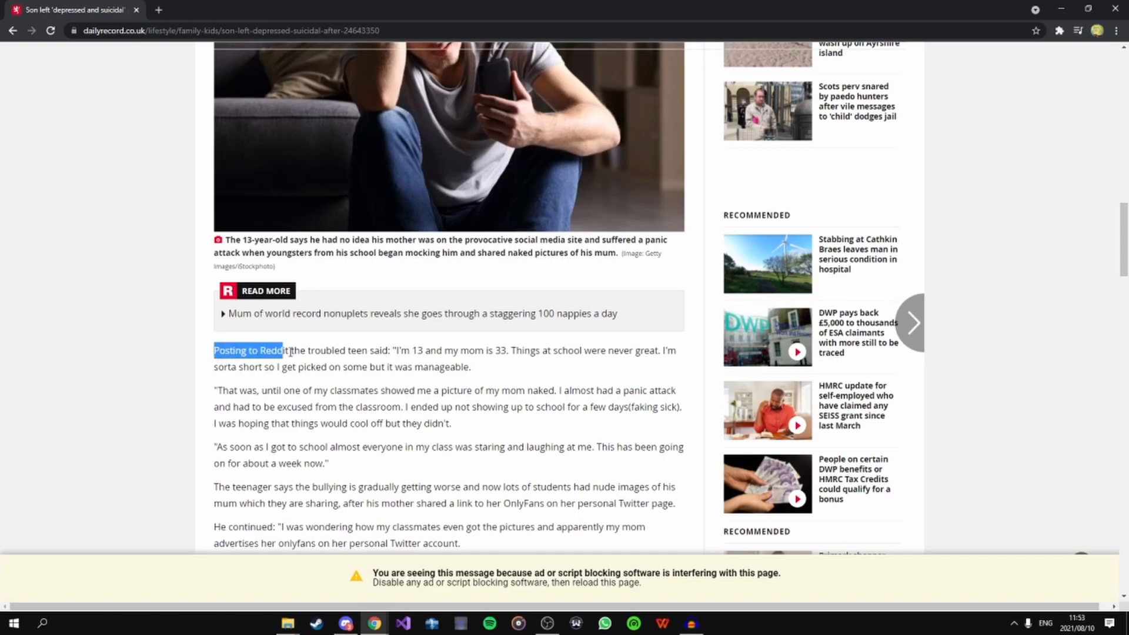
drag(288, 351, 455, 354)
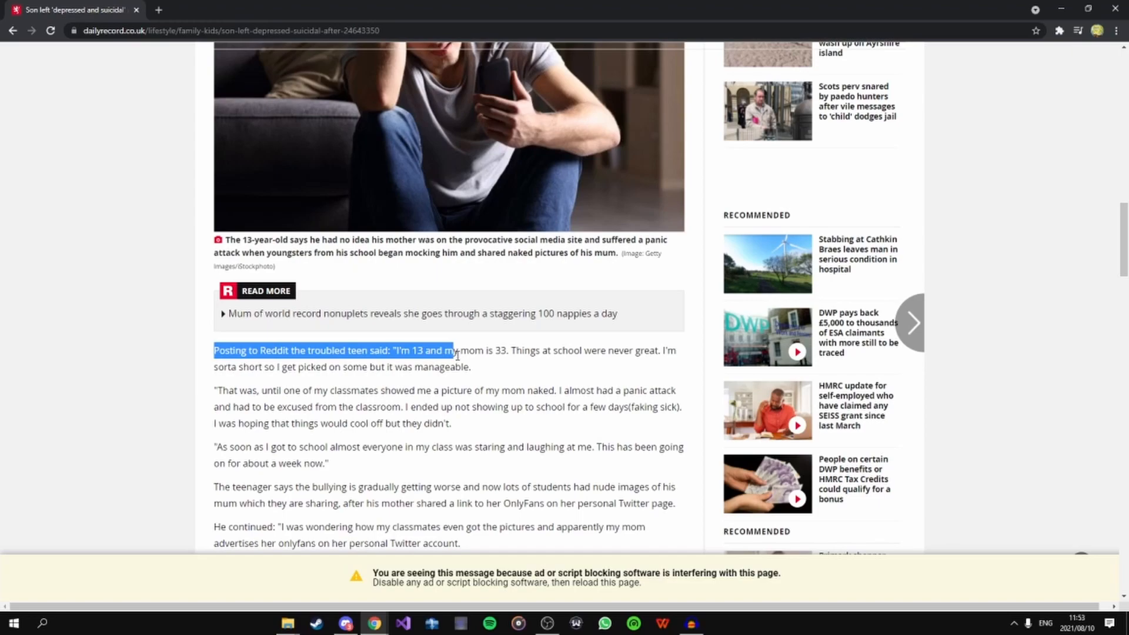
drag(453, 351, 548, 350)
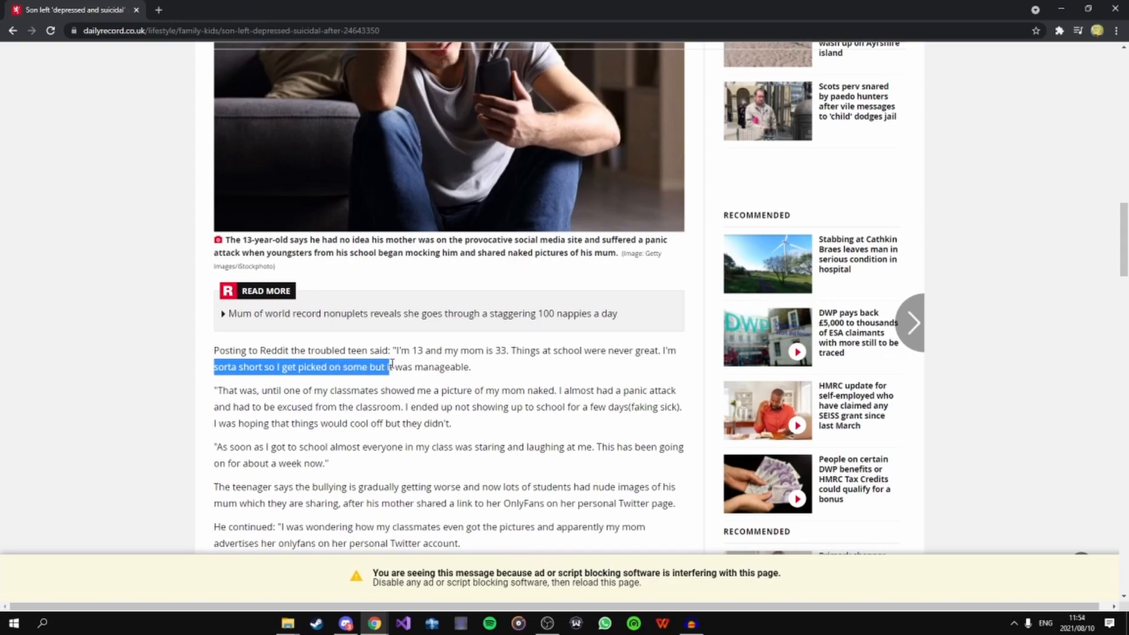
drag(387, 366, 469, 366)
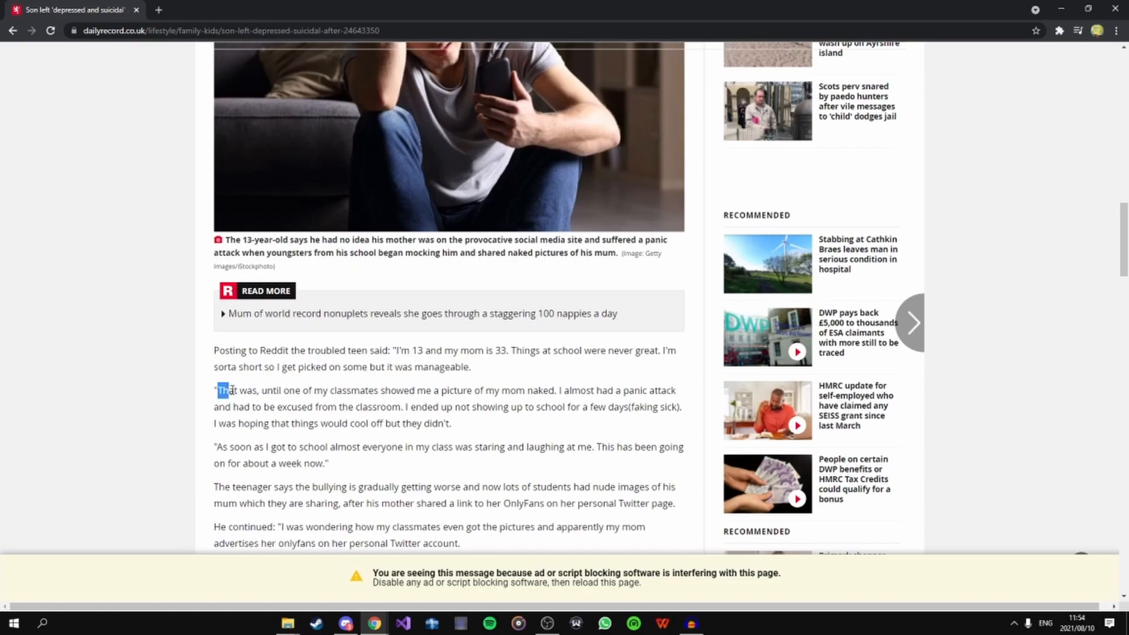
- Highlight the 'That was, until' quote through the panic attack, faking sick, and classmates laughing
drag(218, 391, 417, 390)
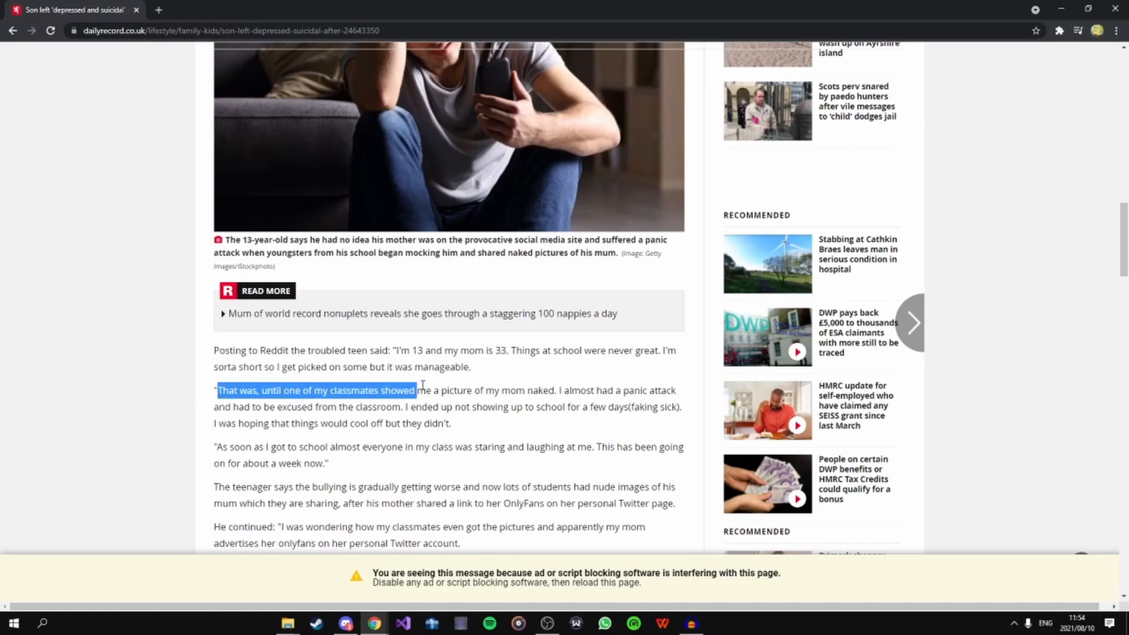
drag(413, 390, 554, 390)
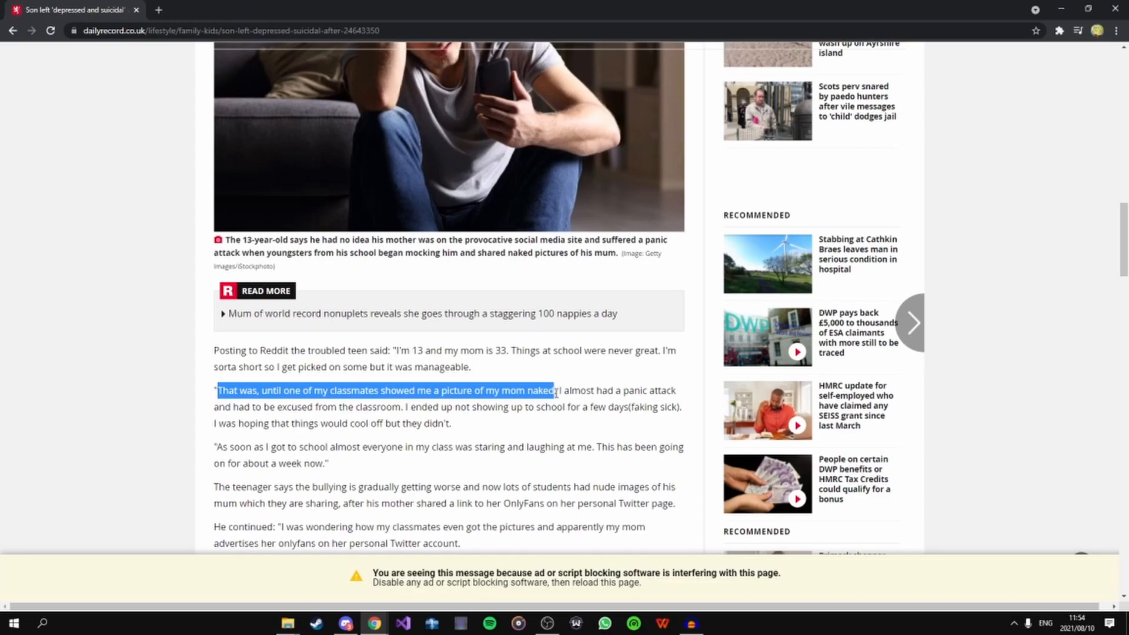
drag(554, 389, 382, 406)
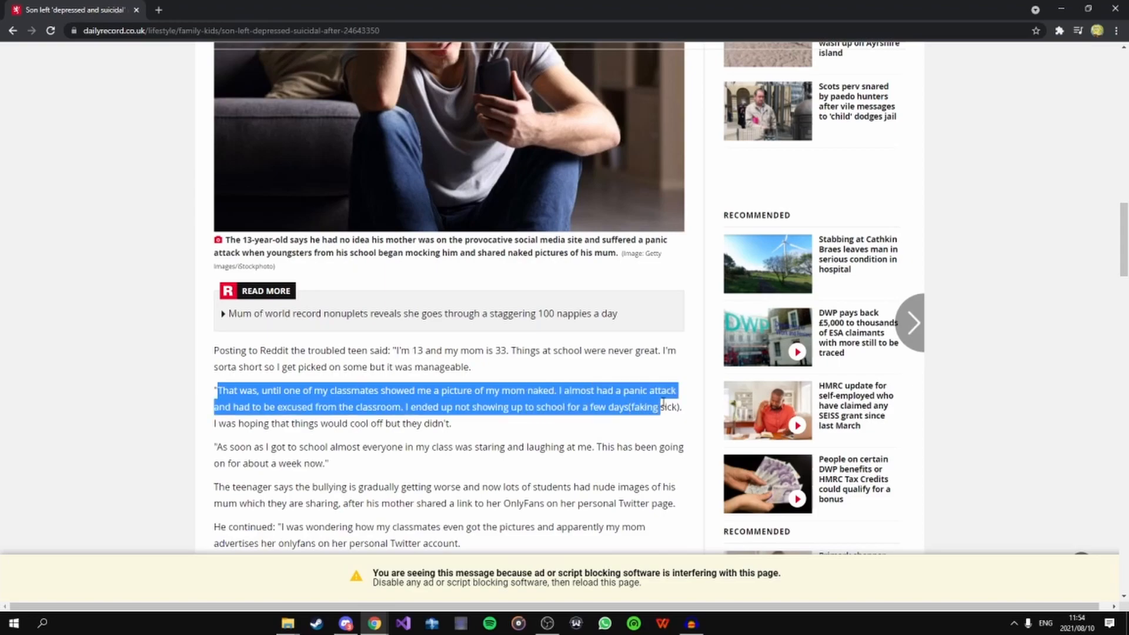
drag(655, 406, 288, 406)
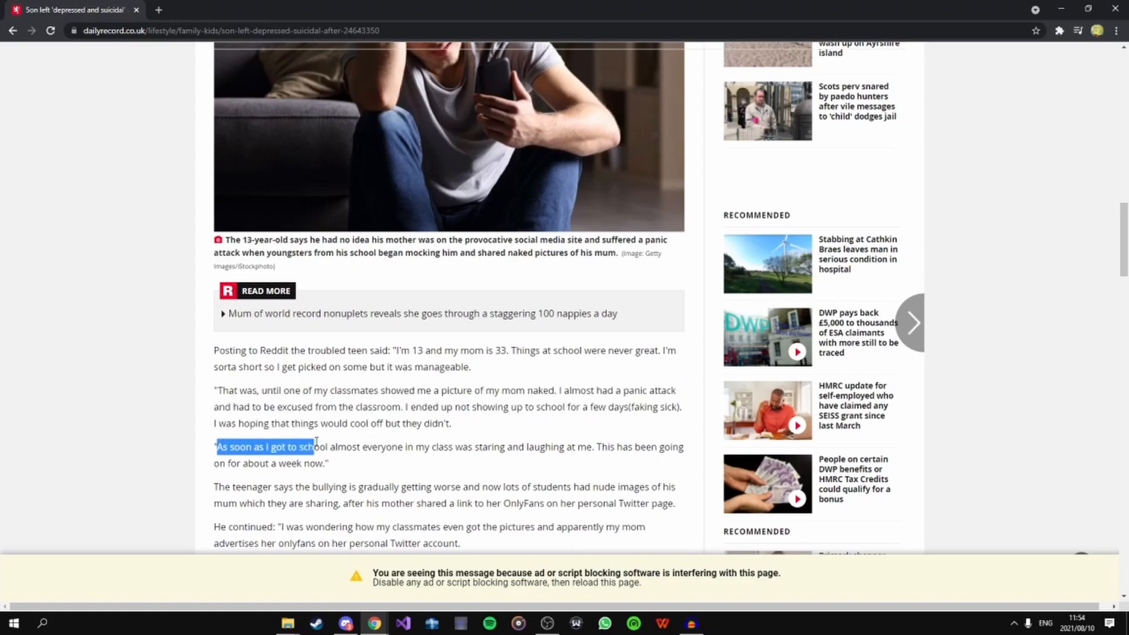
drag(315, 446, 449, 446)
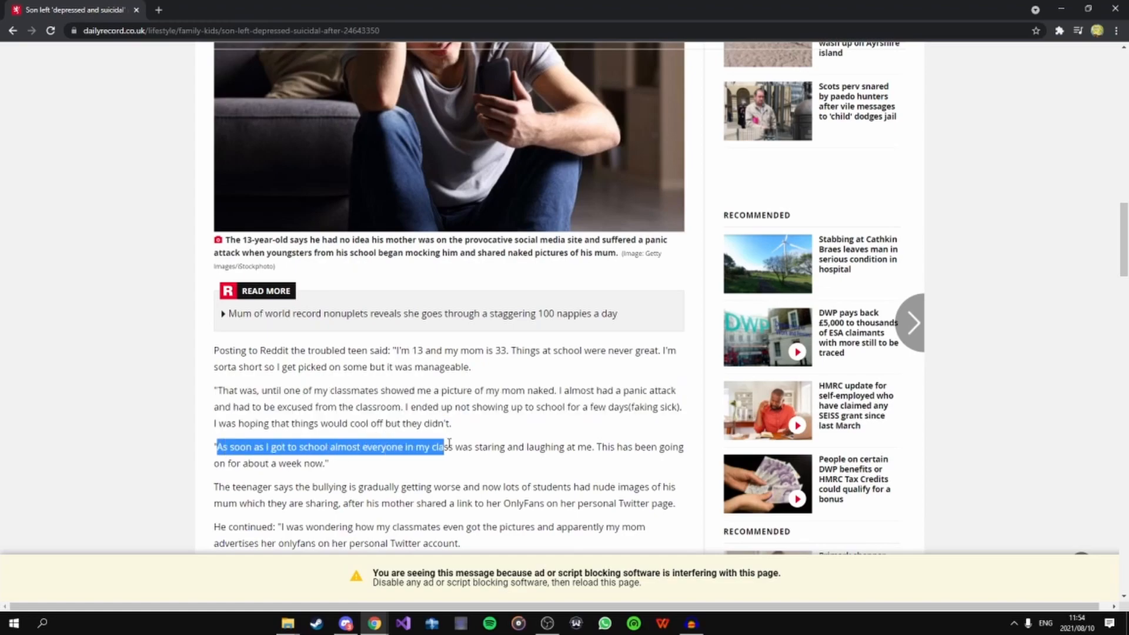
drag(445, 447, 591, 446)
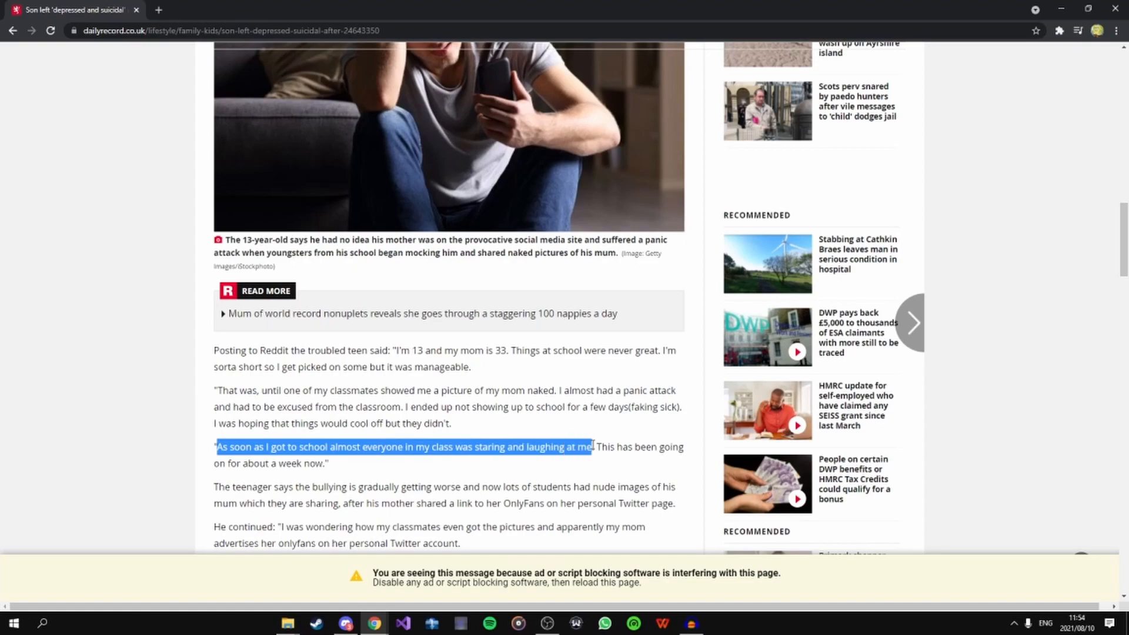
- Scroll down and highlight the sentence saying this has lasted a week
scroll(down, 3)
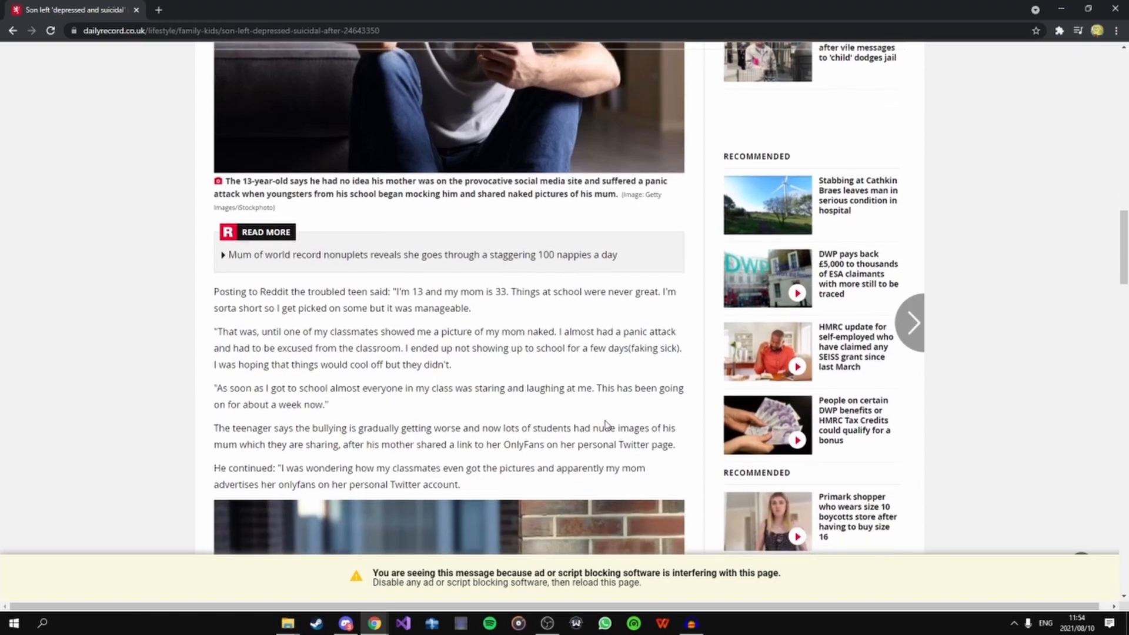
scroll(down, 3)
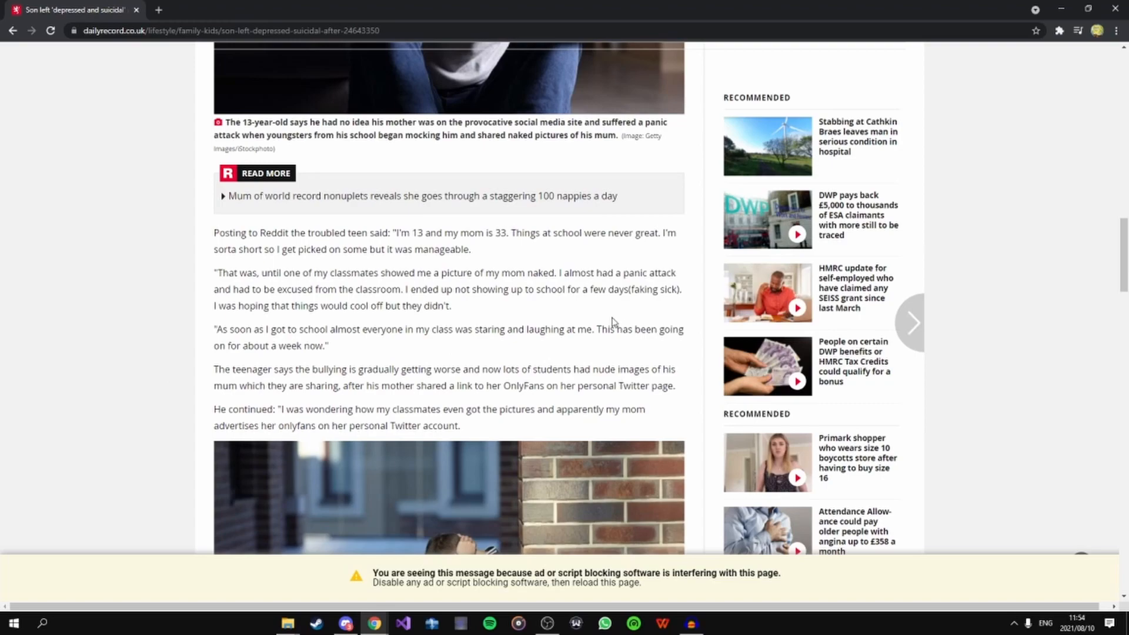
double_click(601, 329)
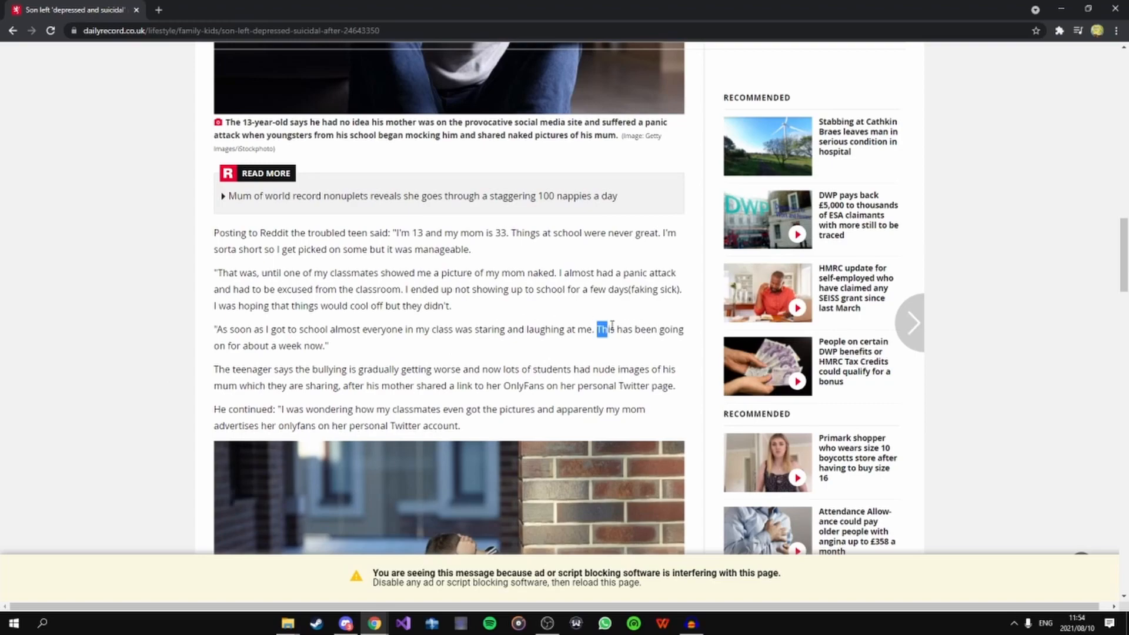
drag(597, 330, 256, 369)
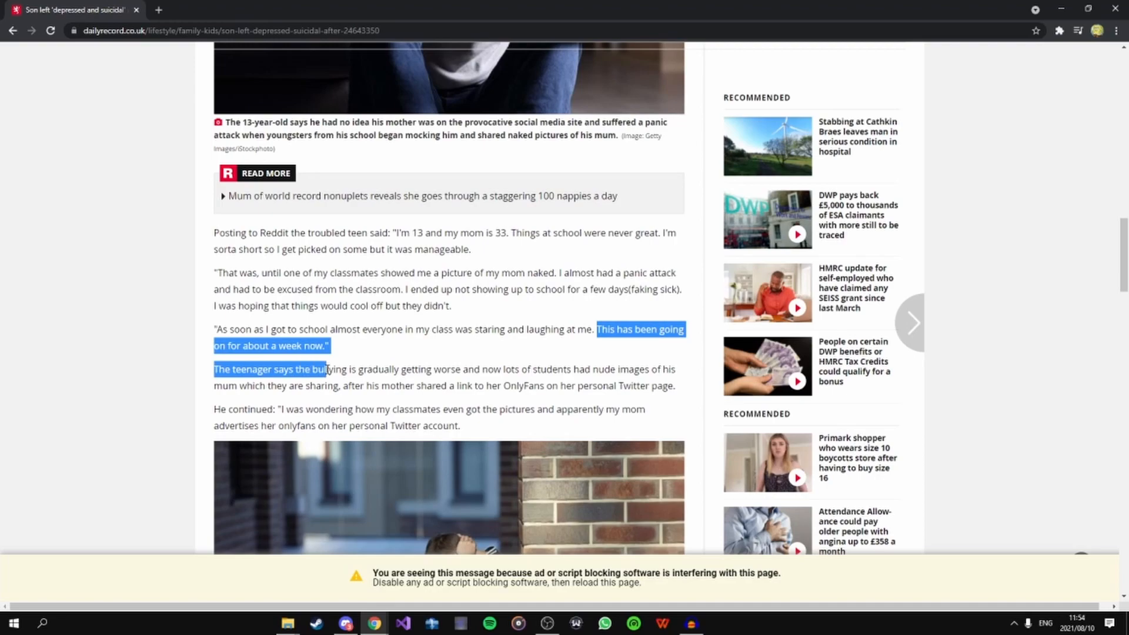
- Highlight the whole paragraph on bullying worsening after she shared her OnlyFans link
drag(324, 369, 490, 369)
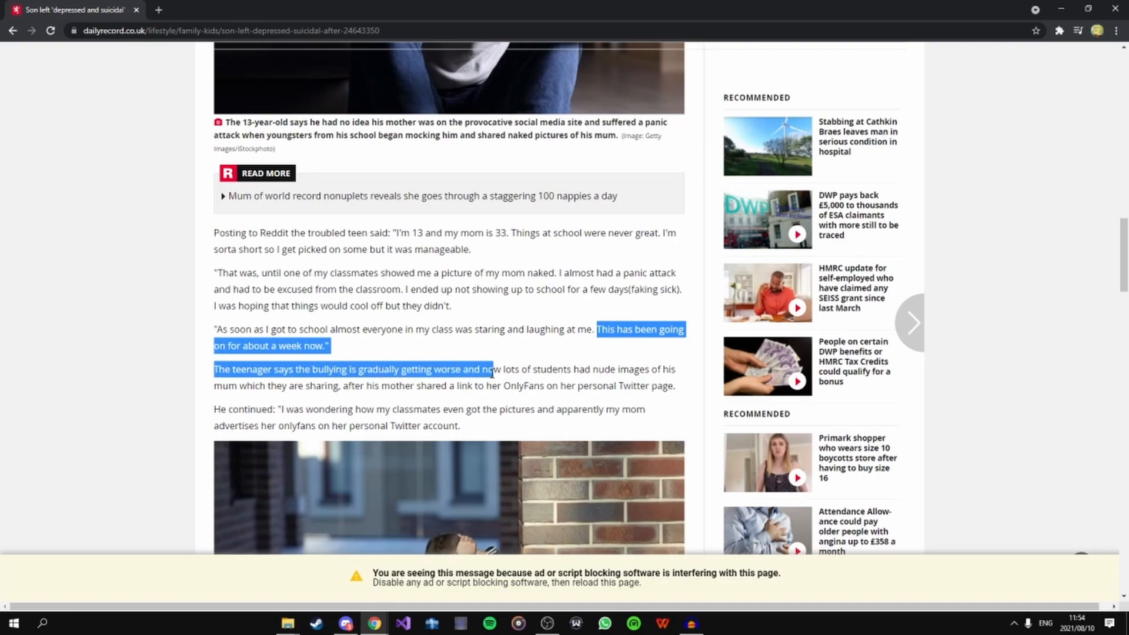
drag(489, 369, 669, 368)
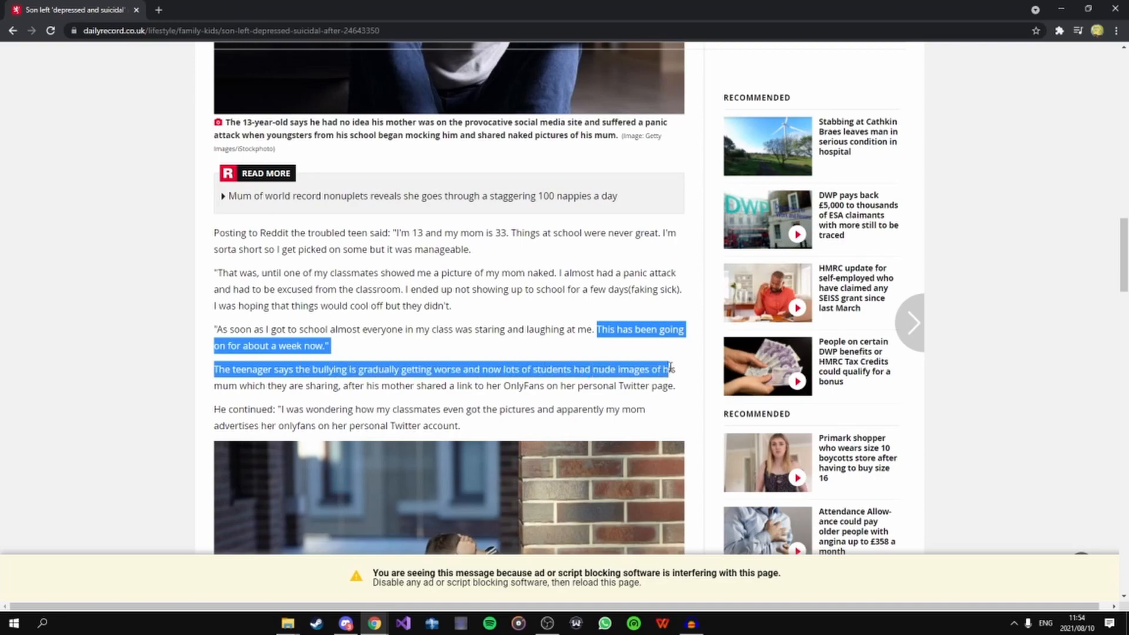
drag(673, 368, 272, 385)
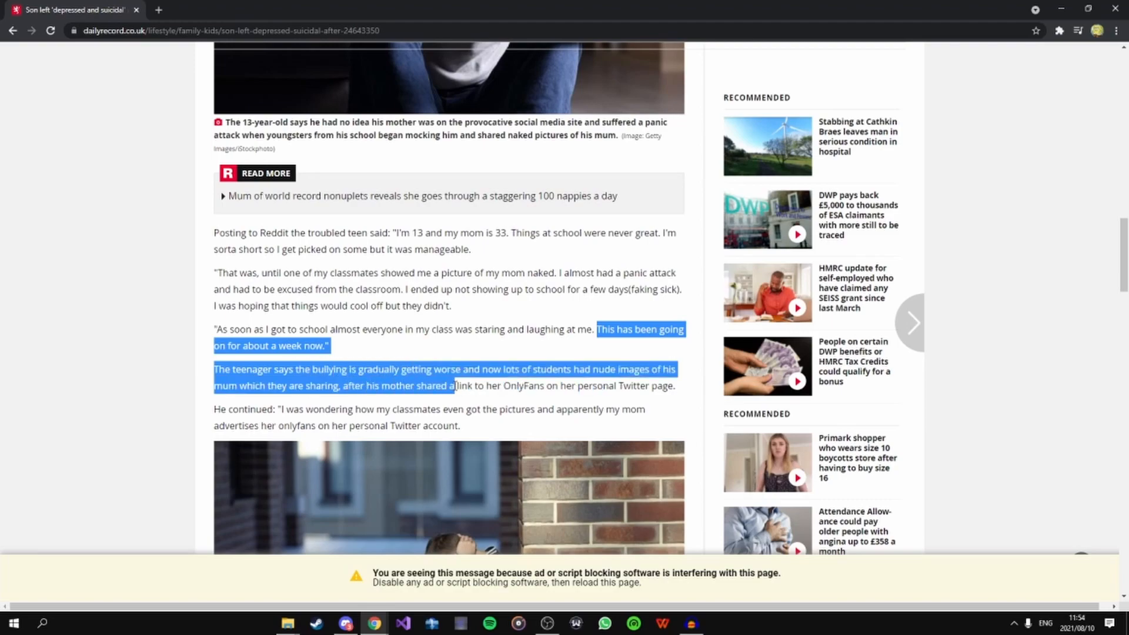
drag(453, 385, 576, 385)
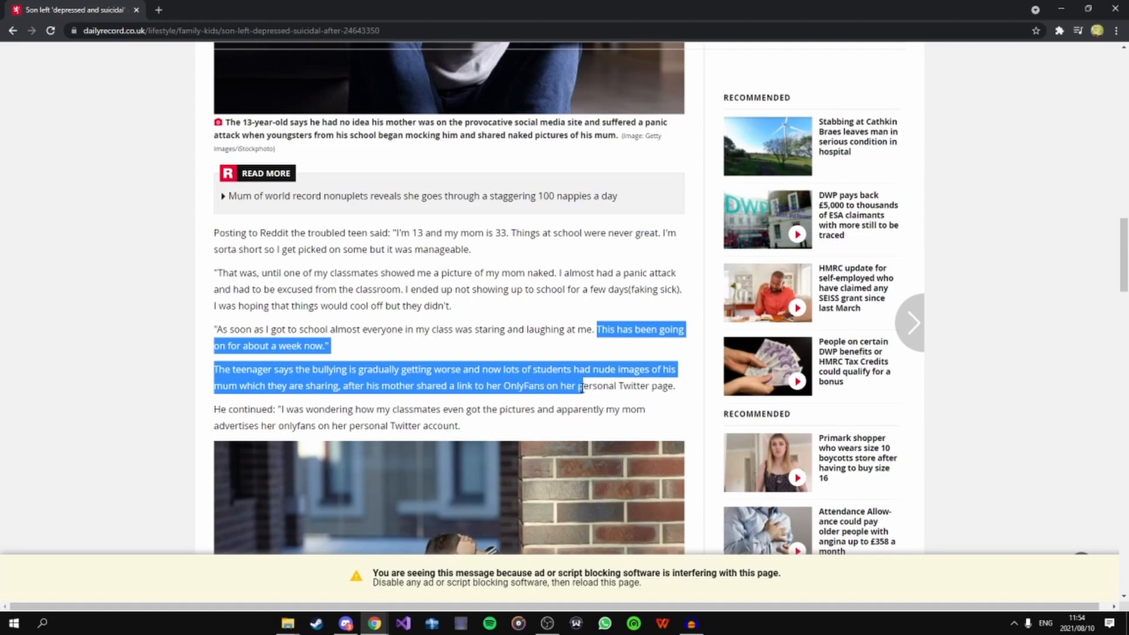
drag(576, 385, 673, 385)
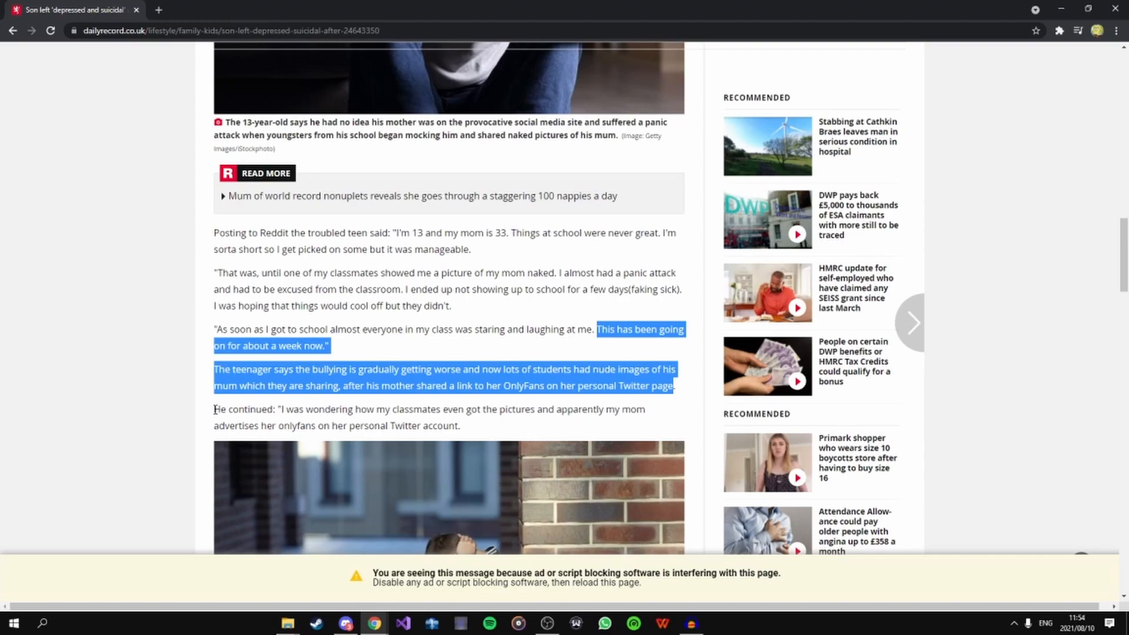
scroll(down, 3)
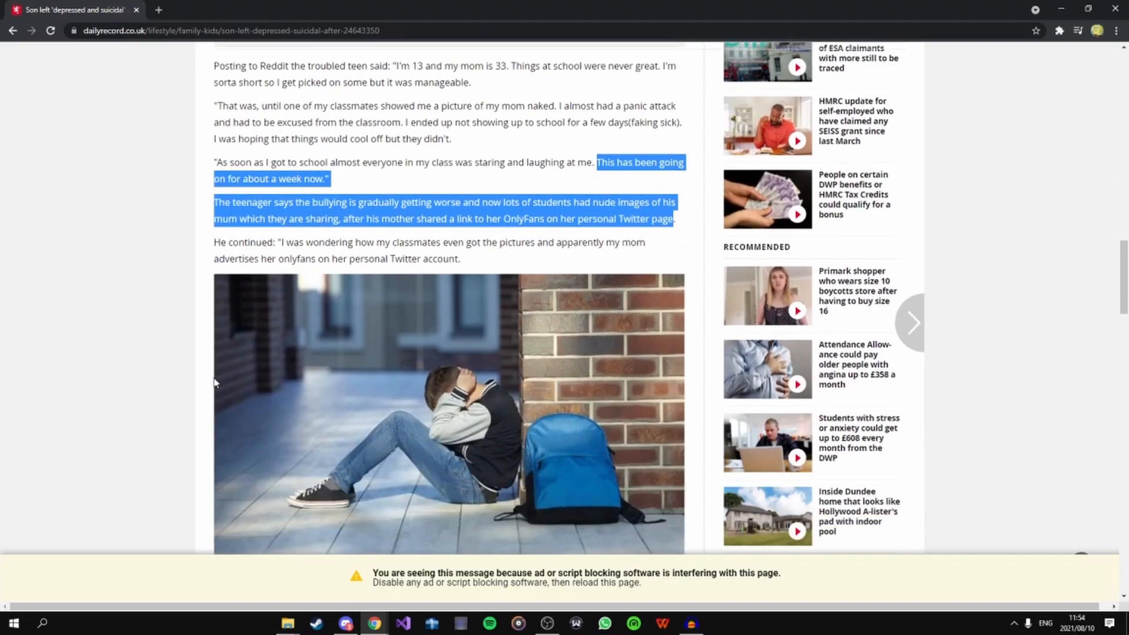
- Highlight the 'He continued' quote about how classmates got the pictures, then scroll past the image
scroll(down, 3)
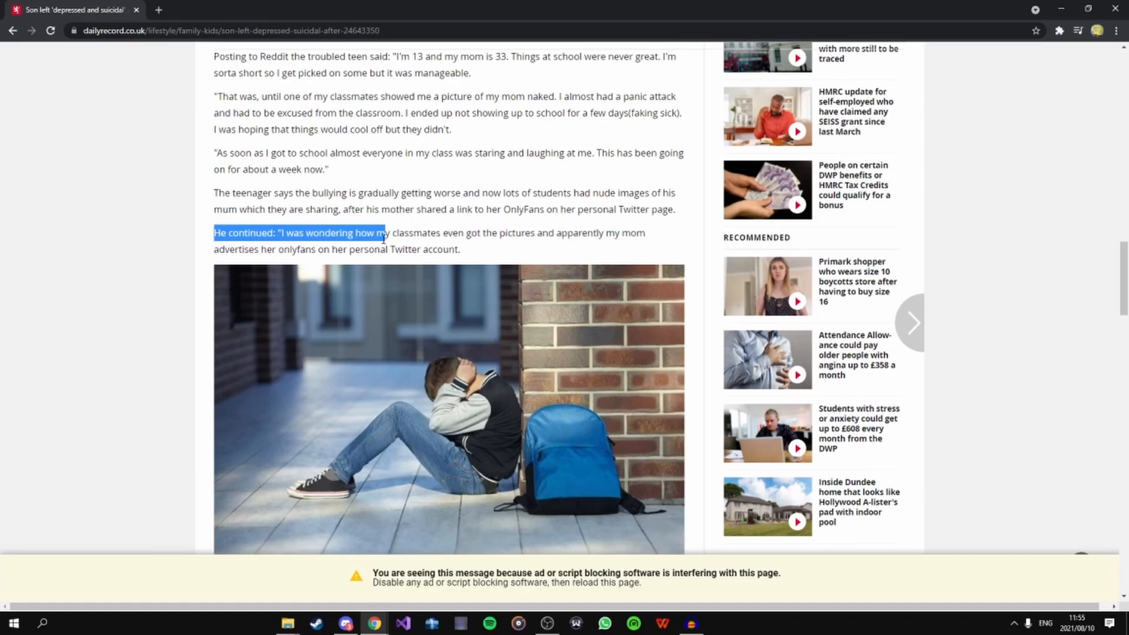
drag(385, 233, 331, 249)
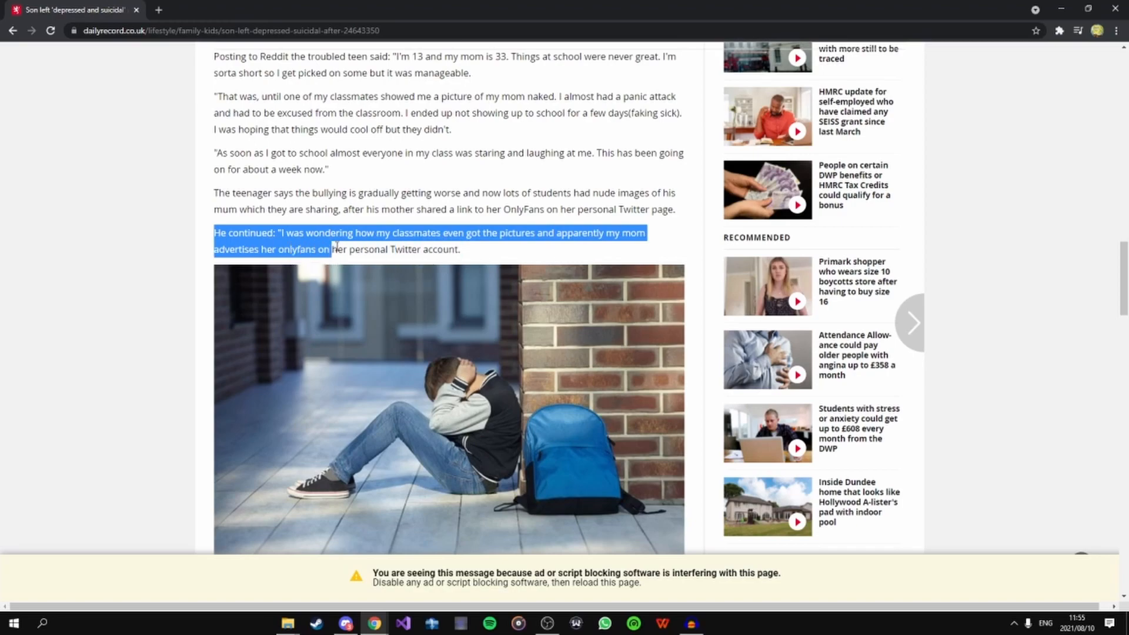
scroll(down, 3)
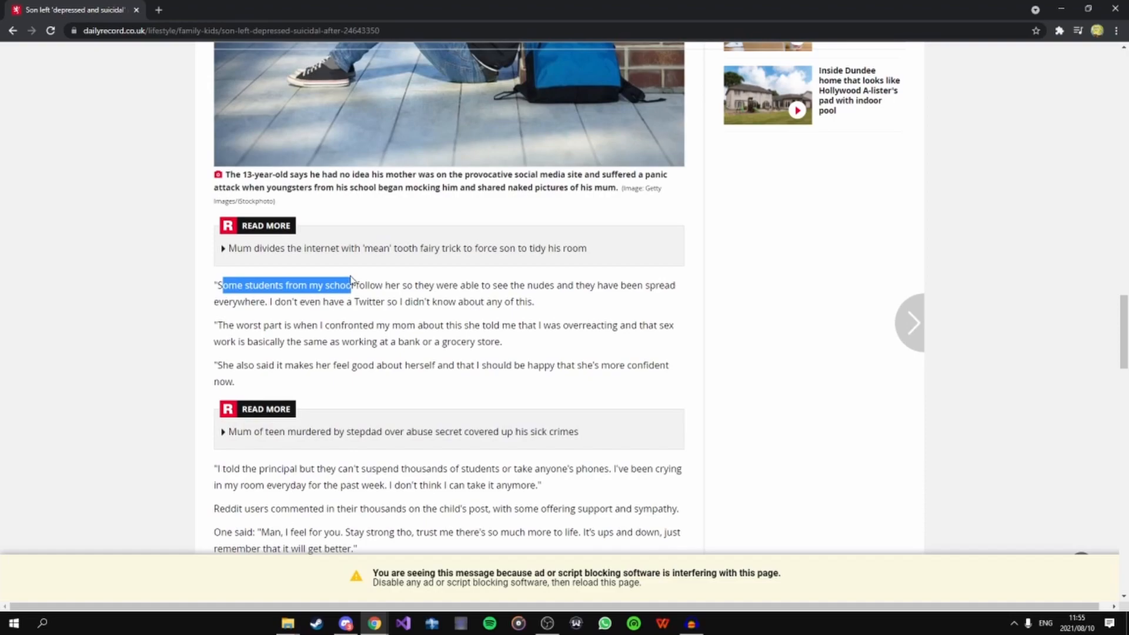
- Highlight the 'Some students from my school' sentence and the nudes-spread-everywhere sentence
drag(349, 285, 488, 285)
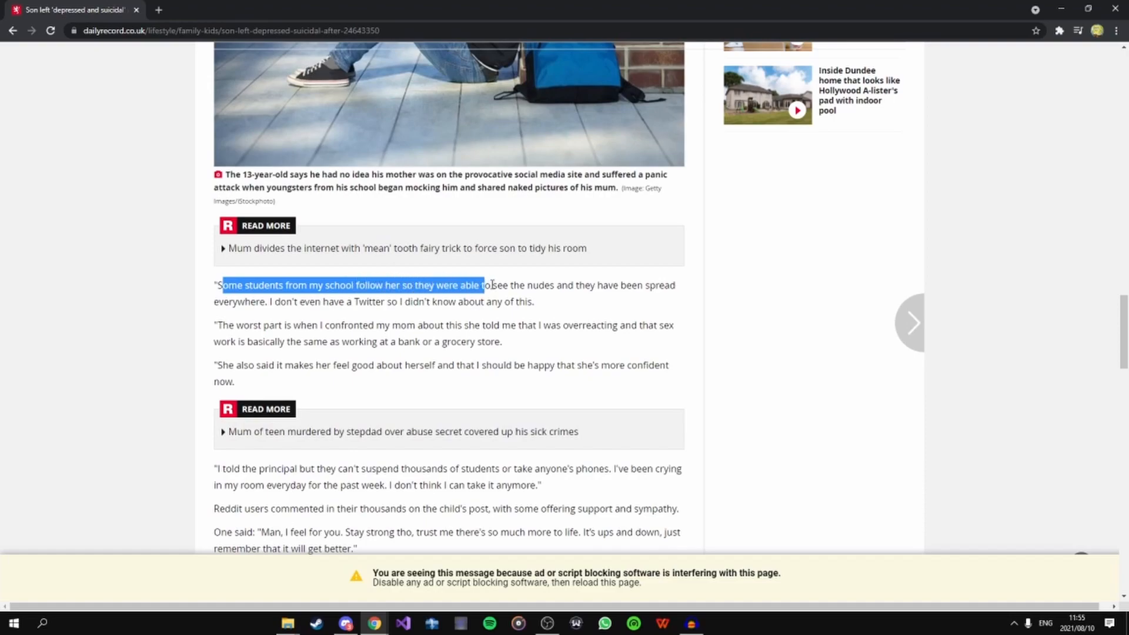
drag(487, 286, 666, 285)
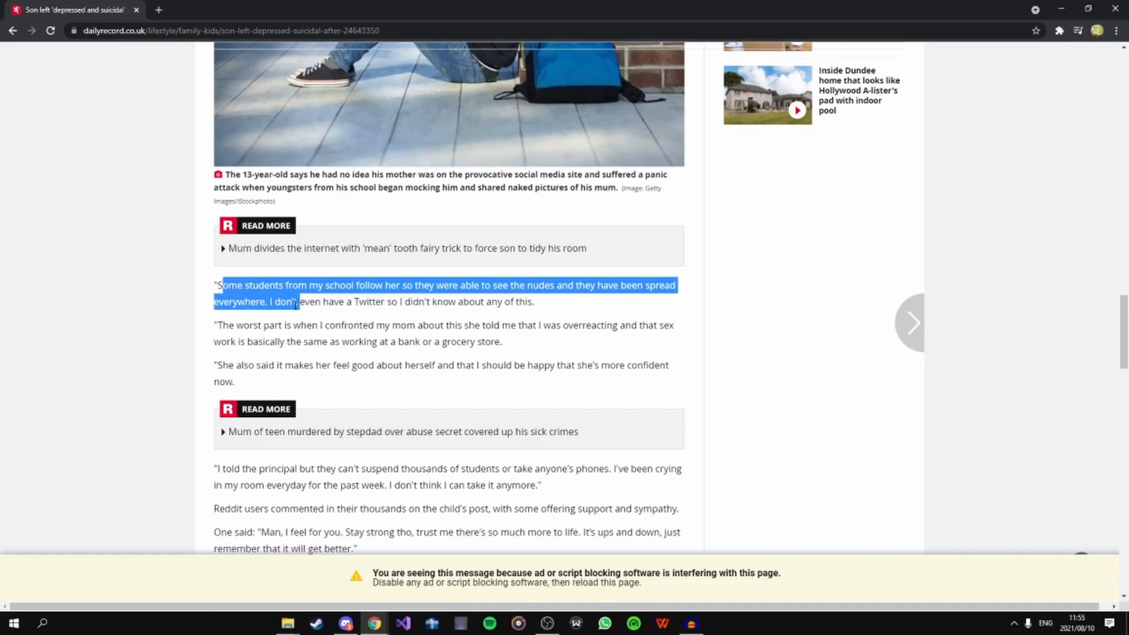
drag(292, 301, 533, 301)
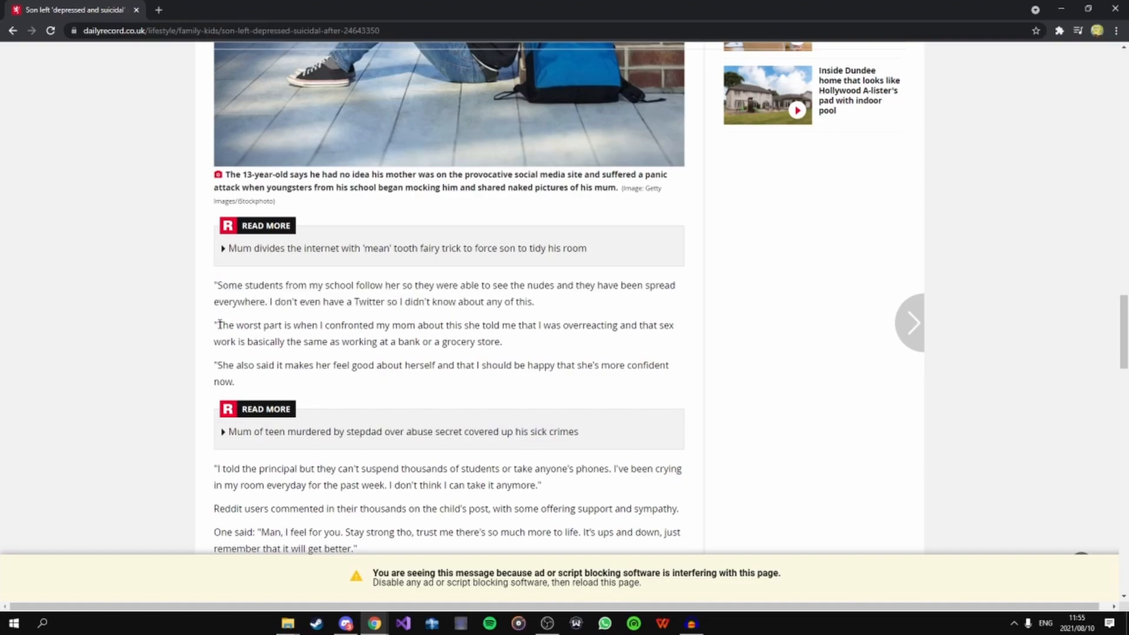
- Highlight the 'worst part' sentence about confronting his mom, who said he was overreacting
drag(217, 325, 387, 324)
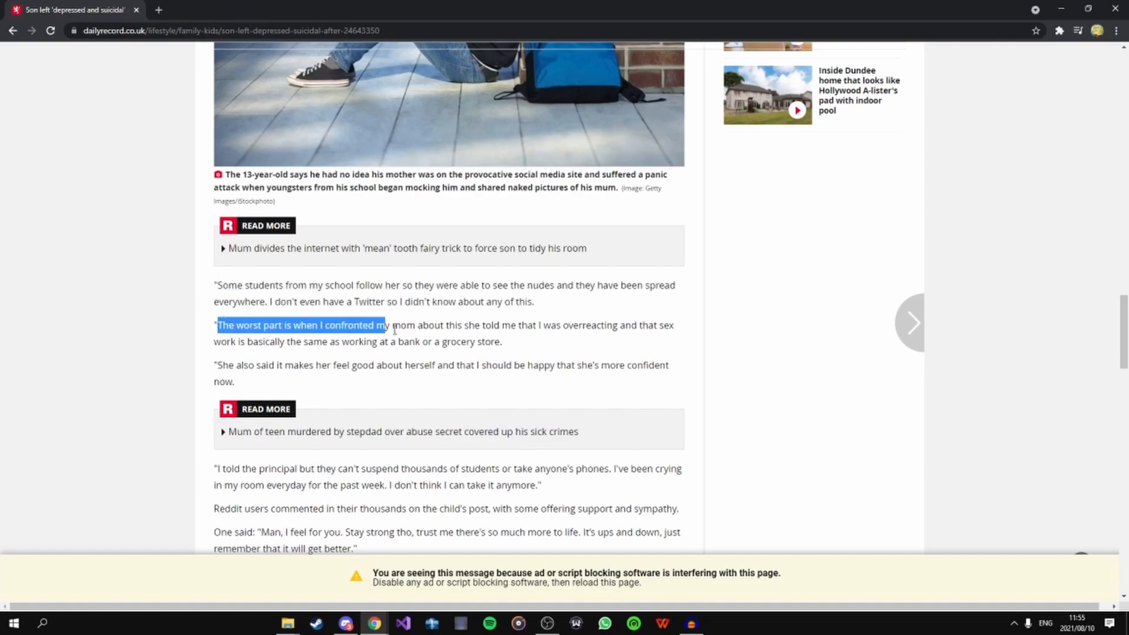
drag(385, 324, 586, 324)
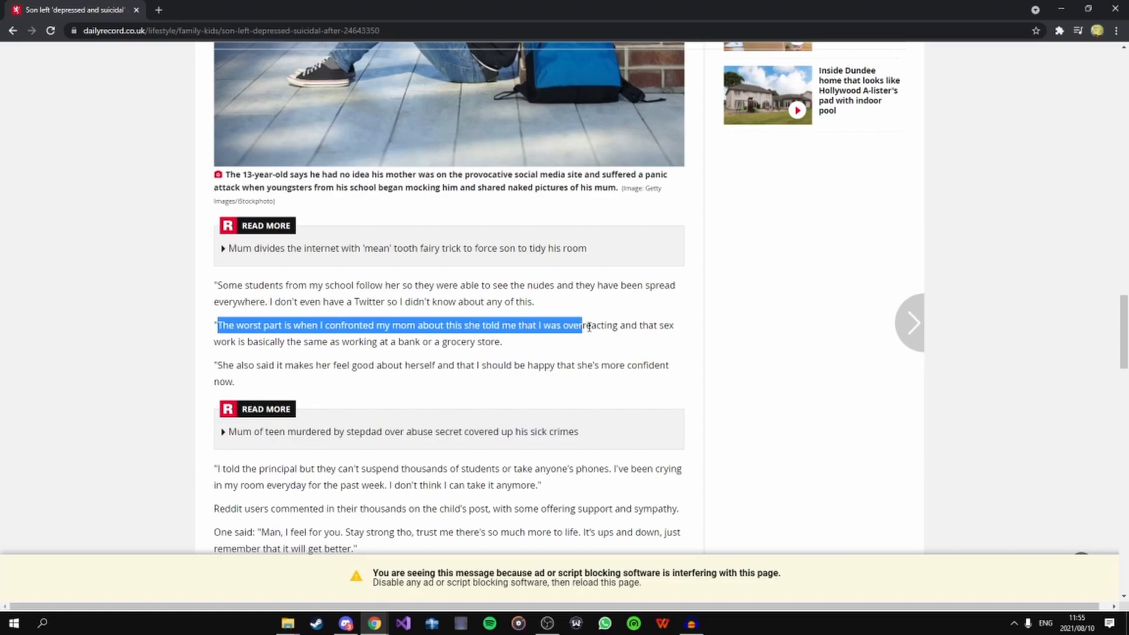
drag(583, 325, 285, 341)
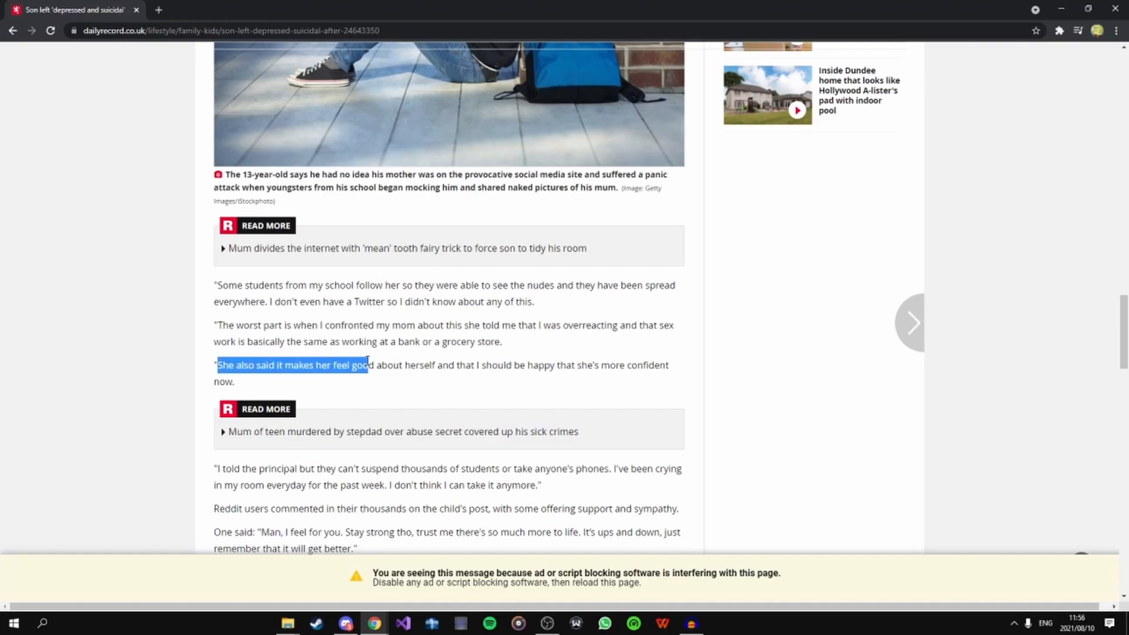
- Select 'She also said it makes her feel good about herself', re-dragging to adjust the selection
drag(367, 365, 413, 365)
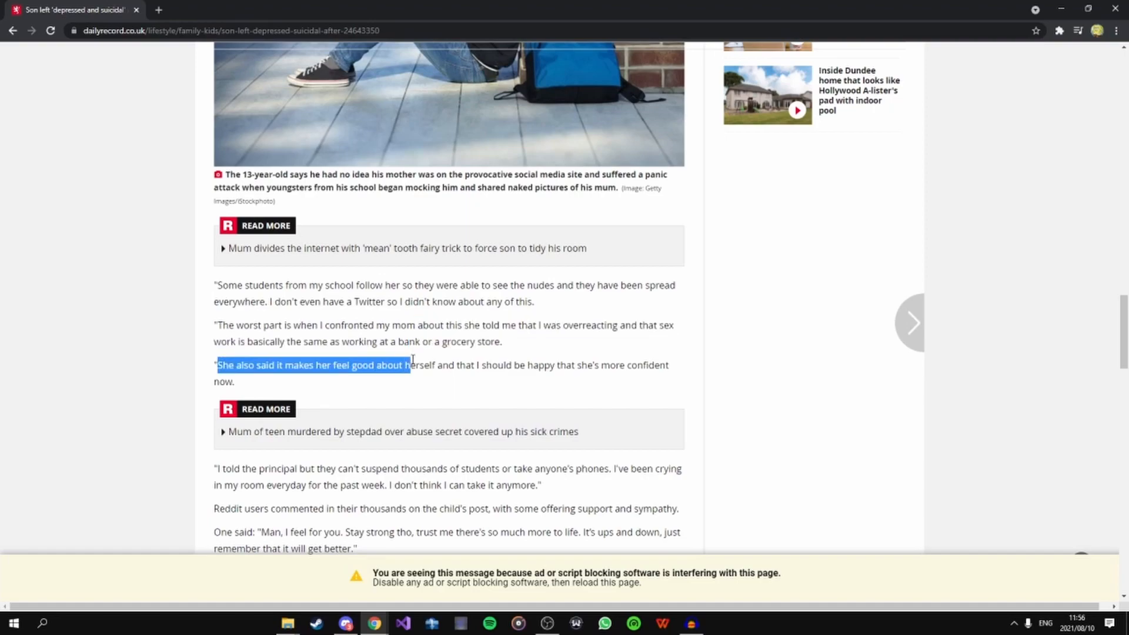
drag(410, 365, 464, 365)
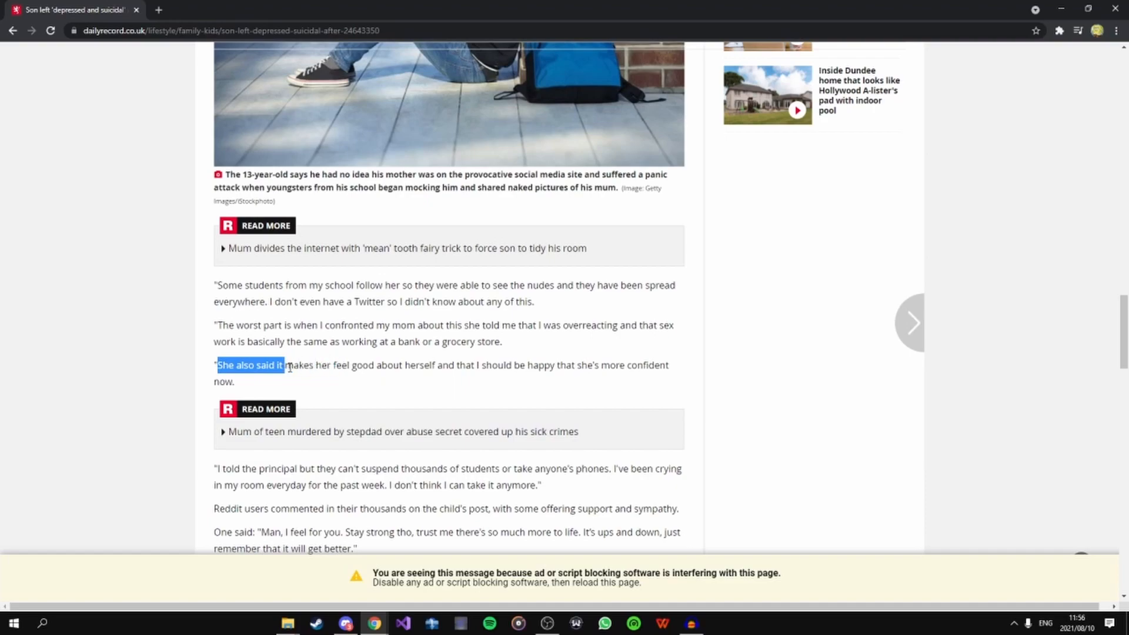
drag(283, 365, 249, 365)
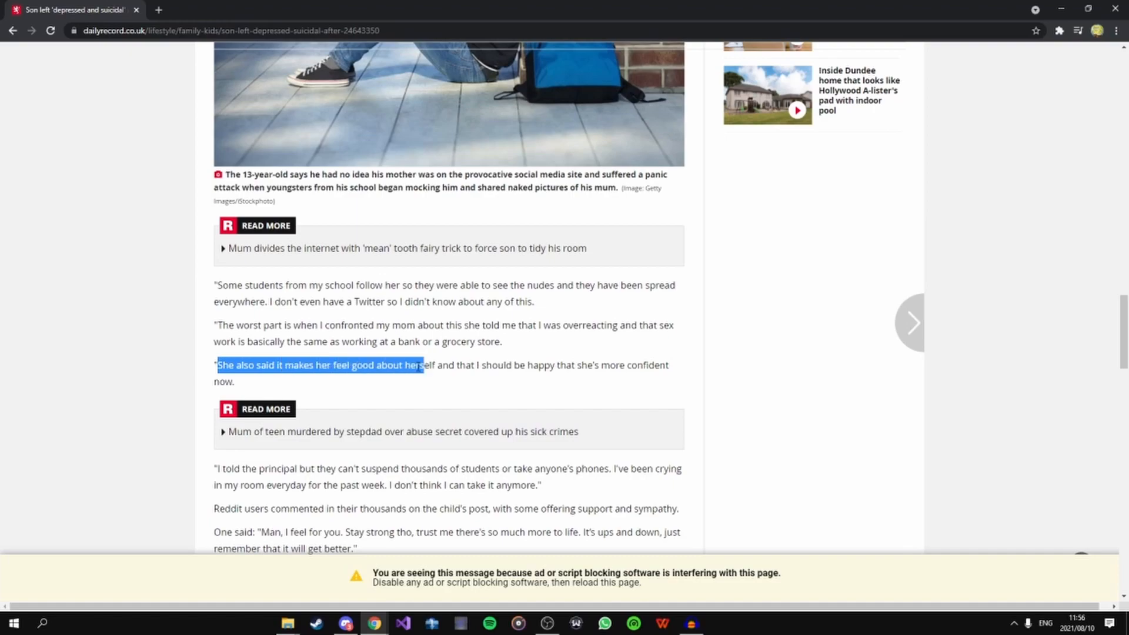
drag(425, 365, 435, 365)
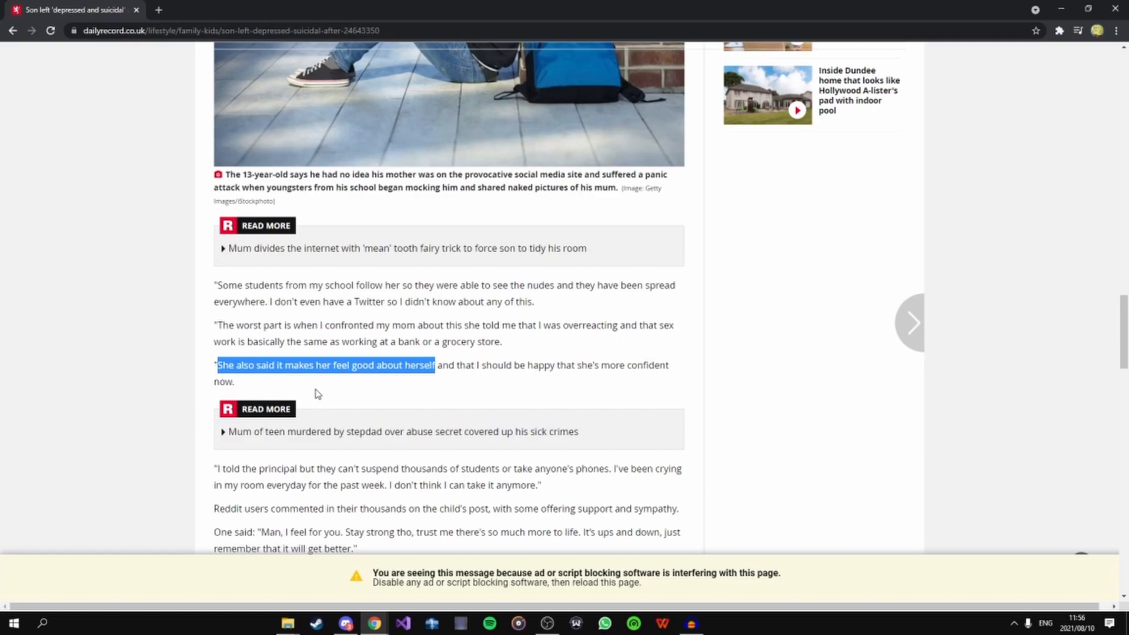
mouse_move(431, 355)
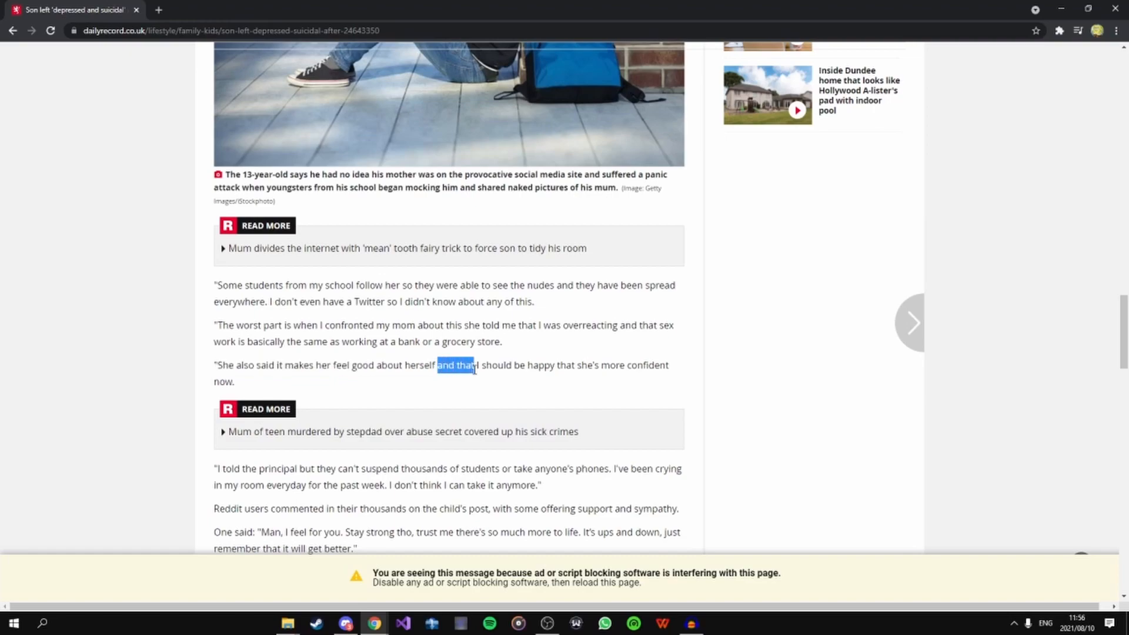
- Highlight the line that he should be happy she's more confident now
drag(435, 365, 497, 365)
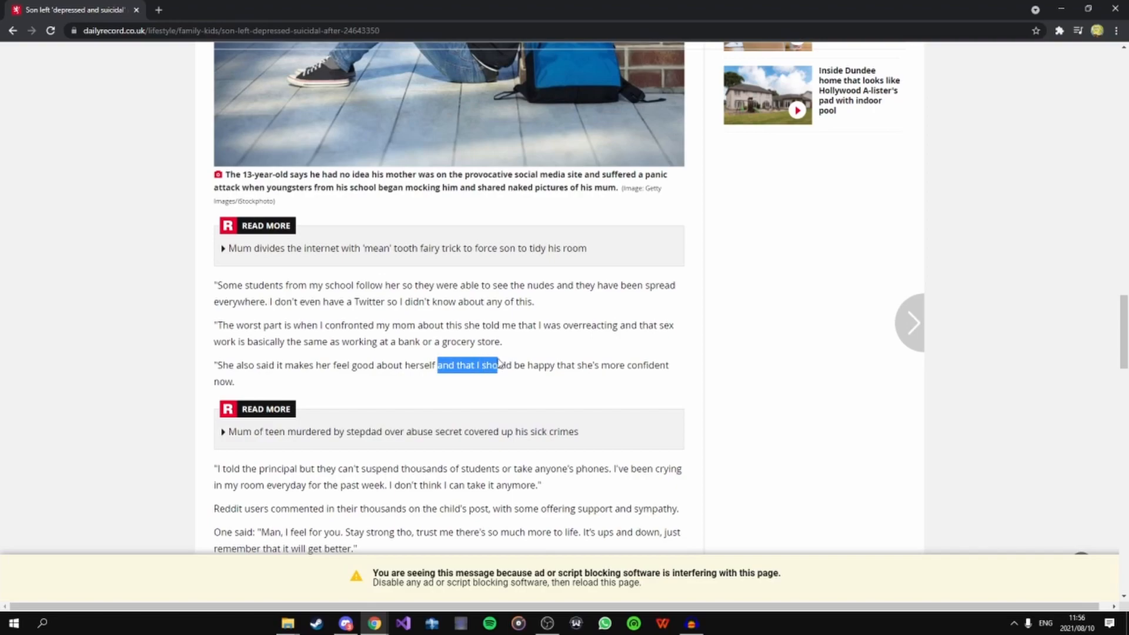
drag(493, 365, 554, 365)
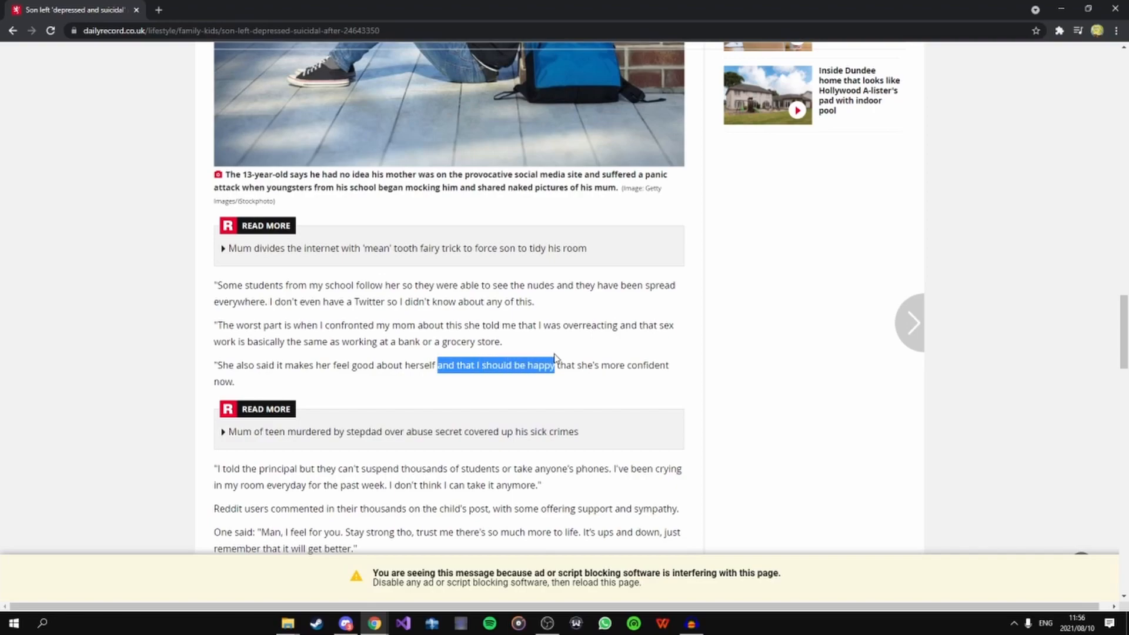
drag(555, 366, 576, 365)
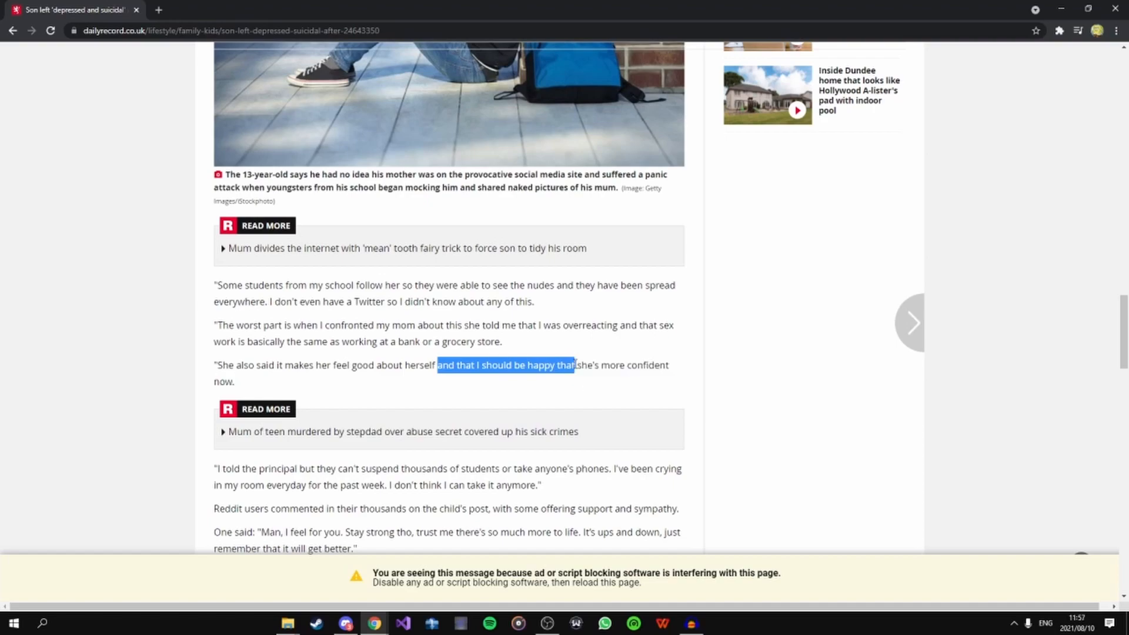
drag(572, 365, 656, 365)
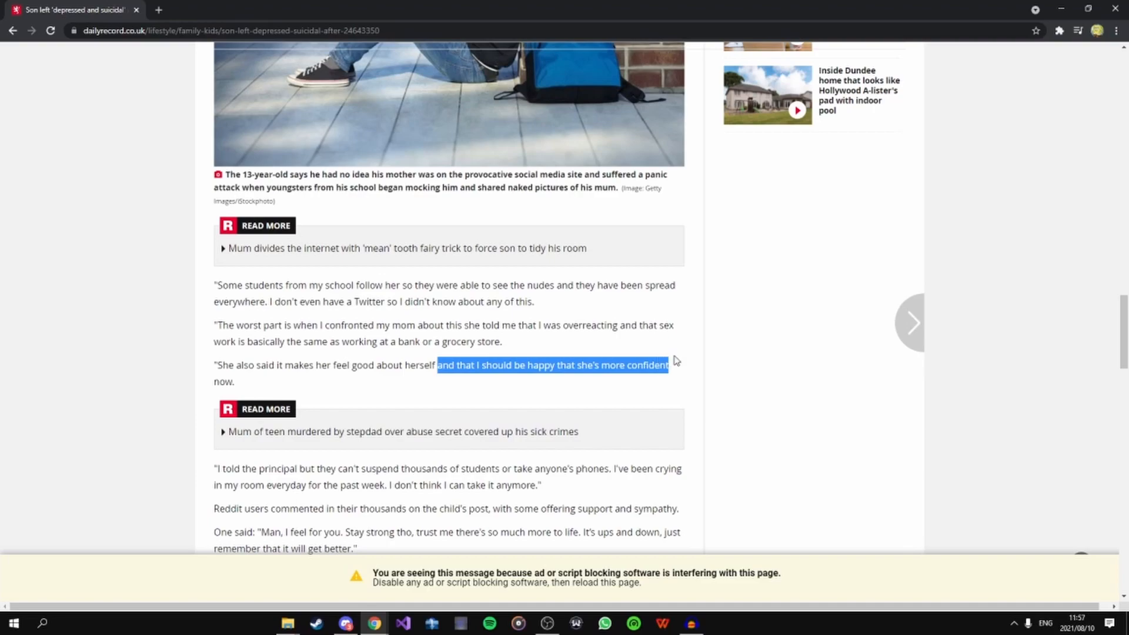
drag(651, 365, 250, 381)
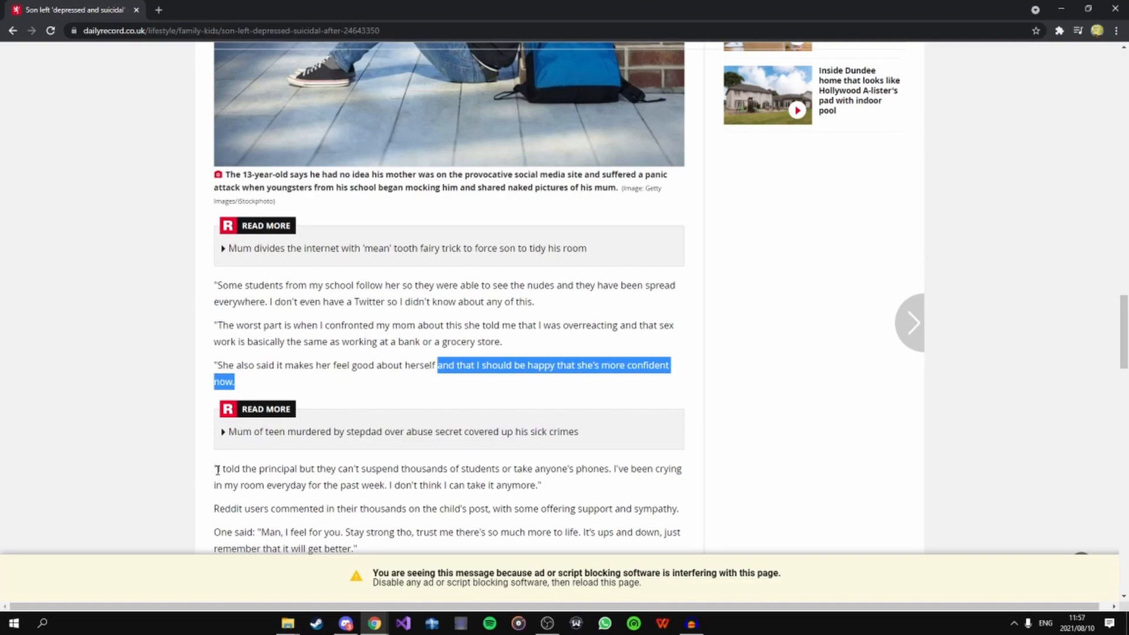
mouse_move(386, 399)
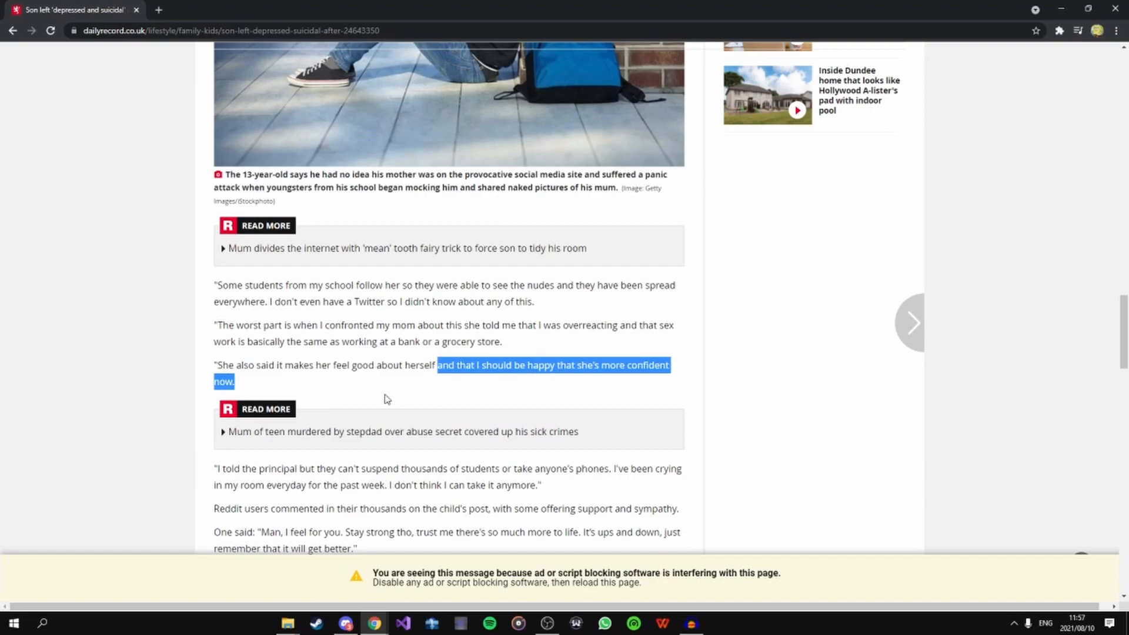
mouse_move(222, 459)
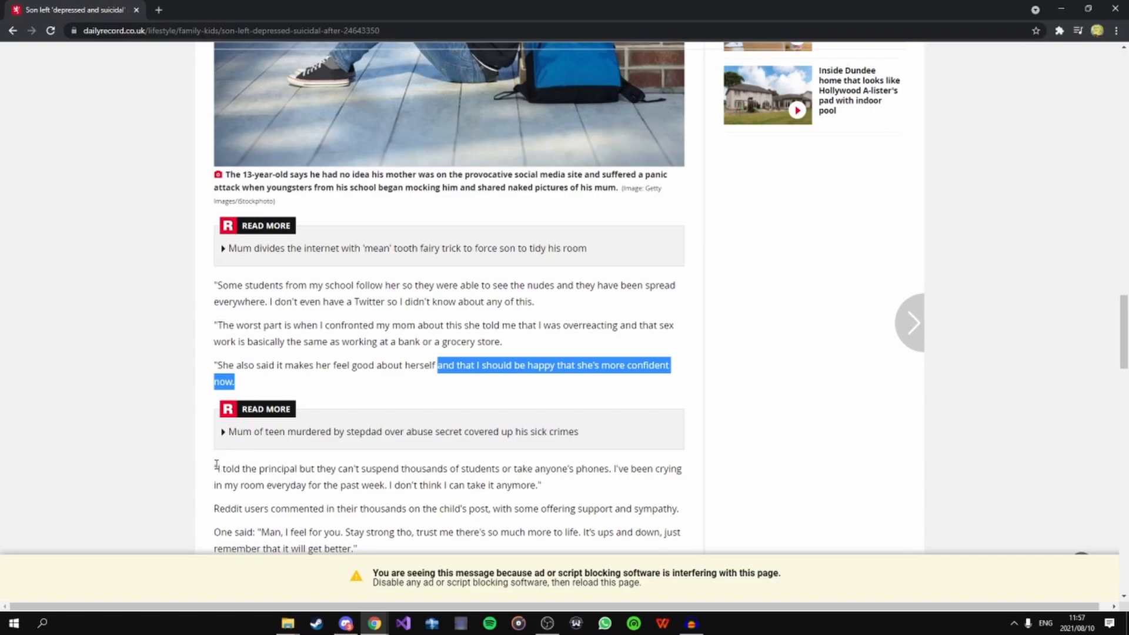
- Highlight the principal quote and Reddit users commenting in their thousands offering support and sympathy
scroll(down, 3)
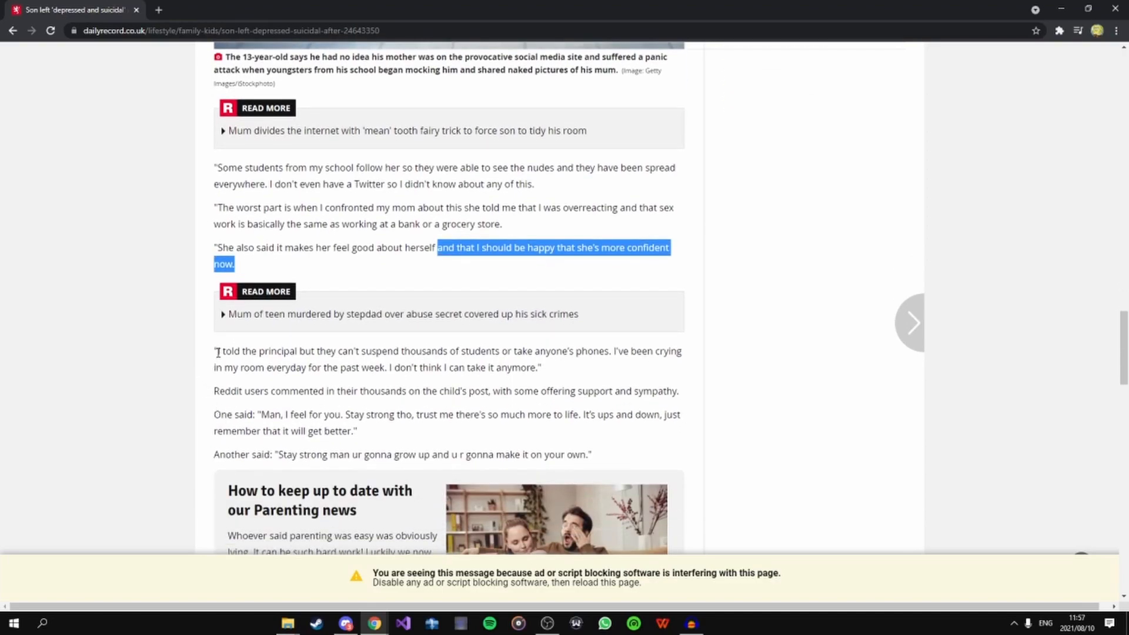
drag(215, 352, 367, 352)
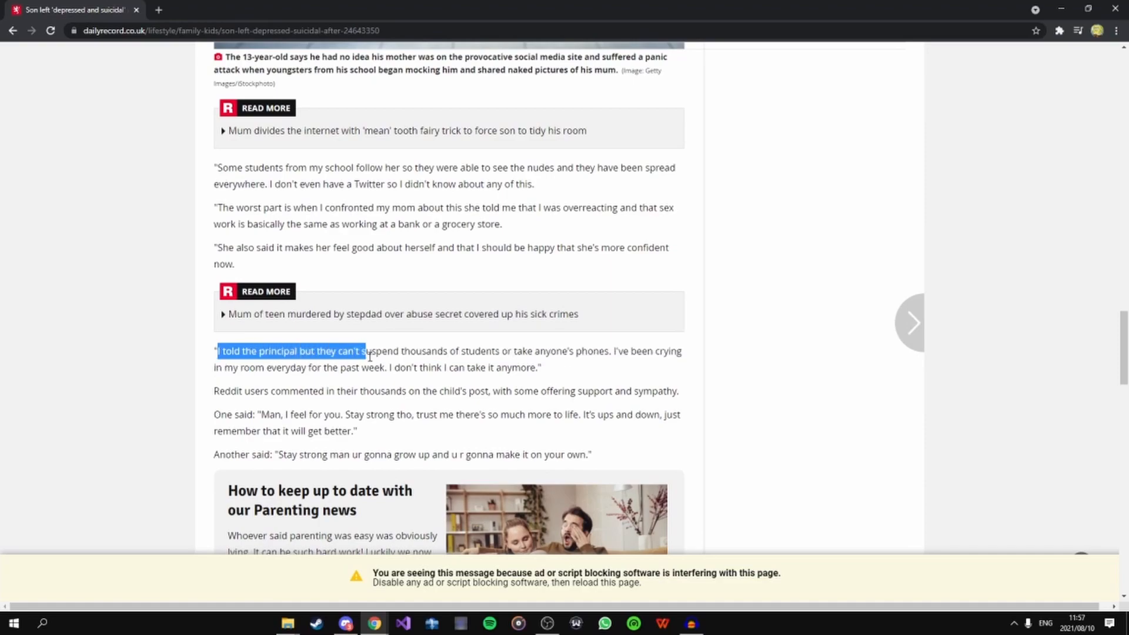
drag(365, 352, 567, 352)
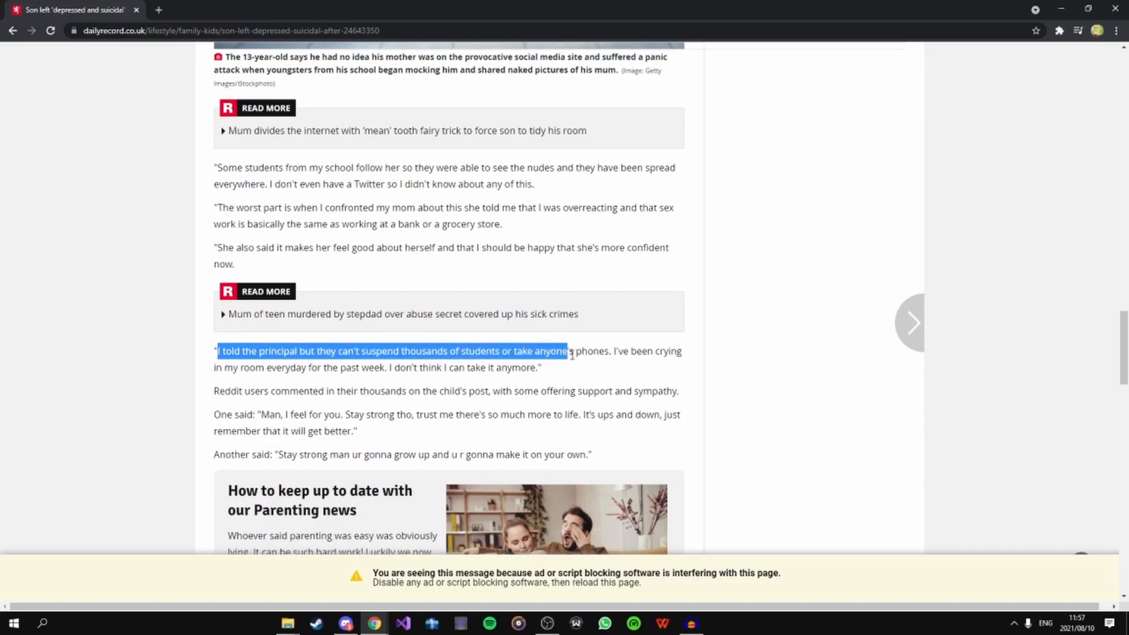
drag(568, 352, 267, 367)
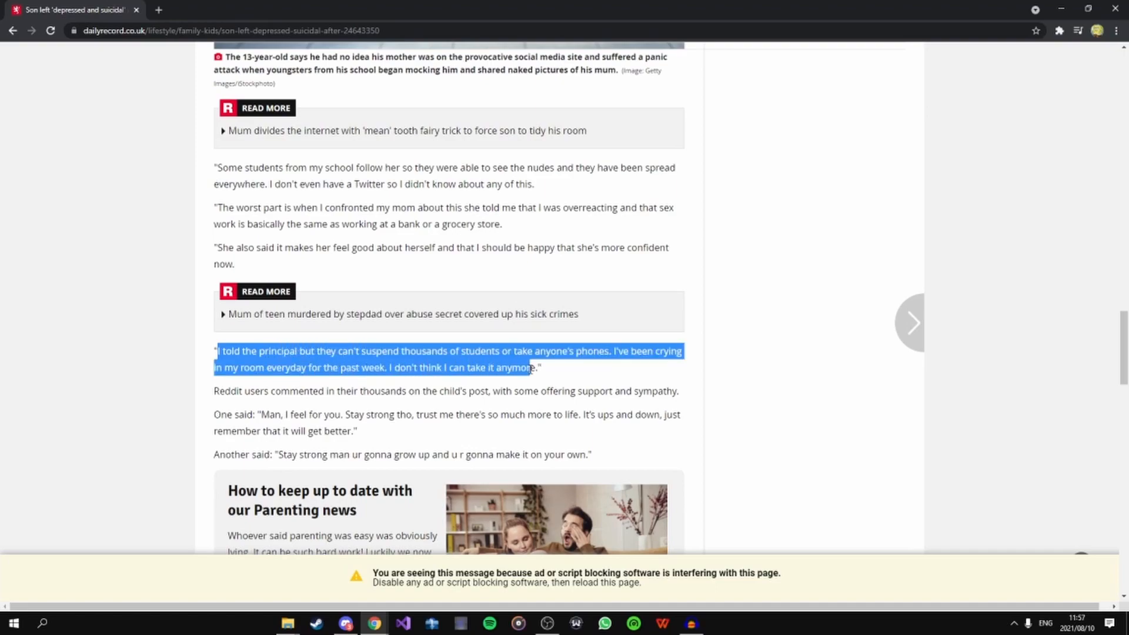
drag(528, 367, 404, 391)
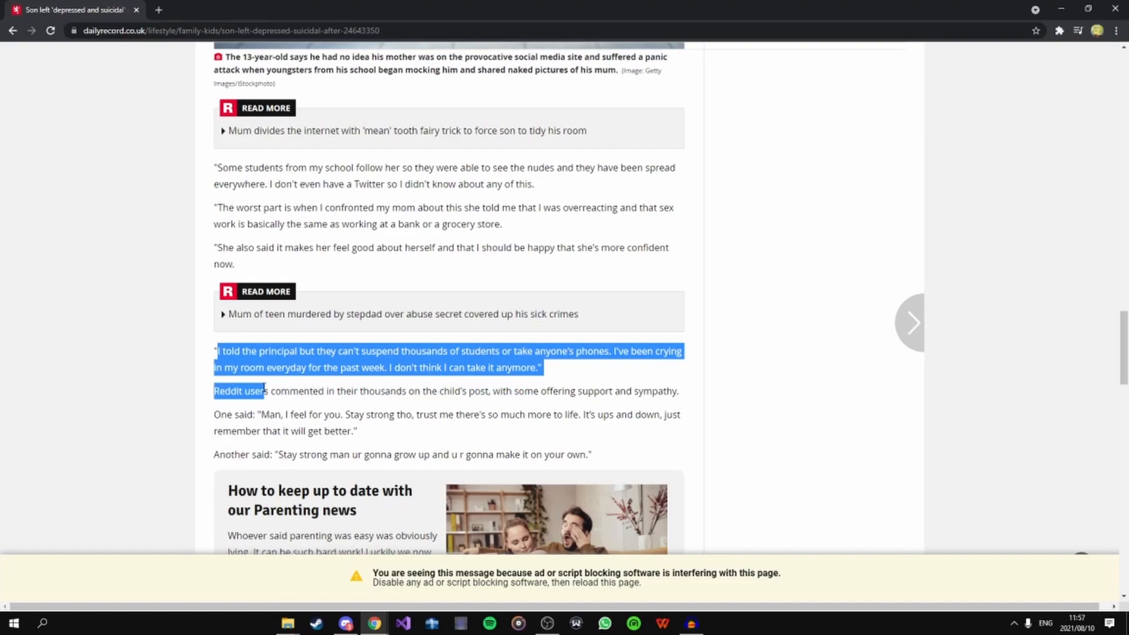
drag(265, 391, 409, 391)
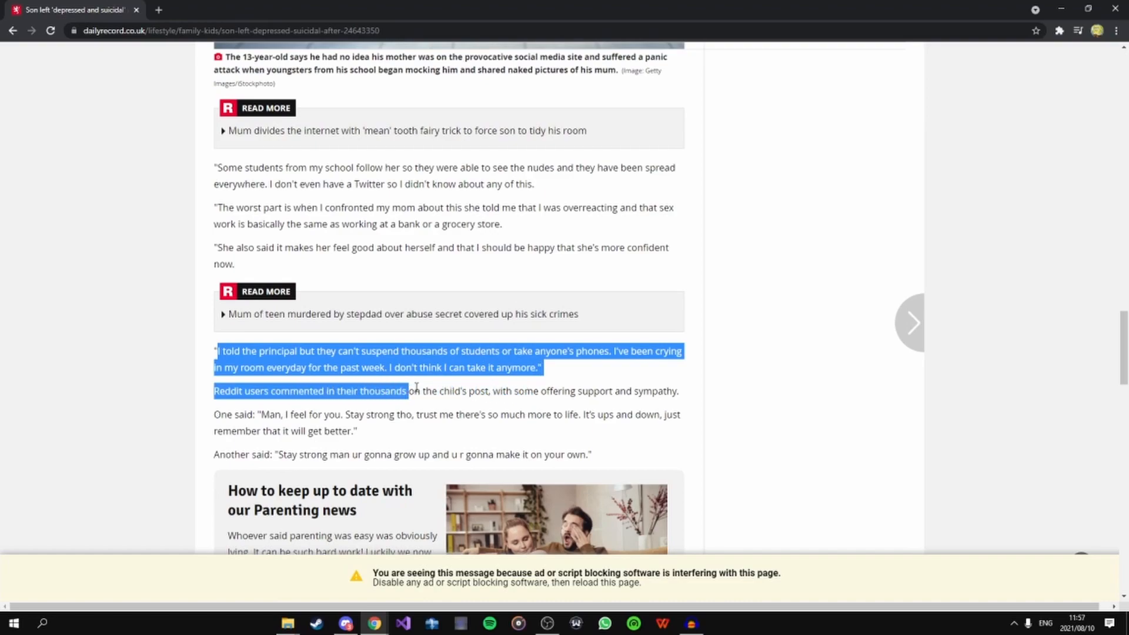
drag(408, 391, 554, 391)
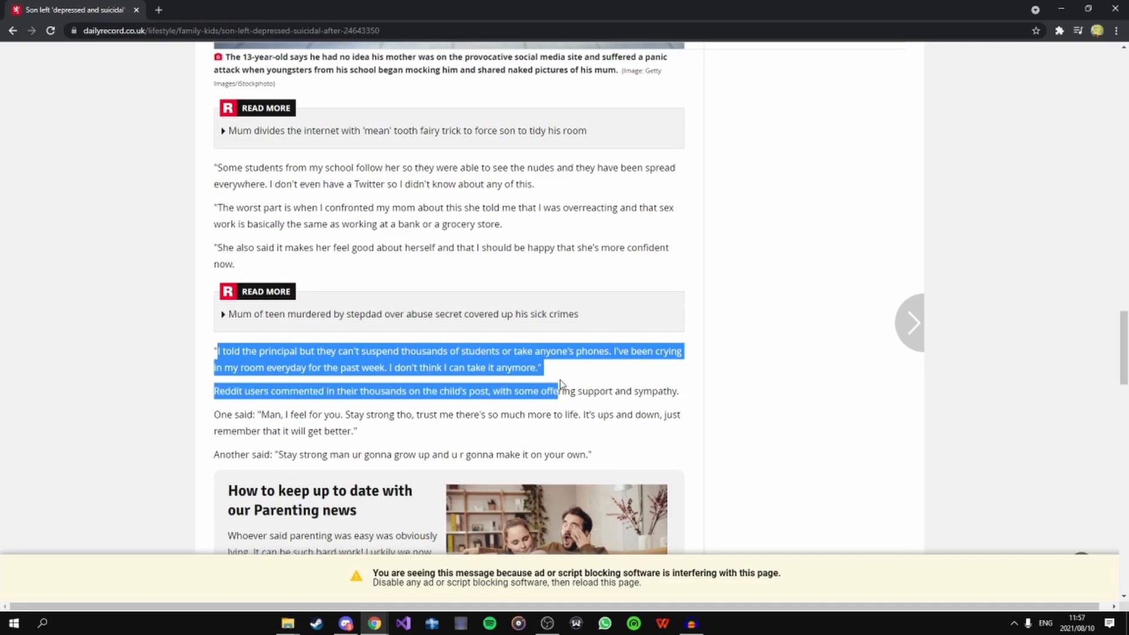
- Highlight the first Reddit comment about ups and downs, then the 'Stay strong man' quote
scroll(down, 3)
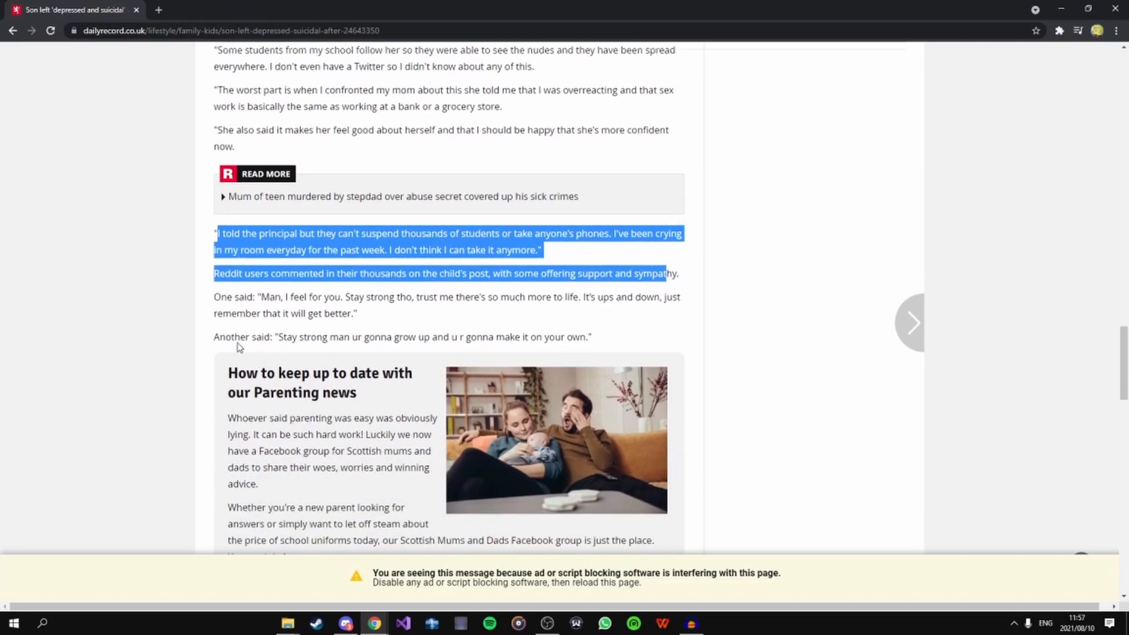
drag(214, 296, 424, 296)
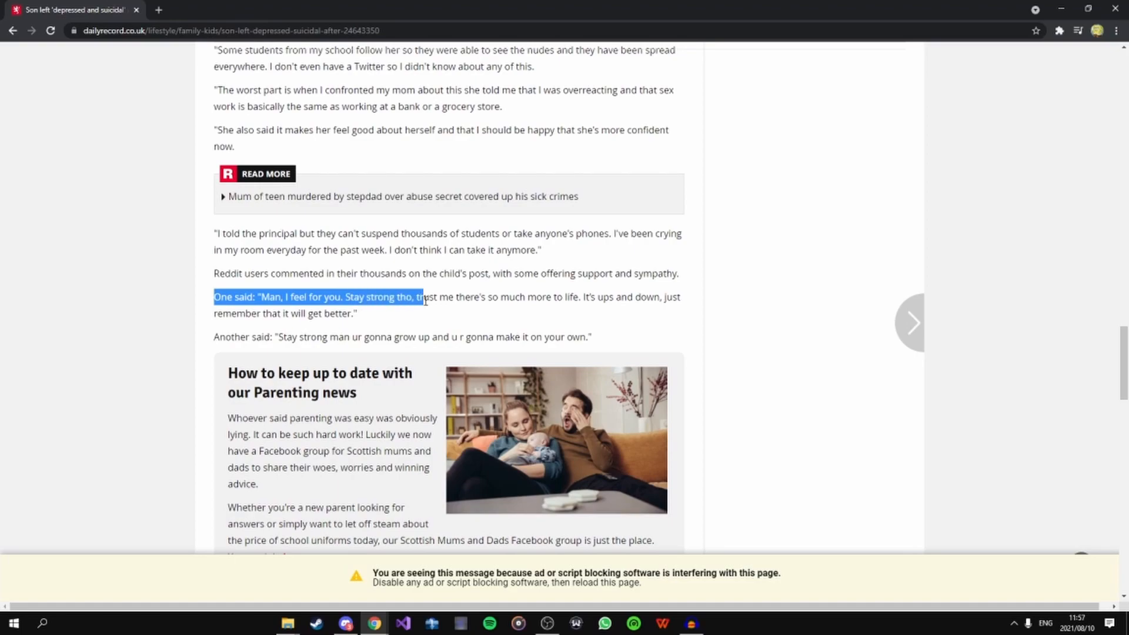
drag(424, 296, 612, 297)
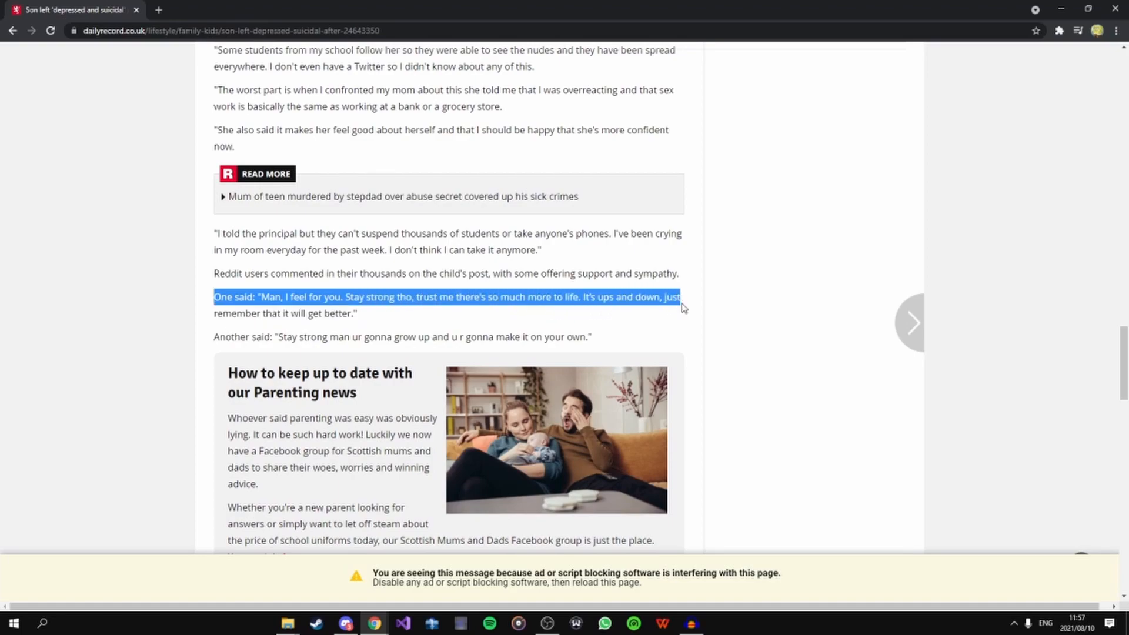
drag(680, 298, 349, 314)
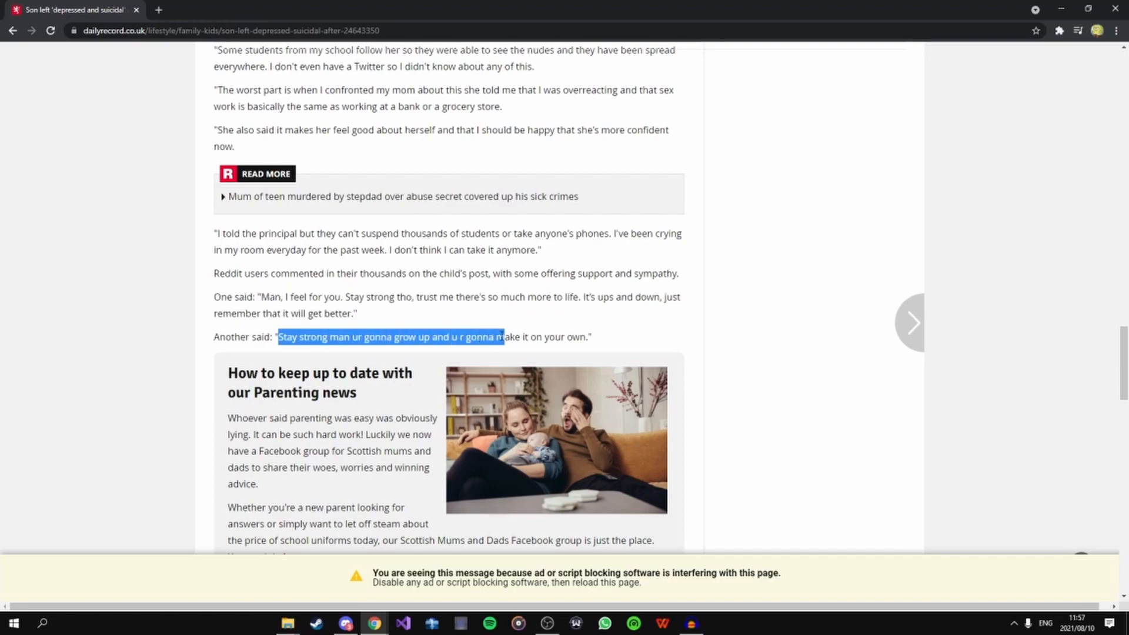
drag(504, 336, 568, 336)
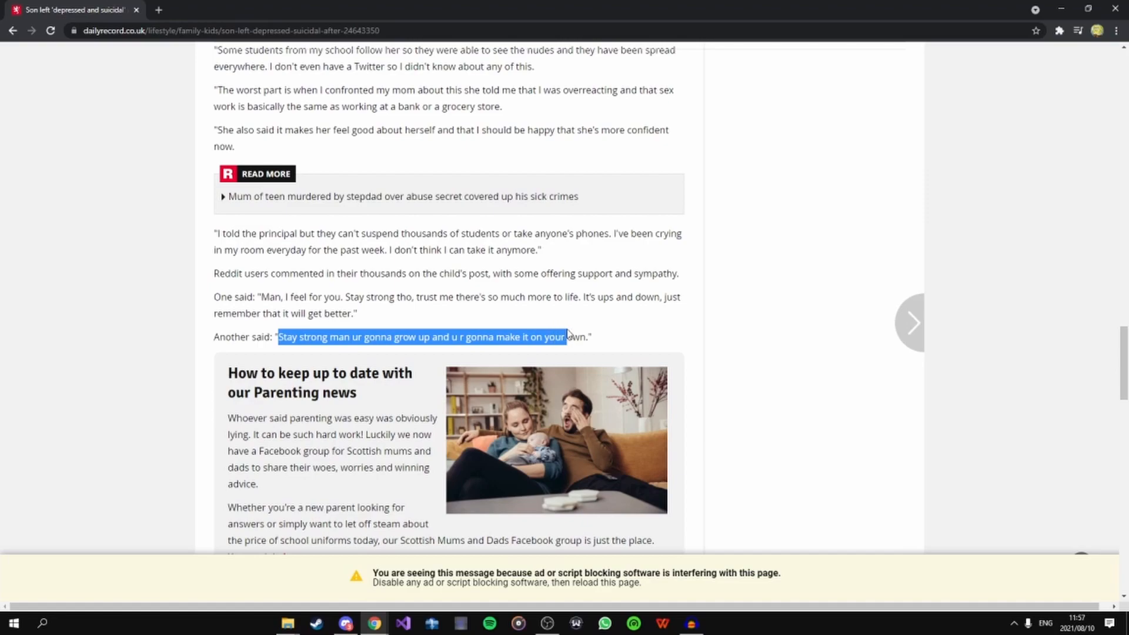
- Highlight the third commenter's quote, the 'rise above it' line, and the 'gotta rock it' reply's opening
scroll(down, 3)
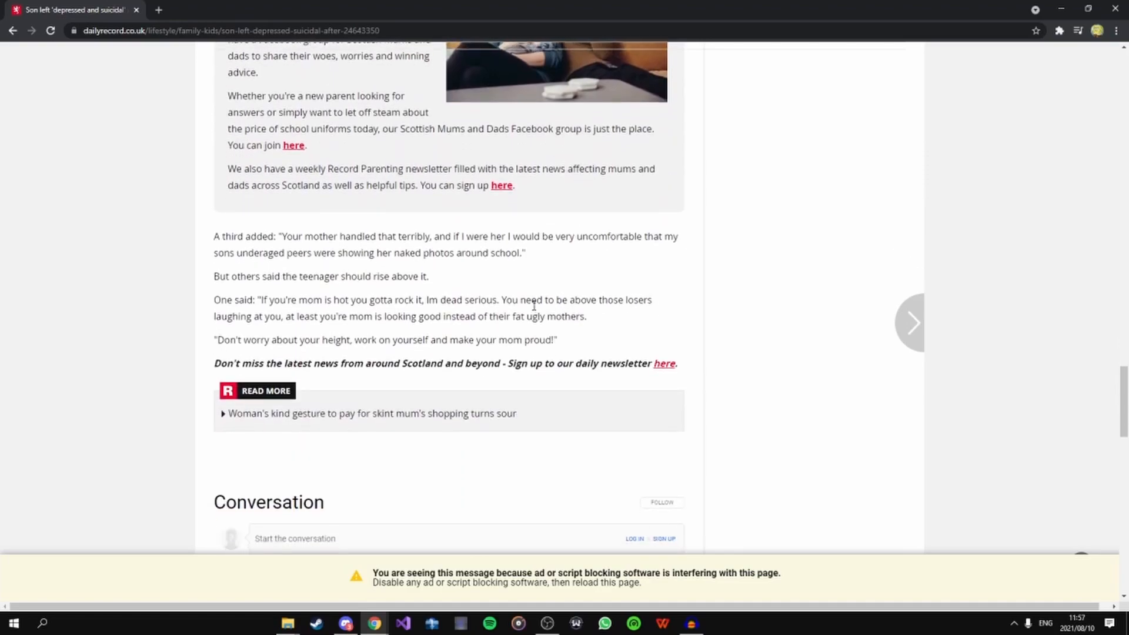
mouse_move(413, 307)
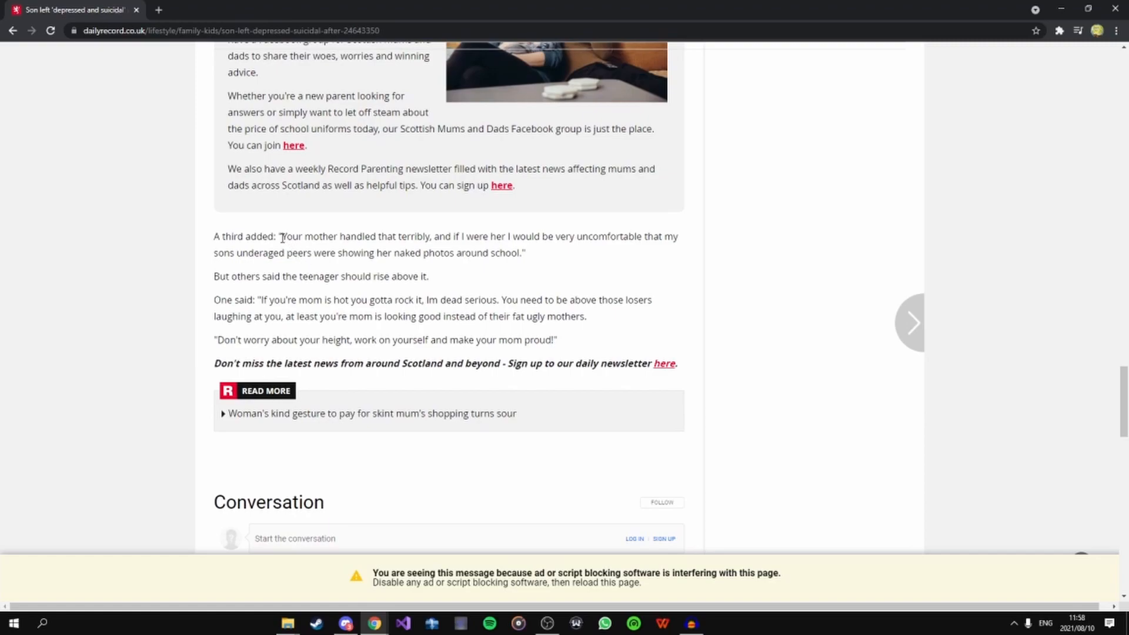
drag(280, 236, 480, 237)
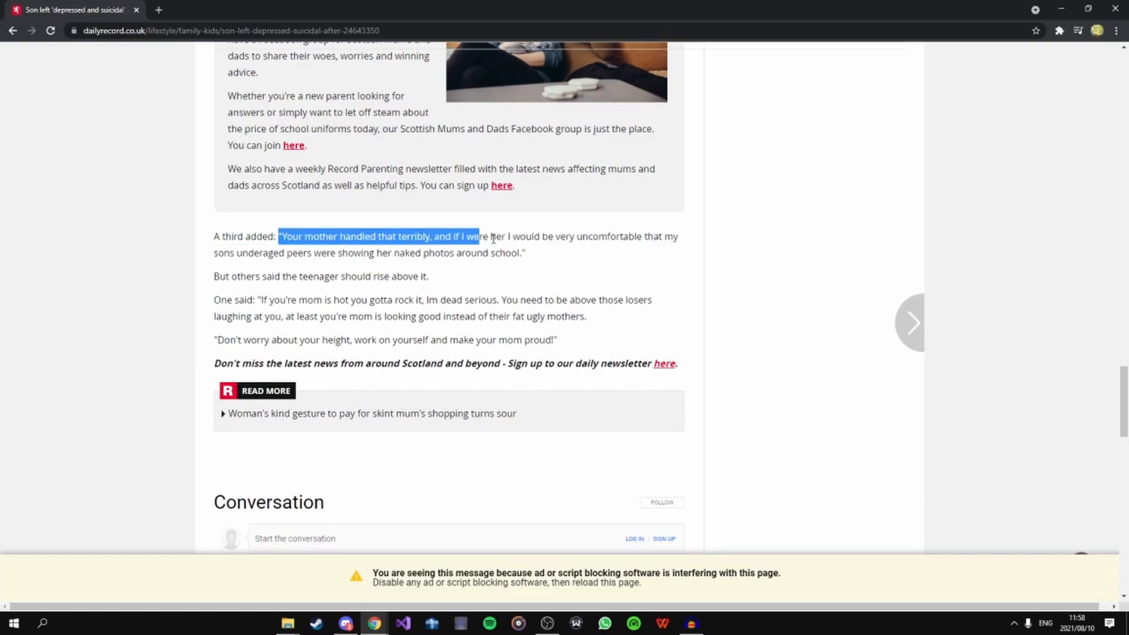
drag(475, 236, 597, 237)
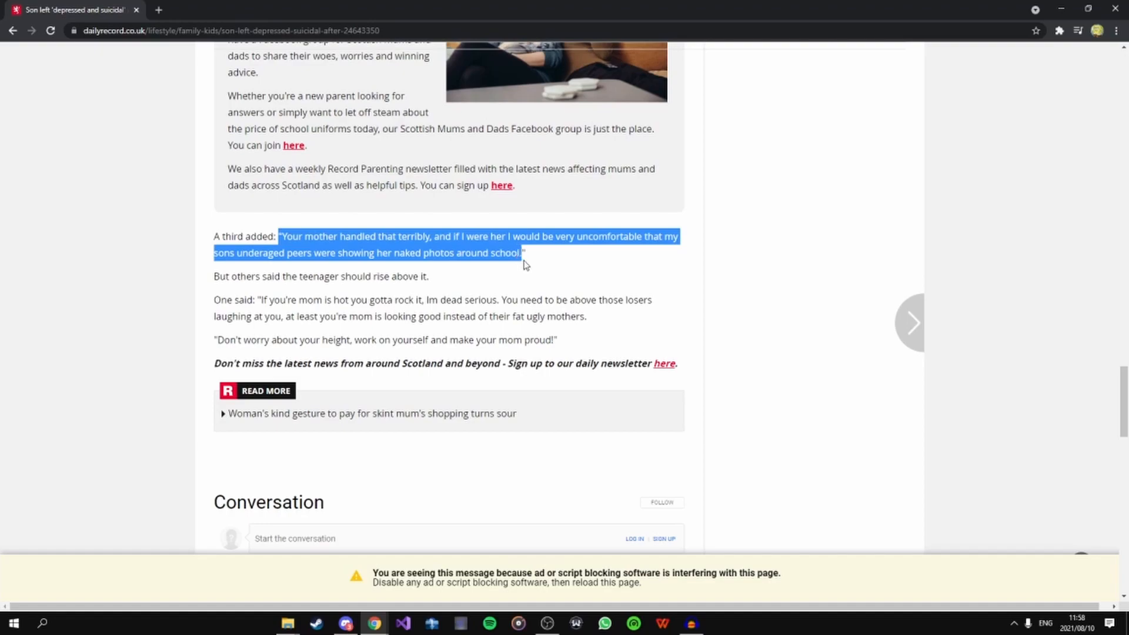
drag(525, 253, 344, 276)
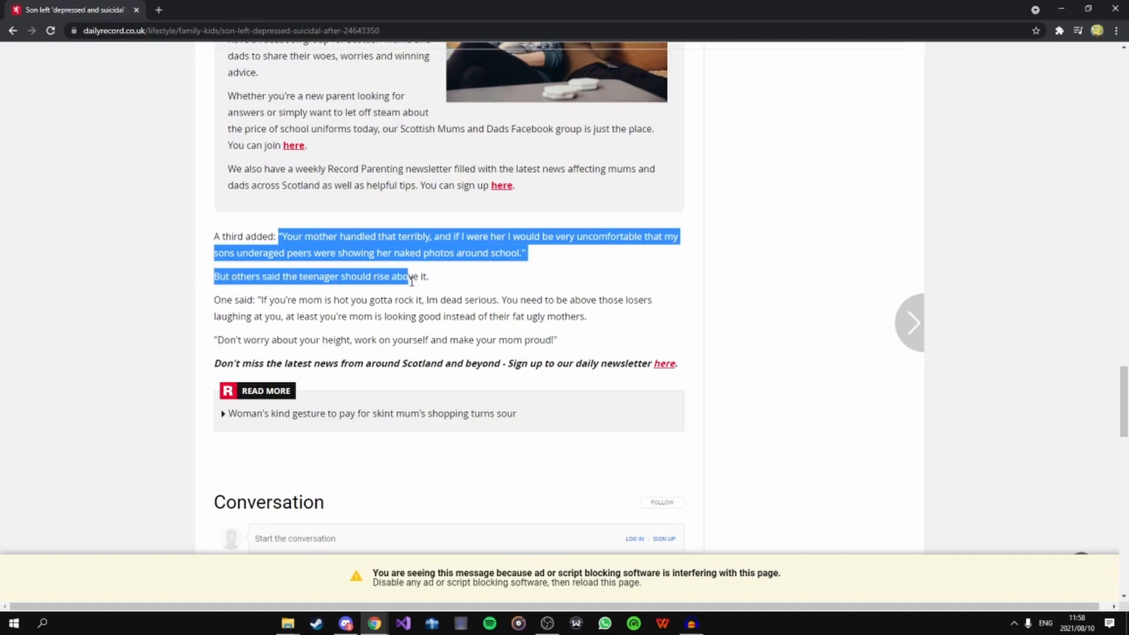
drag(406, 277, 428, 276)
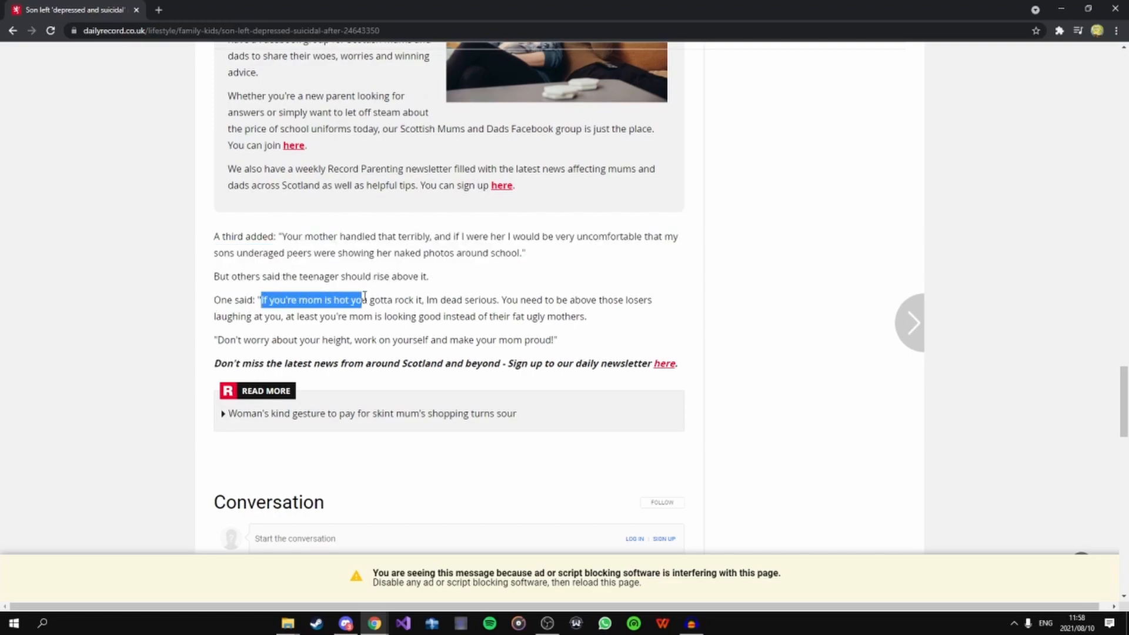
drag(363, 300, 464, 299)
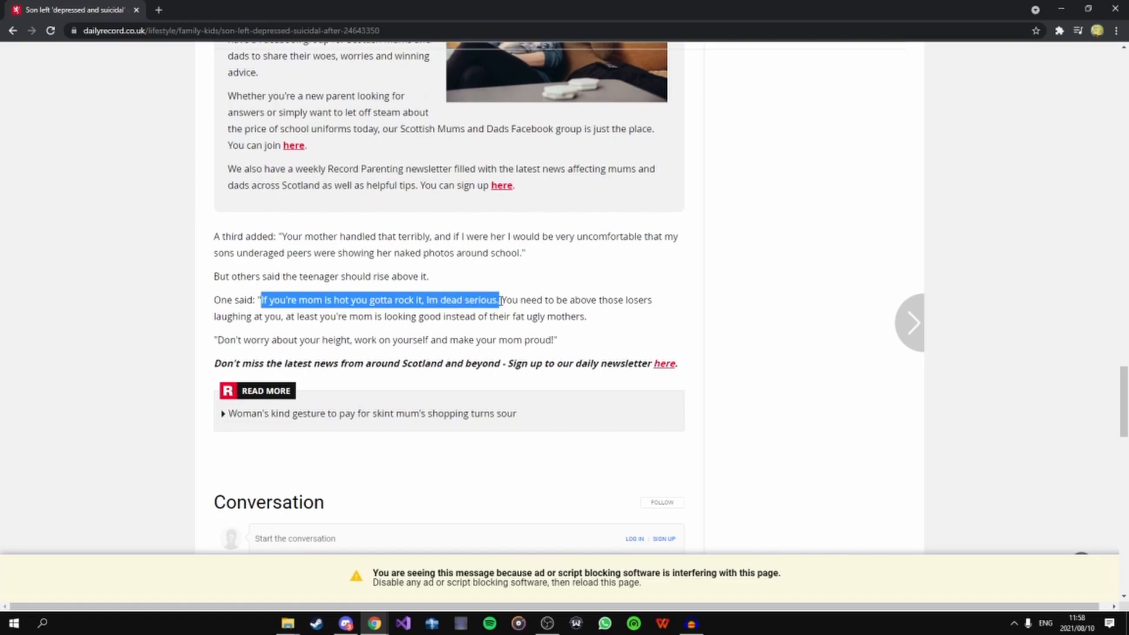
mouse_move(466, 329)
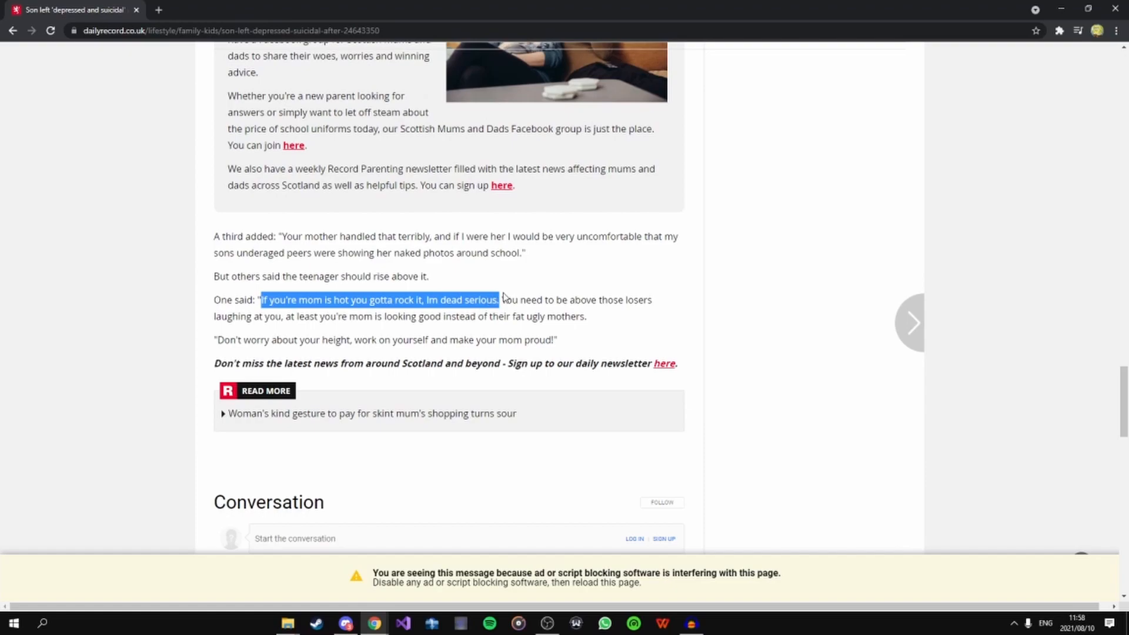
mouse_move(503, 294)
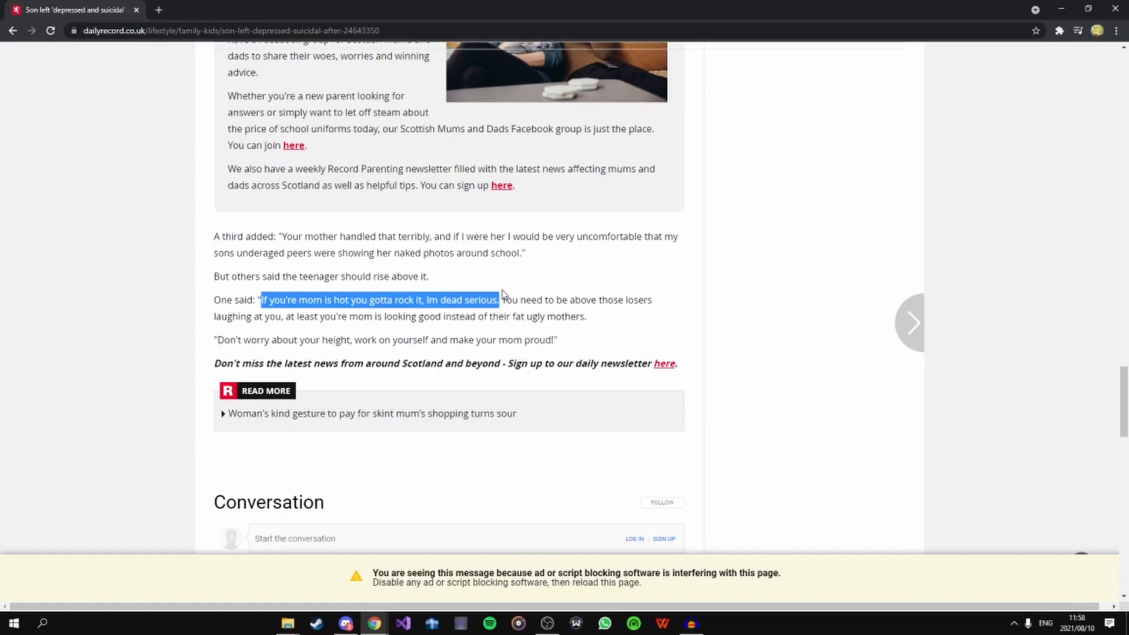
mouse_move(399, 288)
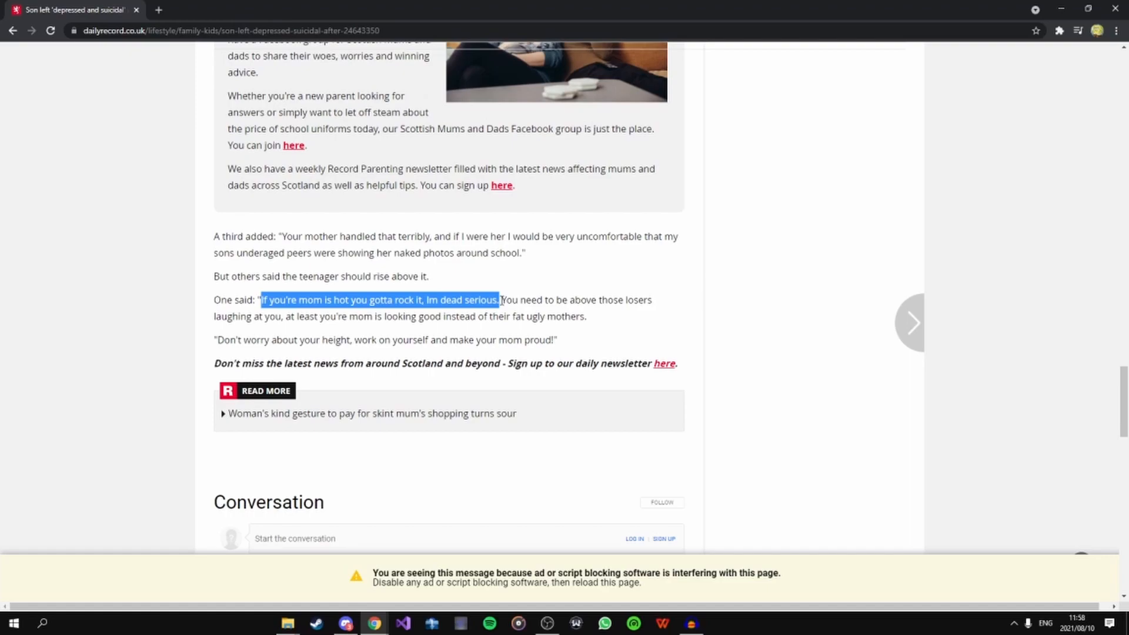
- Highlight the reply's 'above those losers… their fat ugly mothers' sentence
click(504, 300)
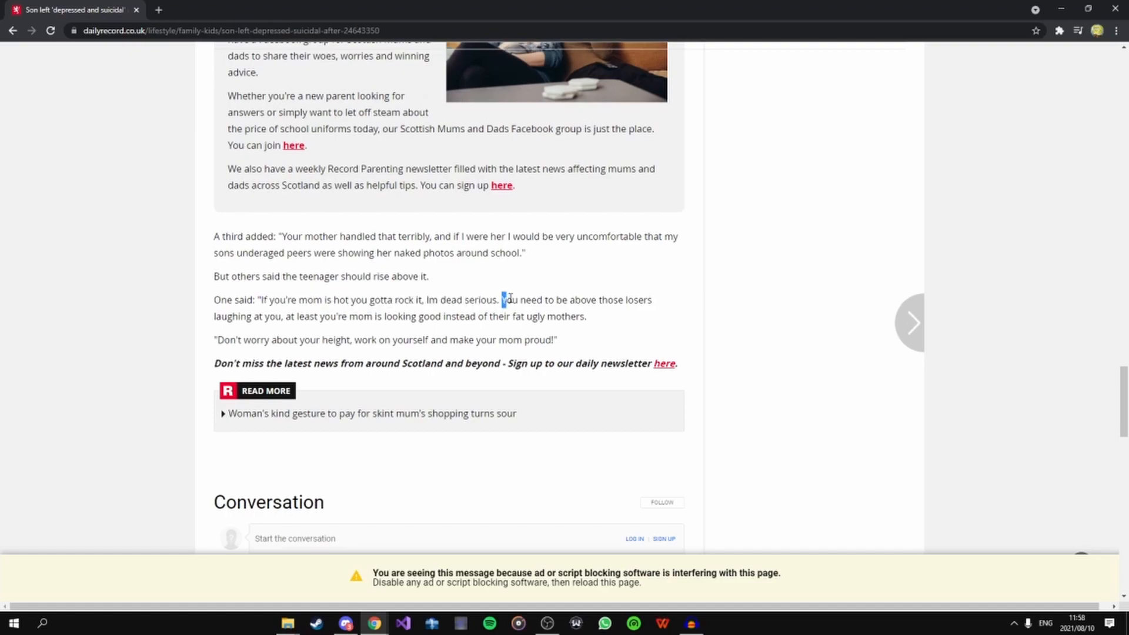
double_click(510, 300)
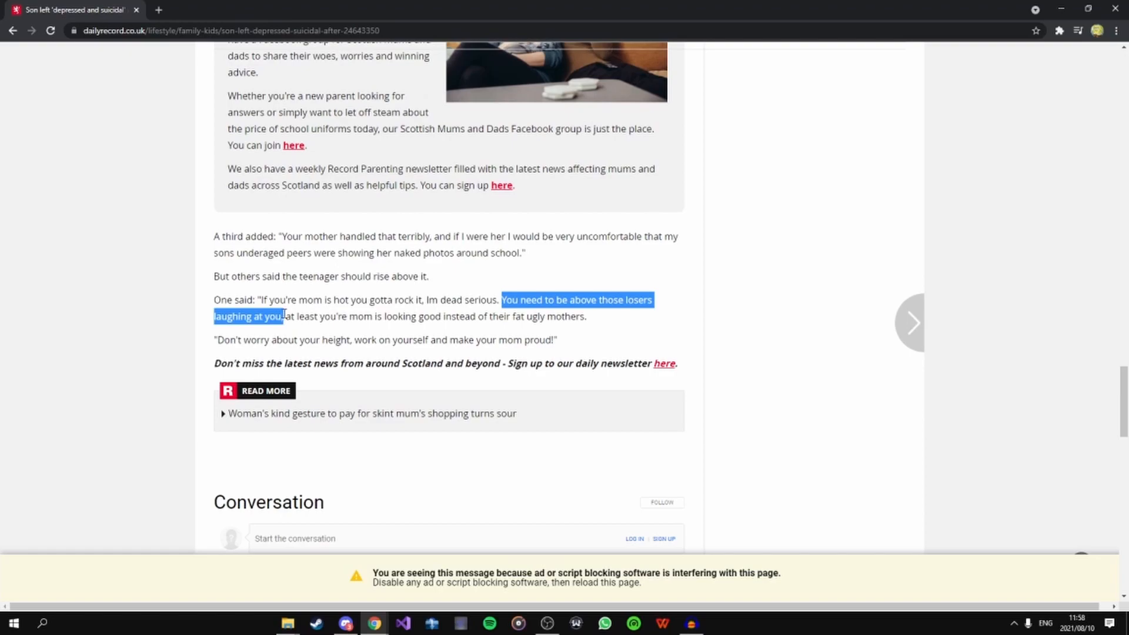
drag(285, 316, 360, 316)
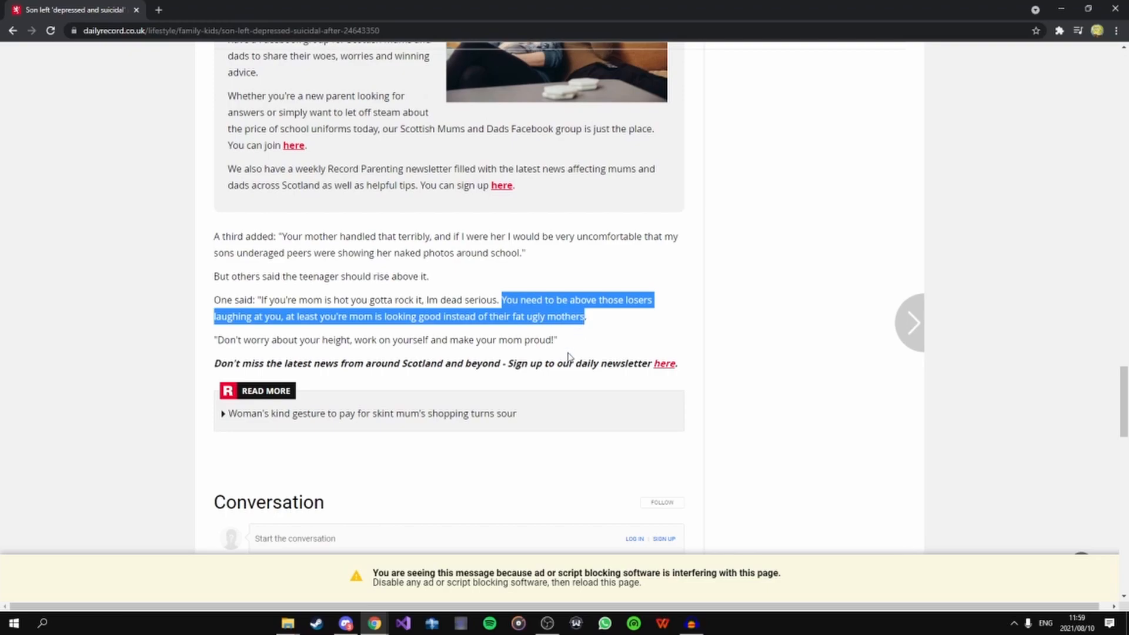
mouse_move(576, 276)
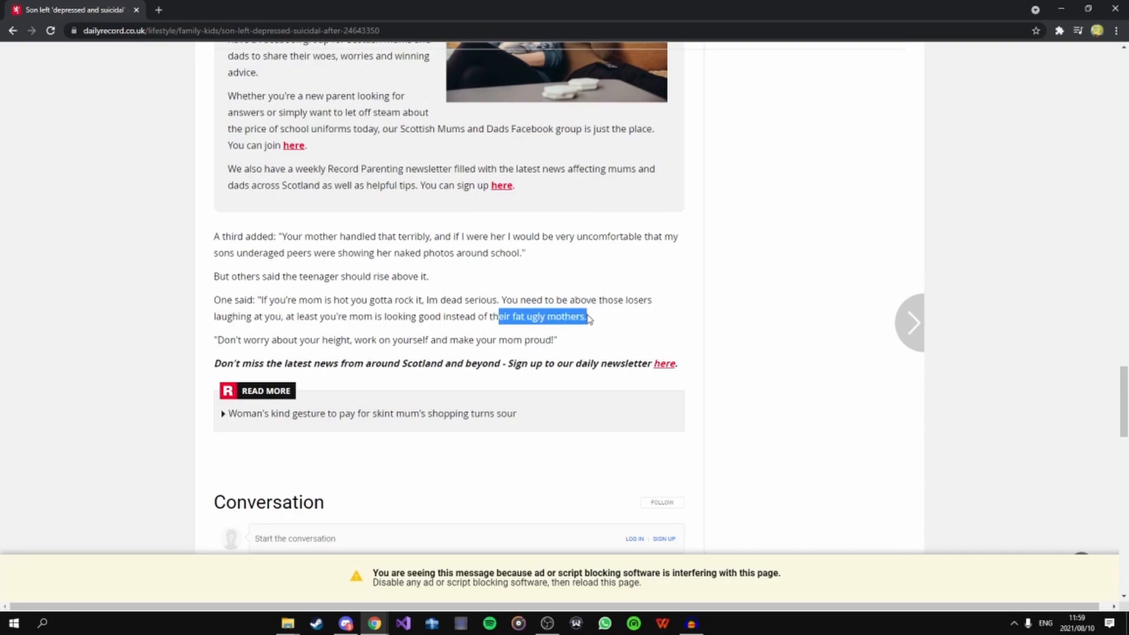
mouse_move(588, 314)
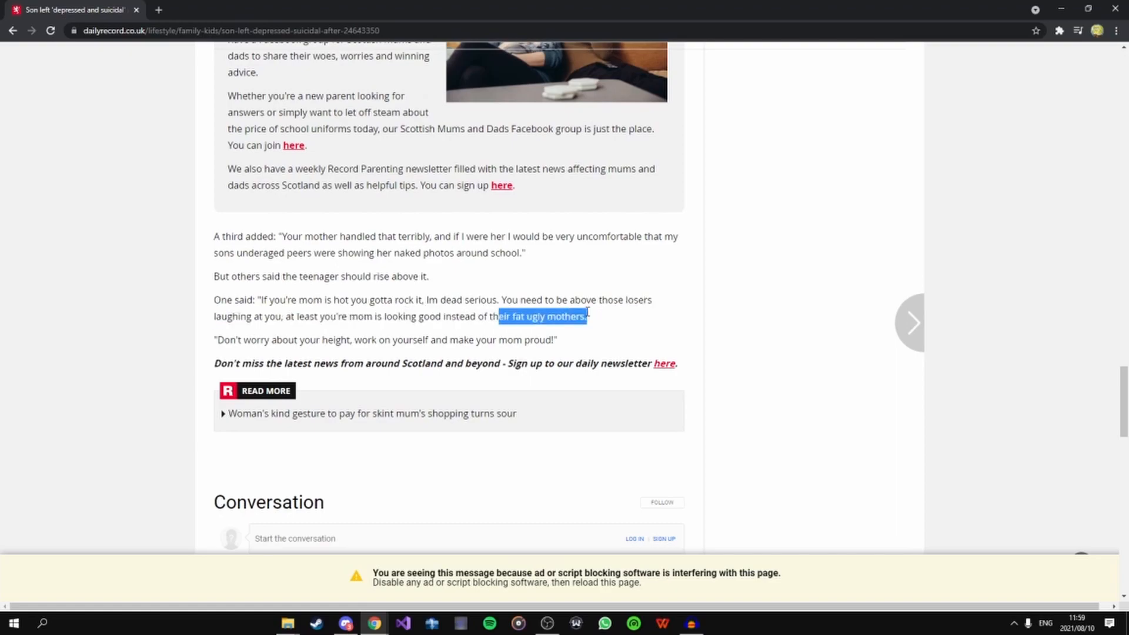
mouse_move(500, 333)
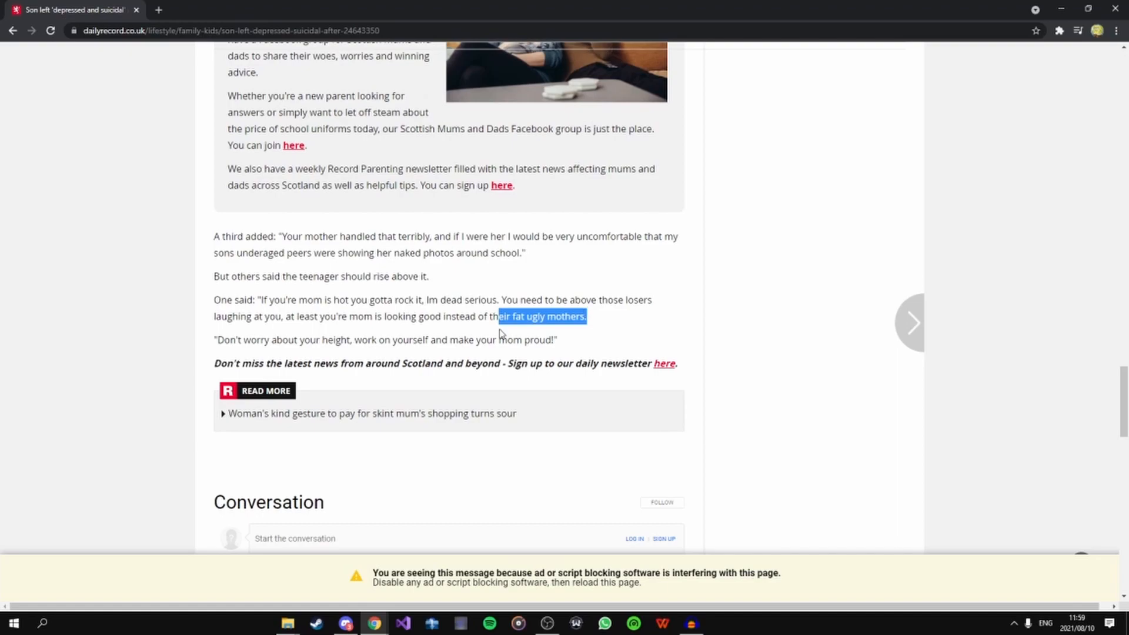
- Scroll back up to the 'Another said' quote and the Parenting news box
scroll(down, 3)
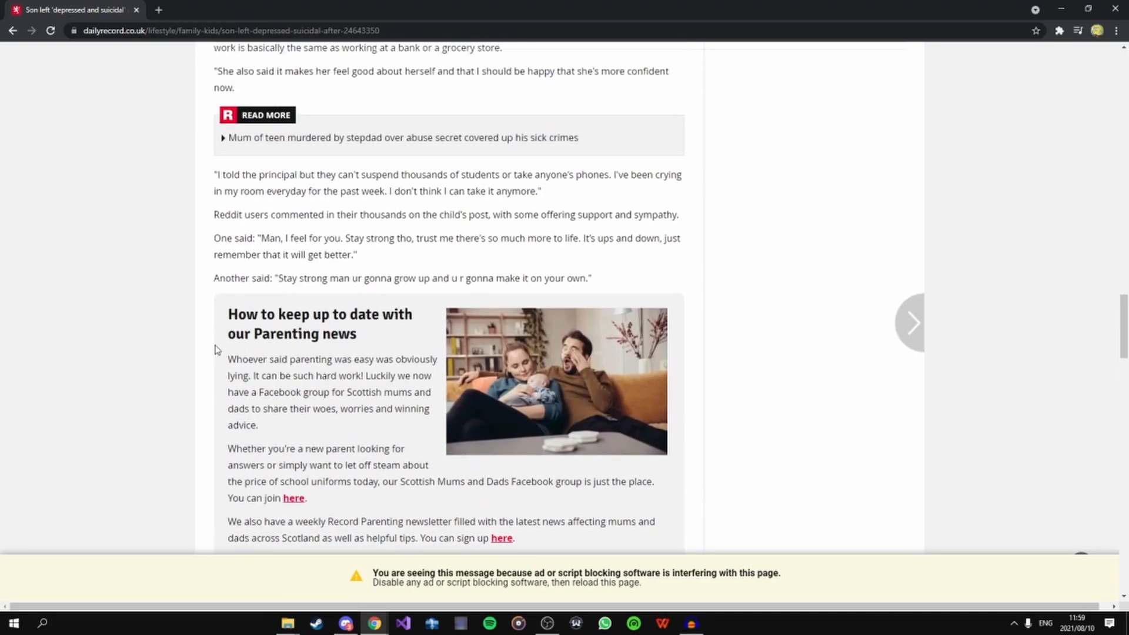
mouse_move(115, 436)
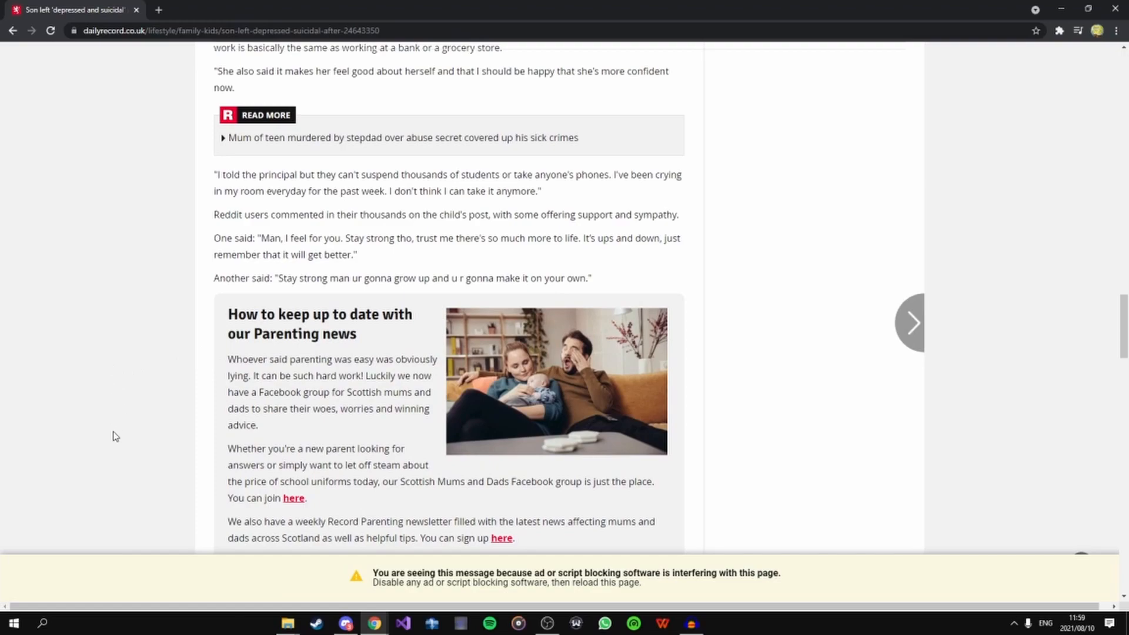
mouse_move(46, 479)
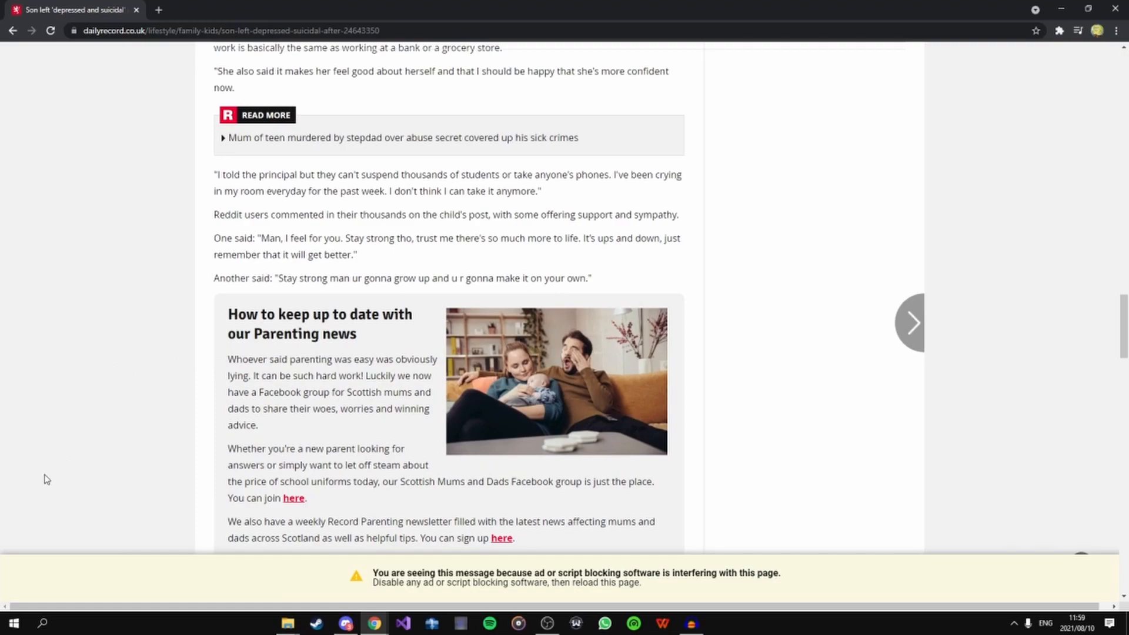
mouse_move(4, 500)
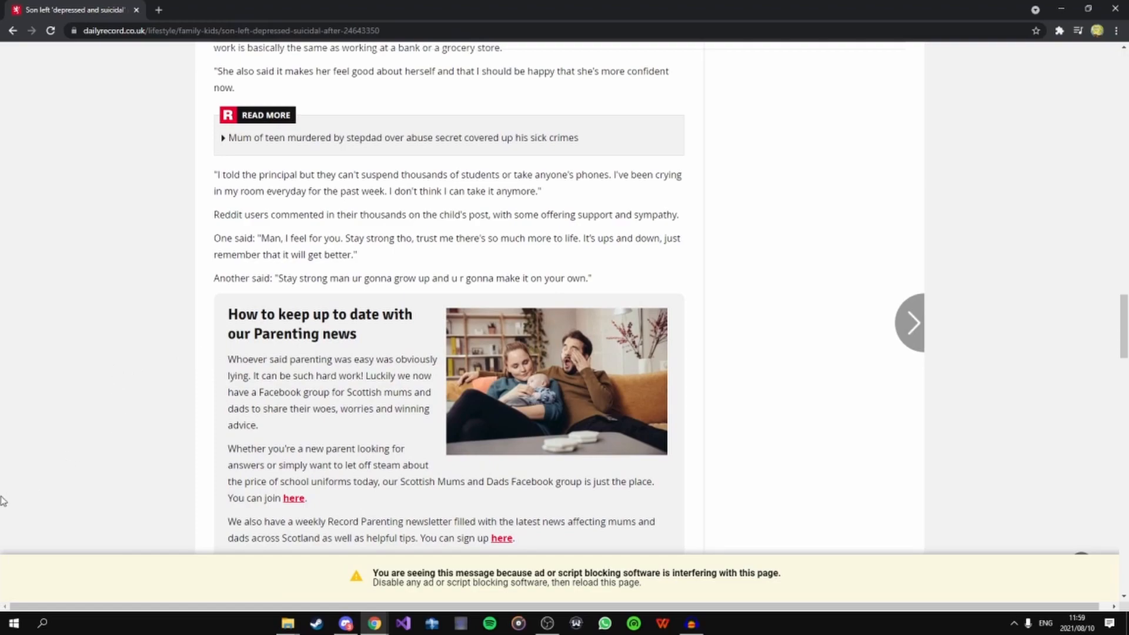
mouse_move(212, 522)
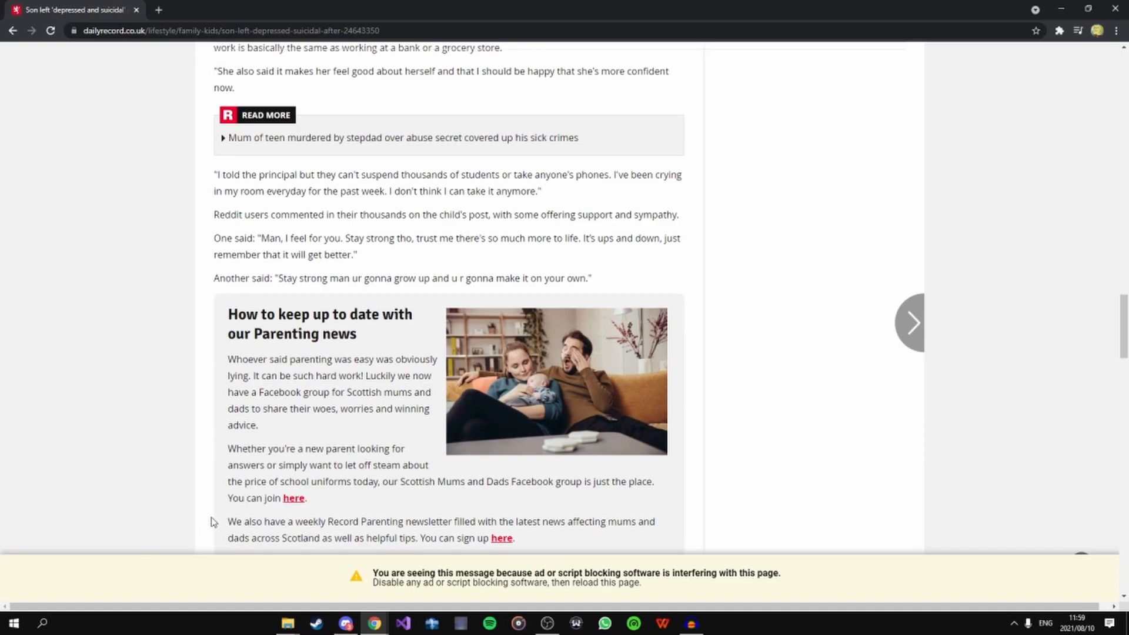